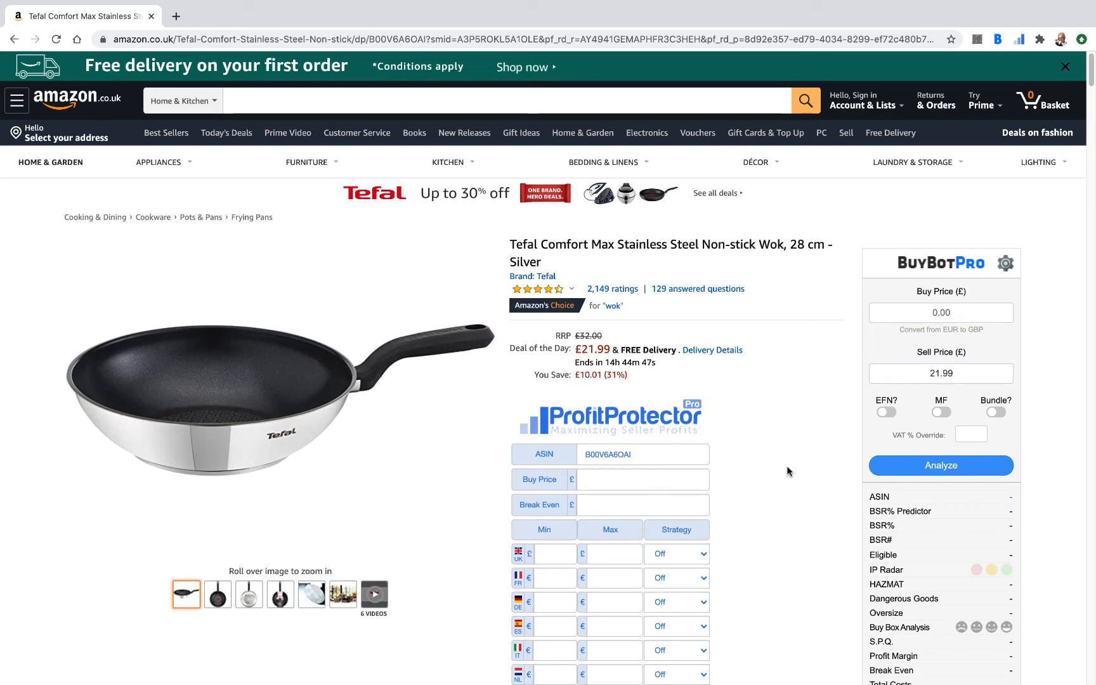
- Scroll the wok product page down until the VA Toolbox deal criteria show beside the price charts
{"action": "scroll", "scroll_direction": "down", "scroll_amount": 3}
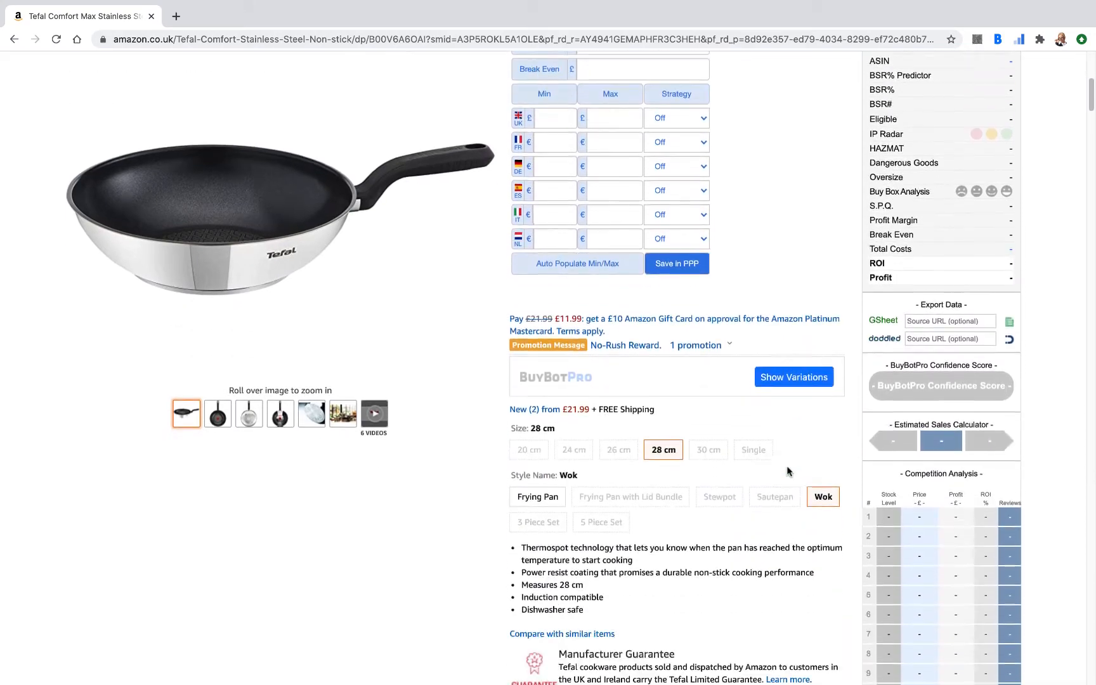
{"action": "scroll", "scroll_direction": "down", "scroll_amount": 3}
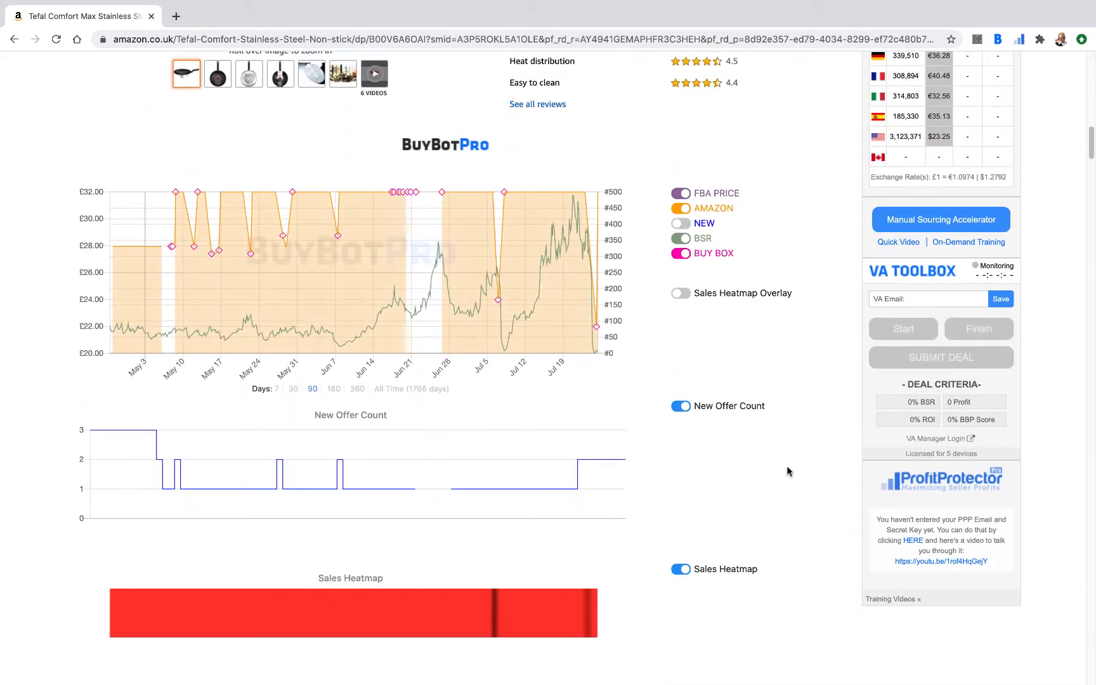
{"action": "scroll", "scroll_direction": "down", "scroll_amount": 3}
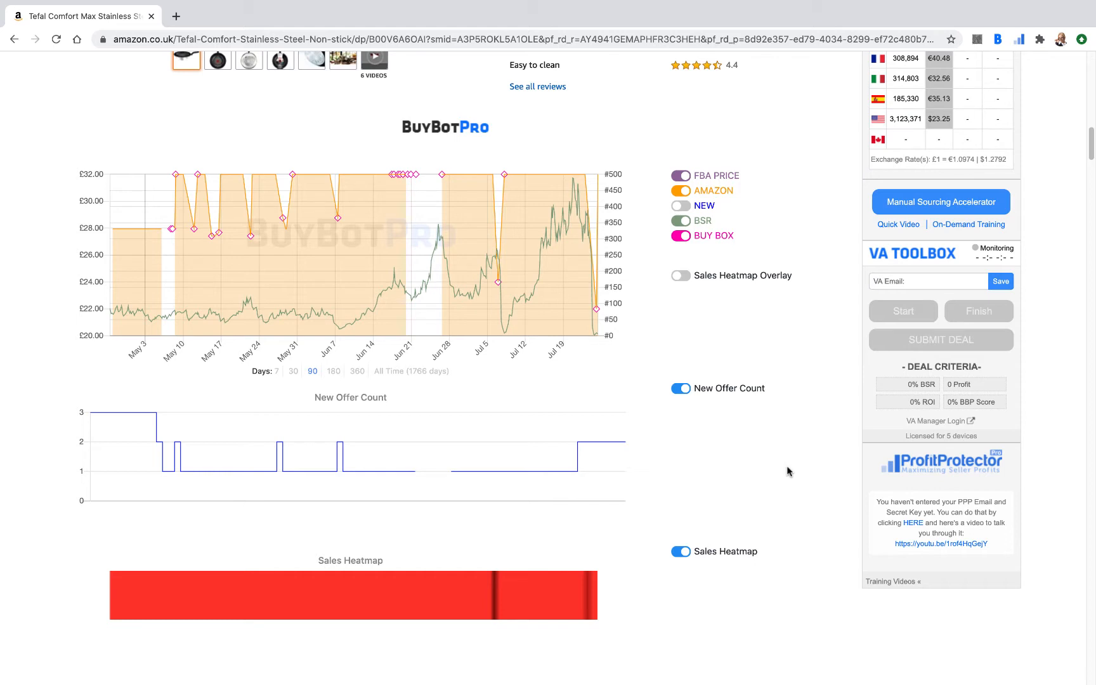
{"action": "mouse_move", "coordinate": [1001, 120]}
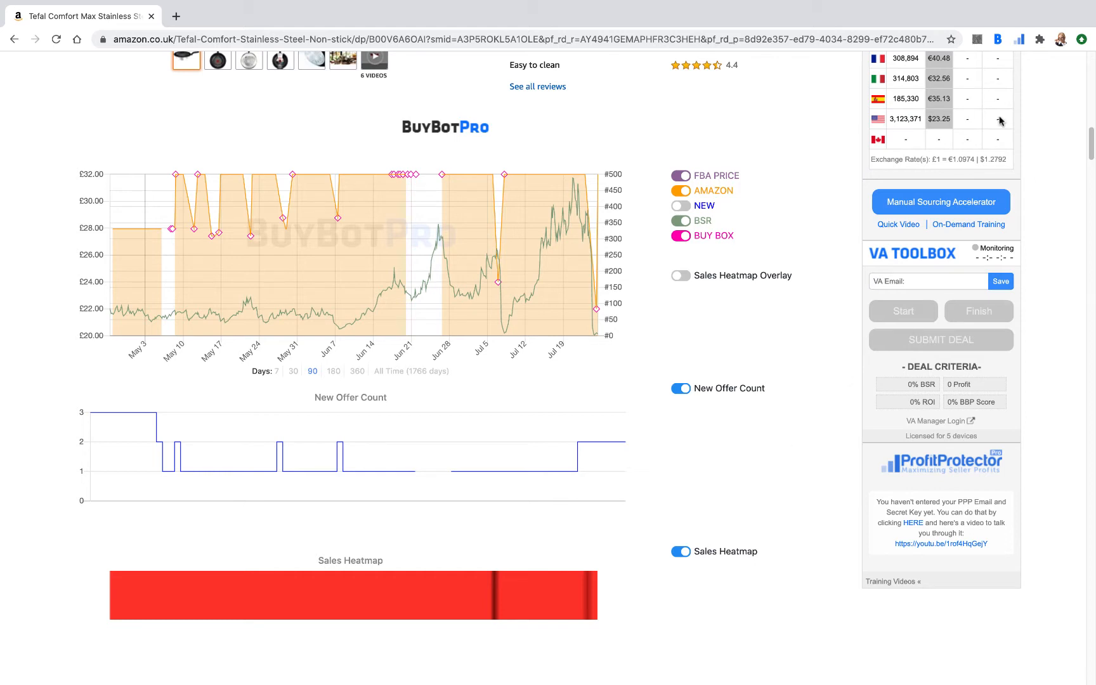
{"action": "mouse_move", "coordinate": [898, 266]}
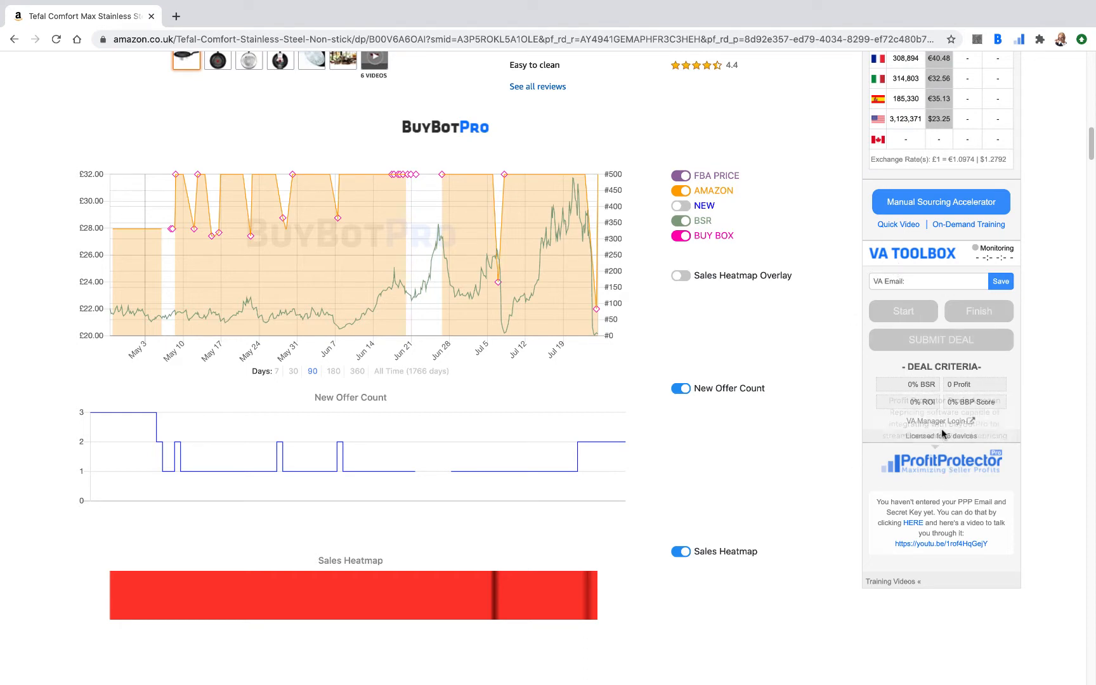
{"action": "mouse_move", "coordinate": [936, 420]}
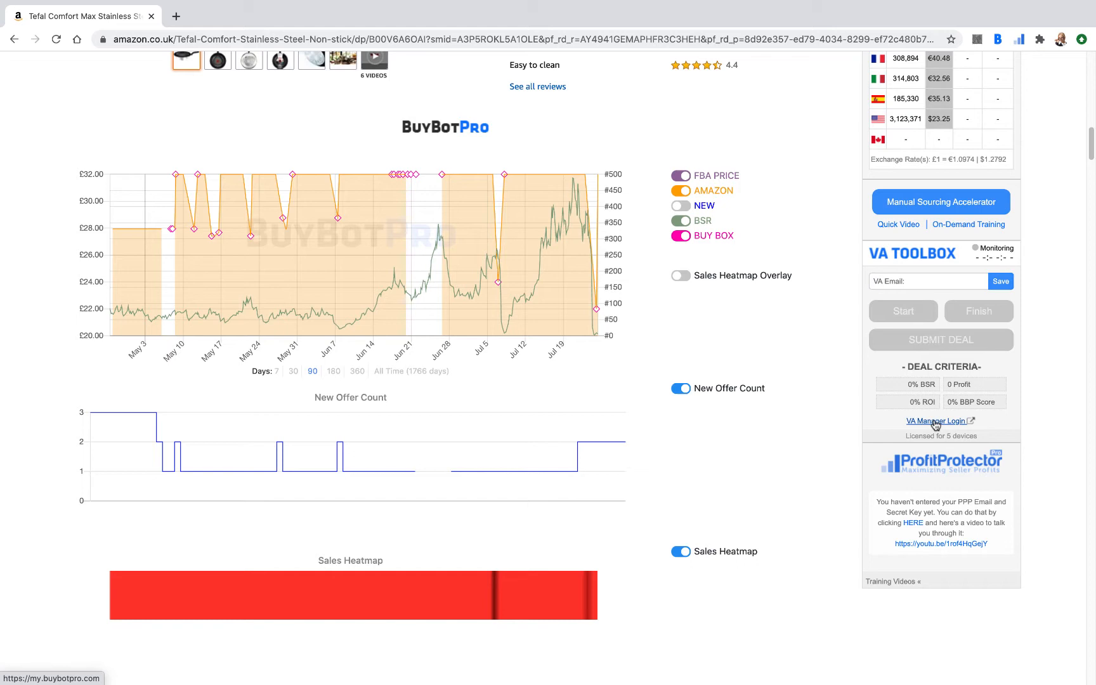
- Follow the VA Manager Login link to the dashboard of total deals, work time and latest deals
{"action": "left_click", "coordinate": [936, 420]}
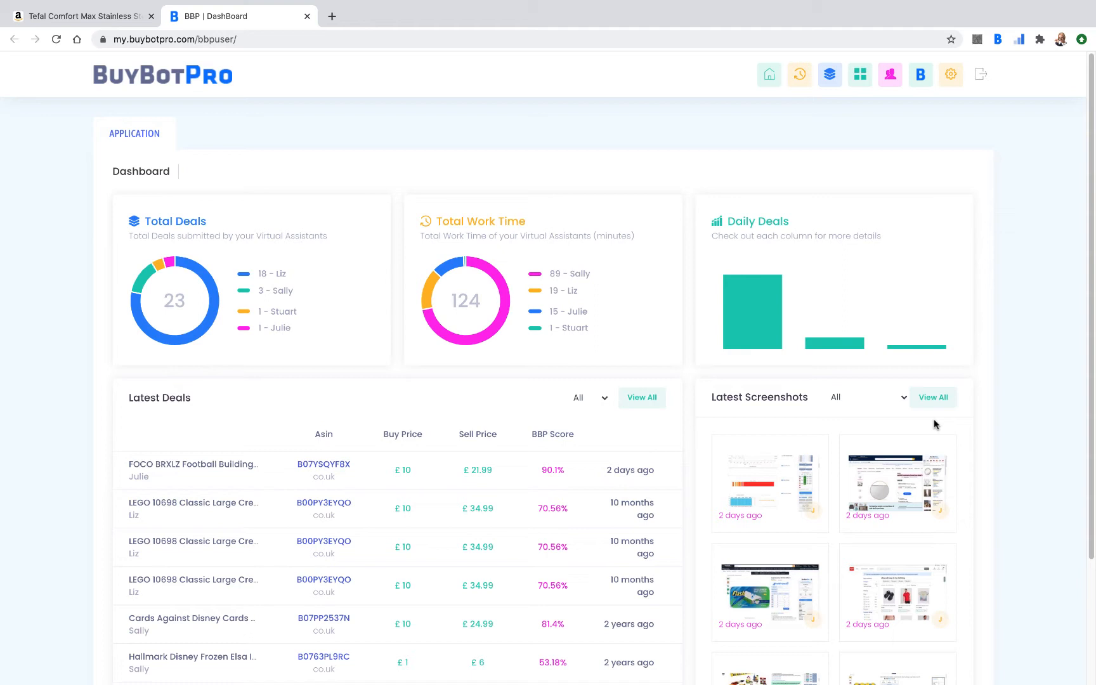
{"action": "mouse_move", "coordinate": [780, 386]}
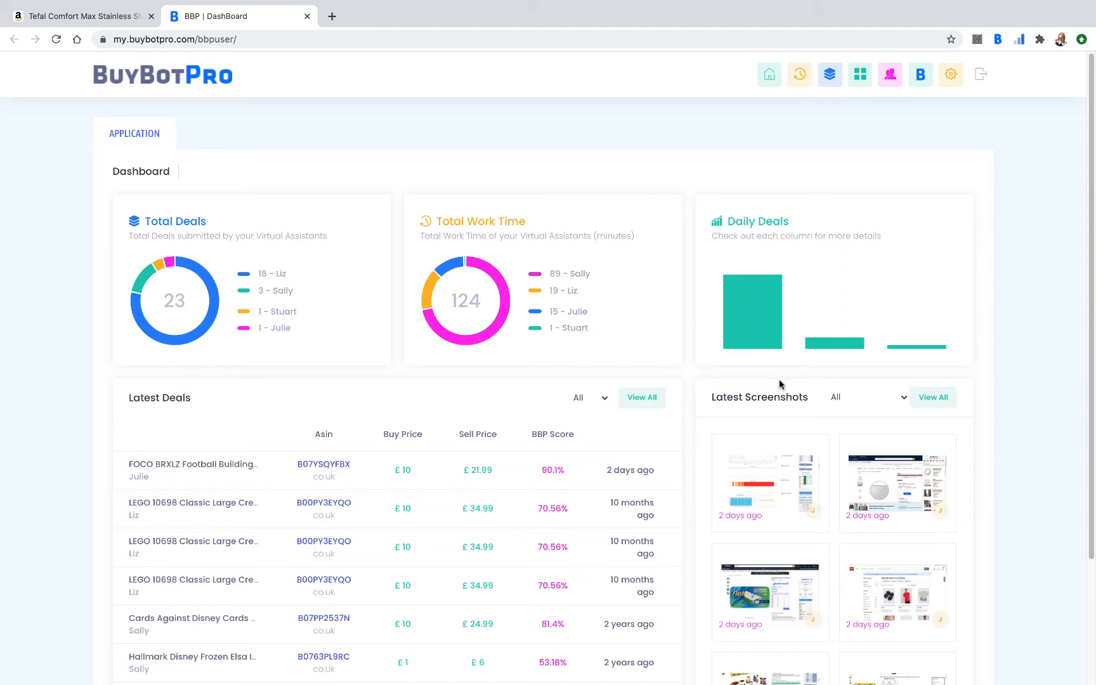
{"action": "mouse_move", "coordinate": [661, 446]}
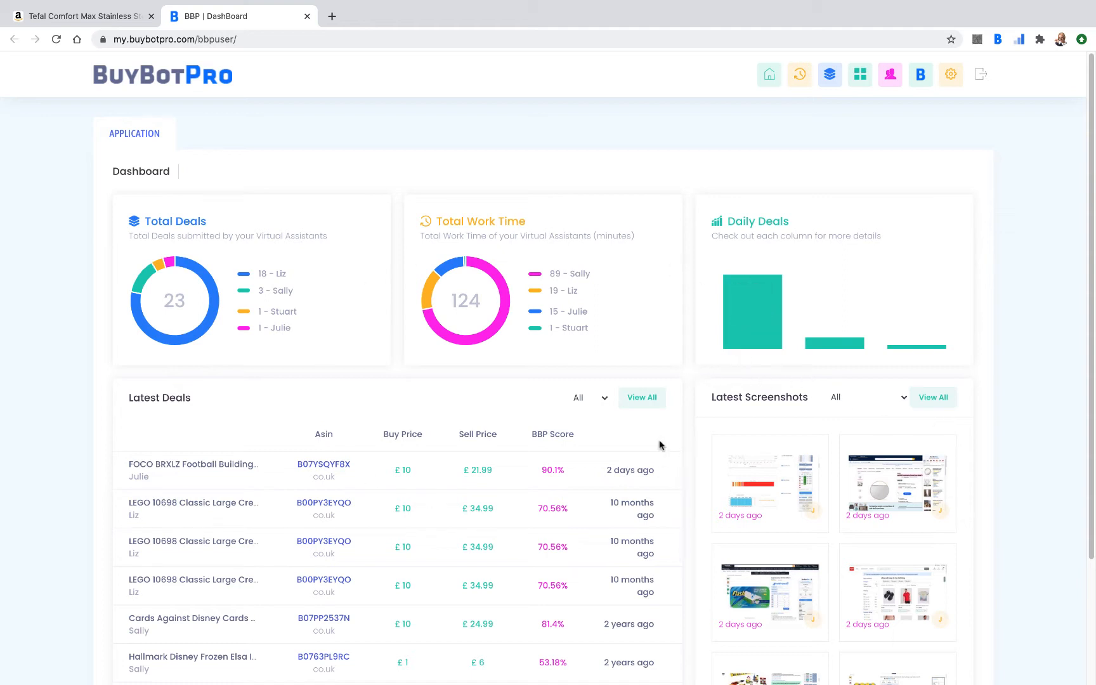
{"action": "mouse_move", "coordinate": [659, 149]}
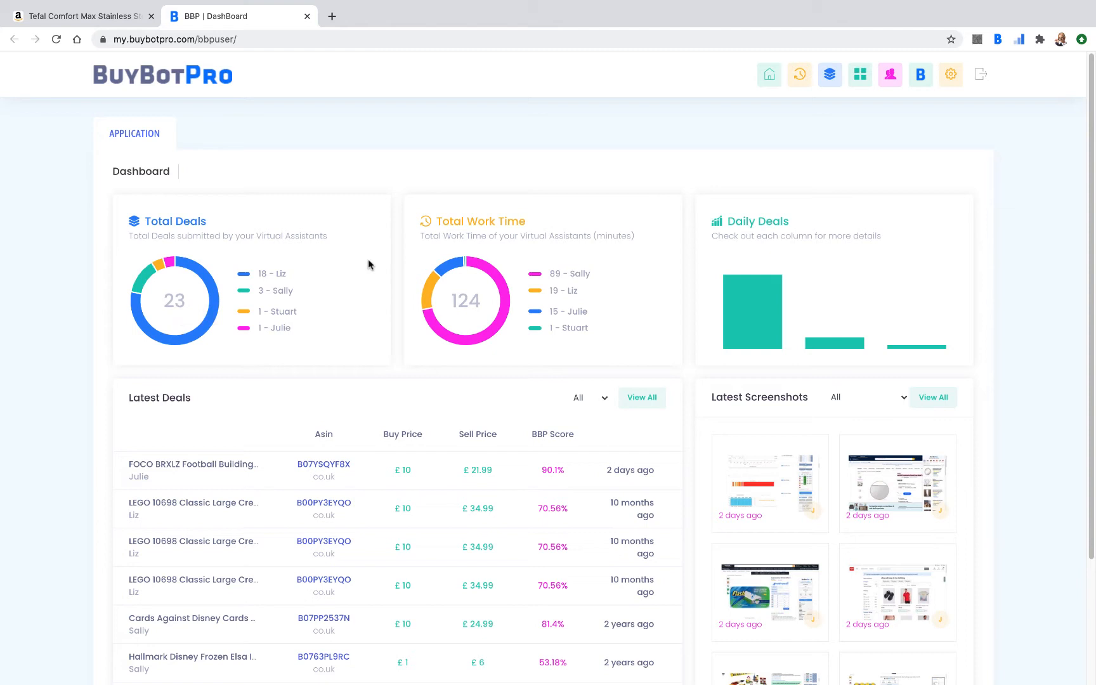
{"action": "mouse_move", "coordinate": [281, 331]}
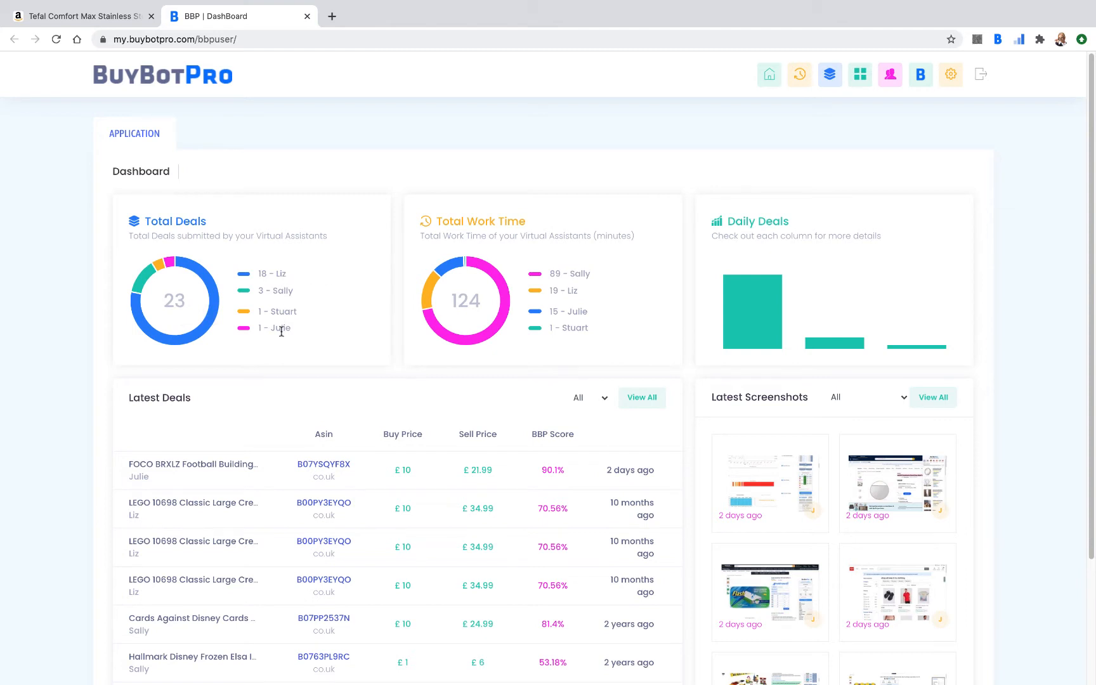
{"action": "mouse_move", "coordinate": [180, 266]}
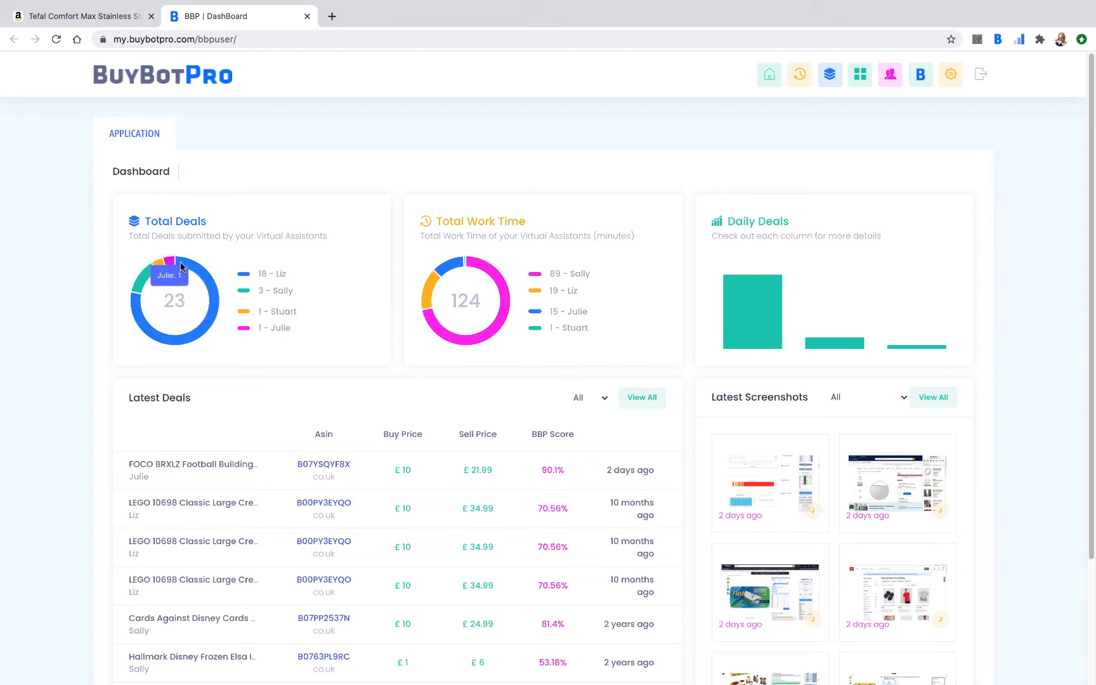
{"action": "mouse_move", "coordinate": [550, 256]}
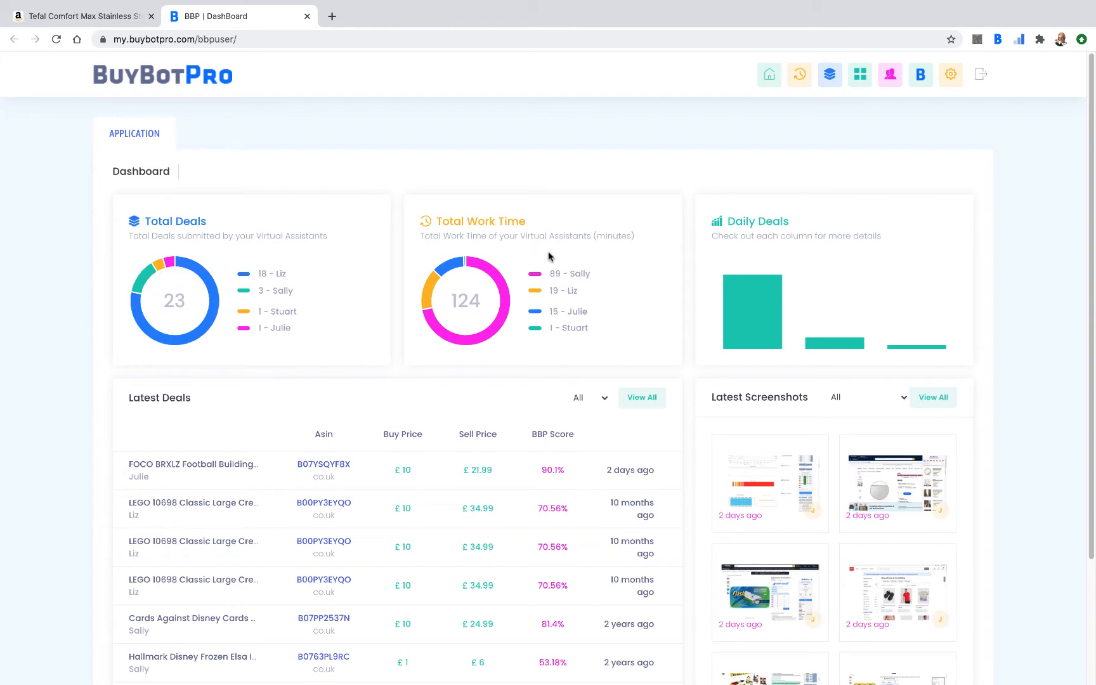
{"action": "mouse_move", "coordinate": [618, 317]}
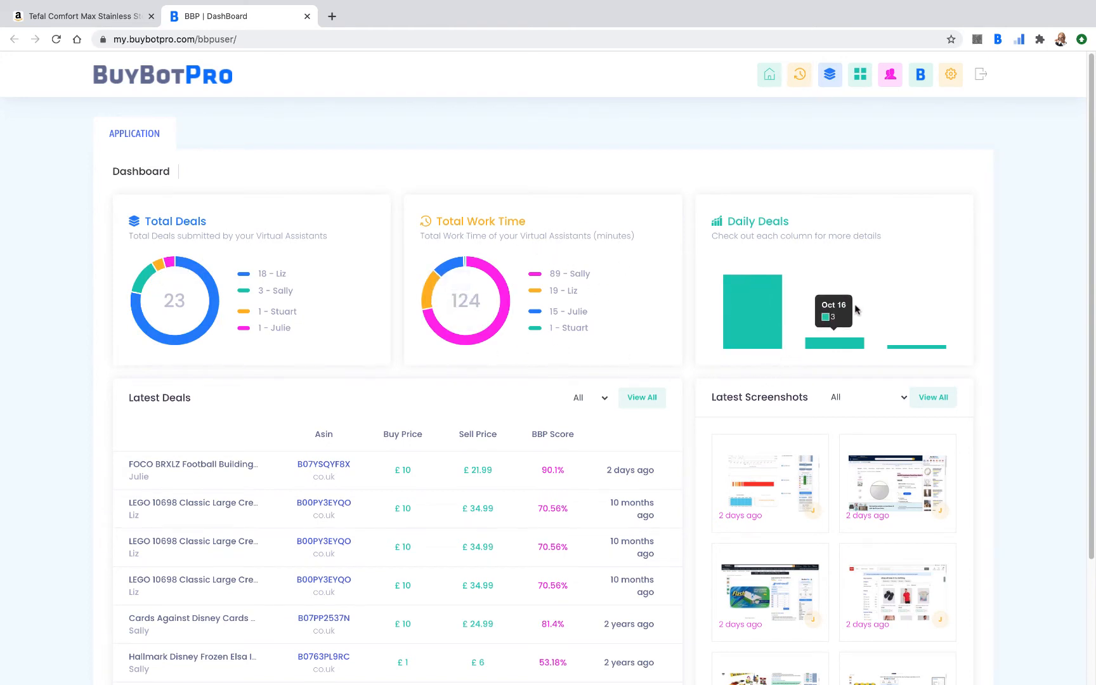
{"action": "scroll", "scroll_direction": "down", "scroll_amount": 3}
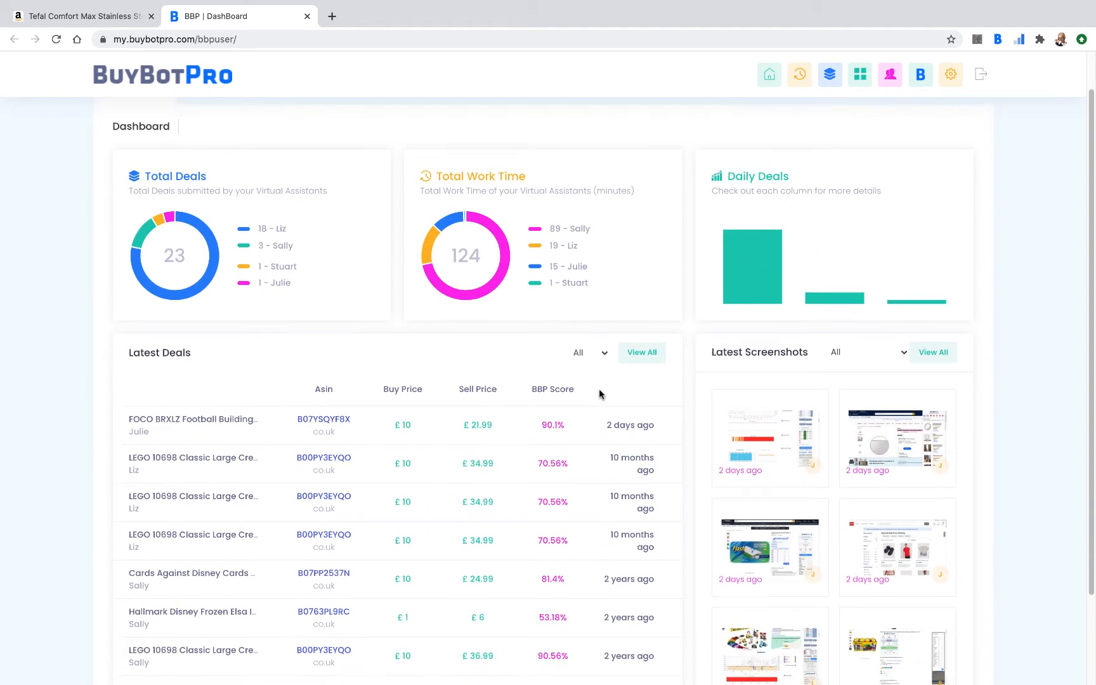
{"action": "scroll", "scroll_direction": "down", "scroll_amount": 3}
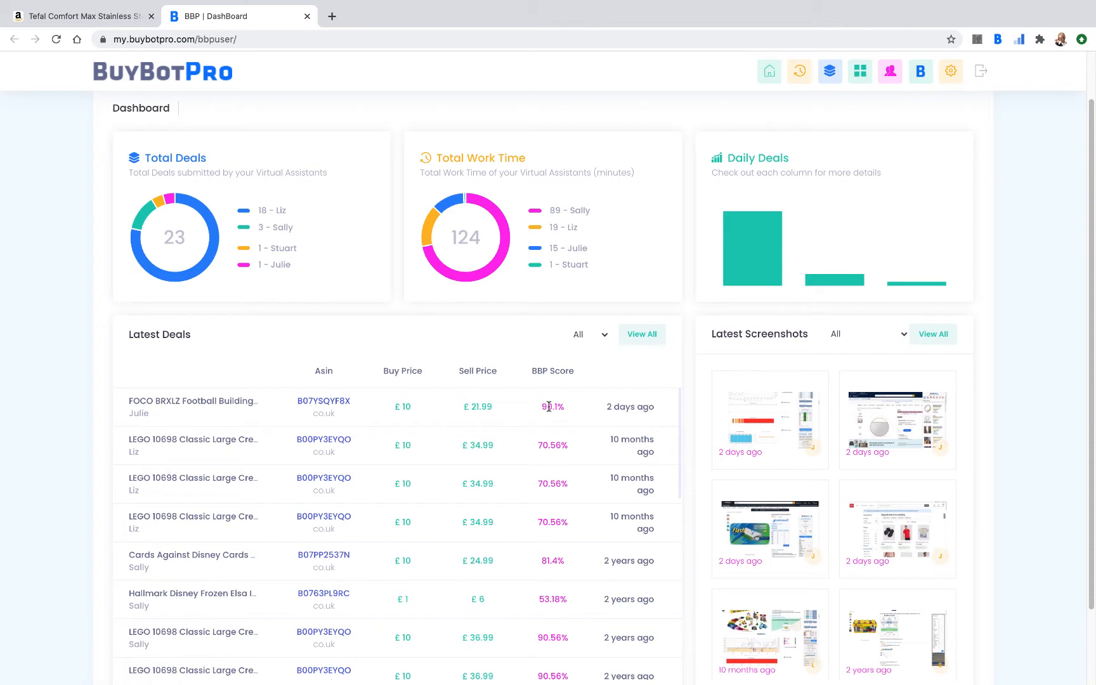
{"action": "mouse_move", "coordinate": [626, 409]}
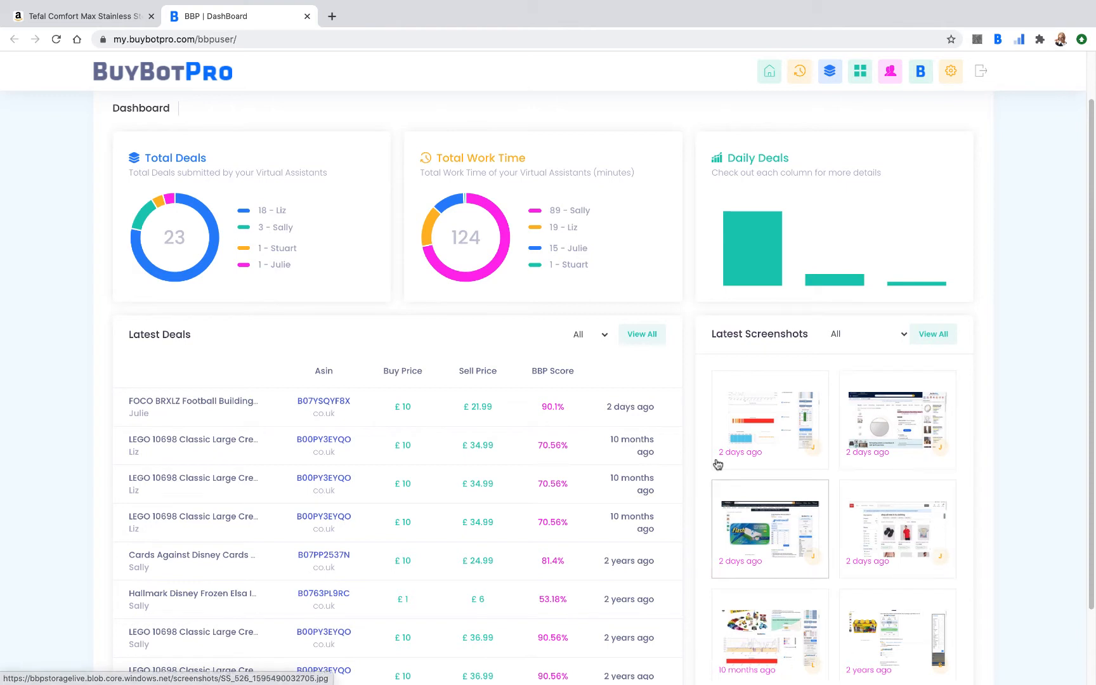
{"action": "mouse_move", "coordinate": [772, 488]}
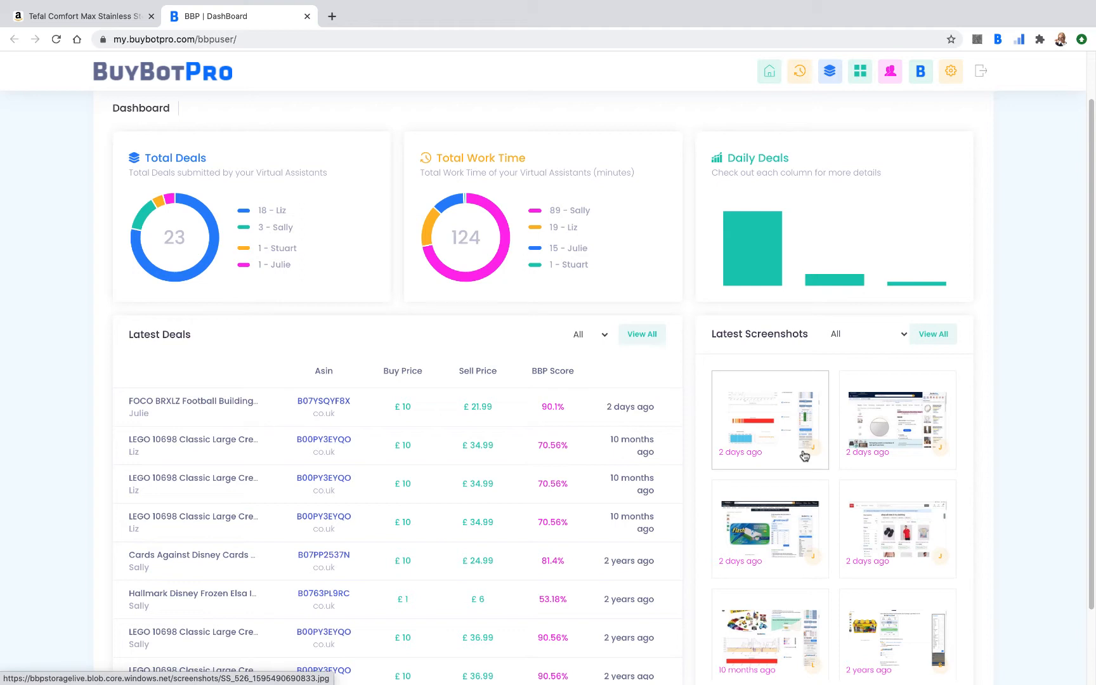
{"action": "mouse_move", "coordinate": [689, 402]}
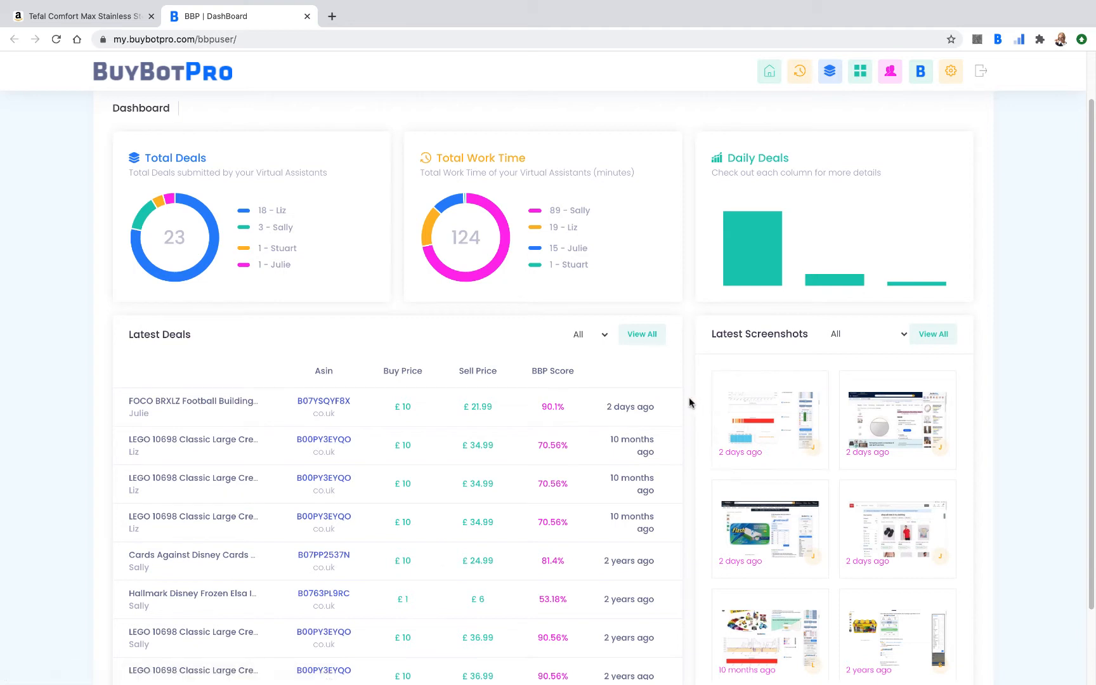
{"action": "mouse_move", "coordinate": [991, 402]}
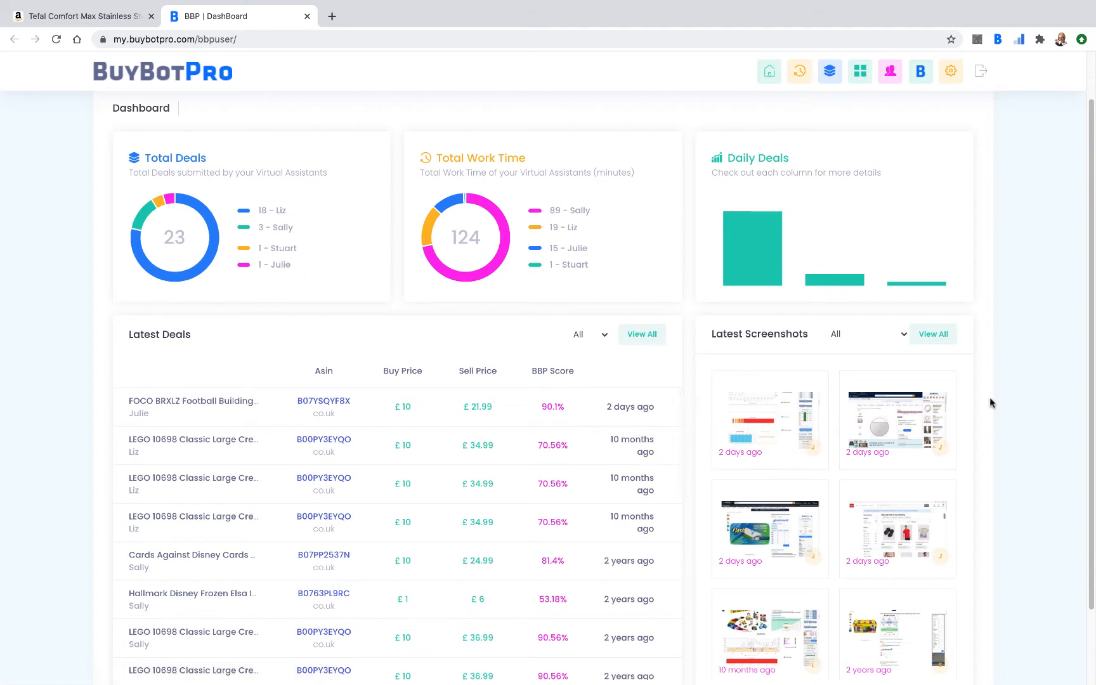
{"action": "mouse_move", "coordinate": [800, 71]}
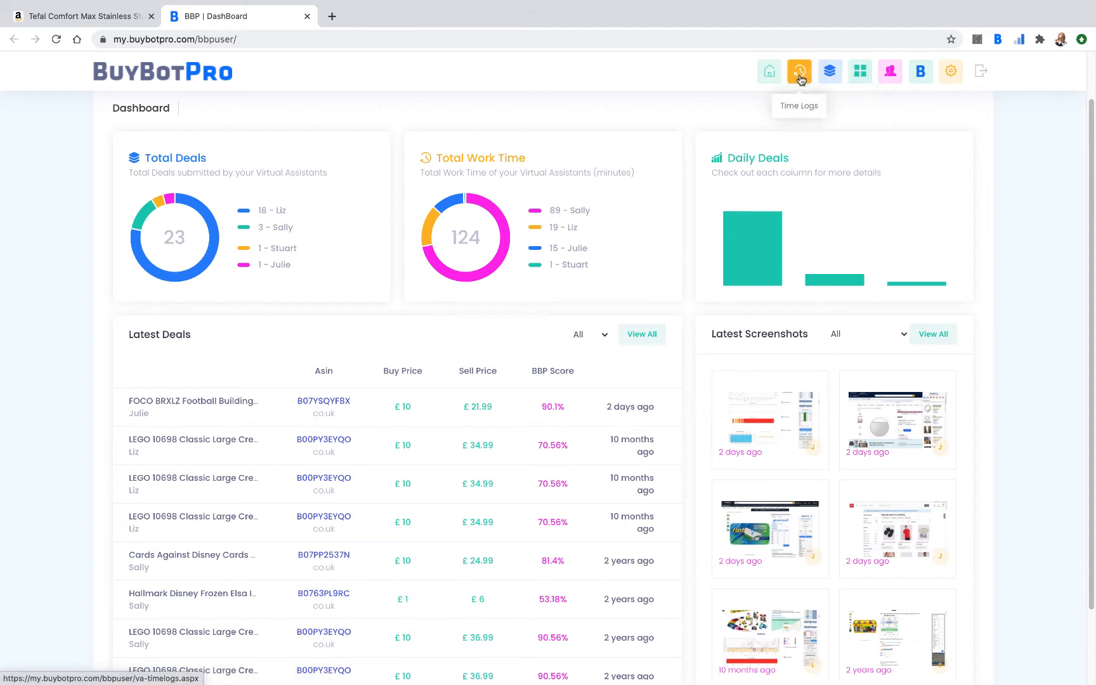
- Go to the Time Logs page listing each VA's session start, finish, deals, screenshots and duration
{"action": "left_click", "coordinate": [799, 71]}
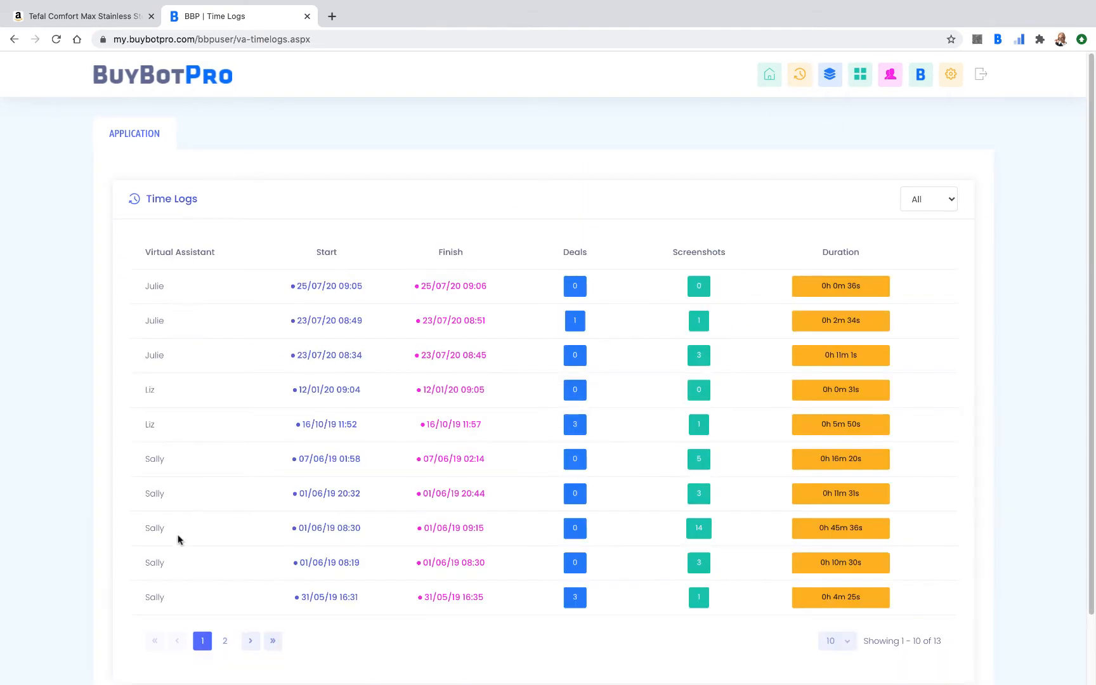
{"action": "mouse_move", "coordinate": [479, 273]}
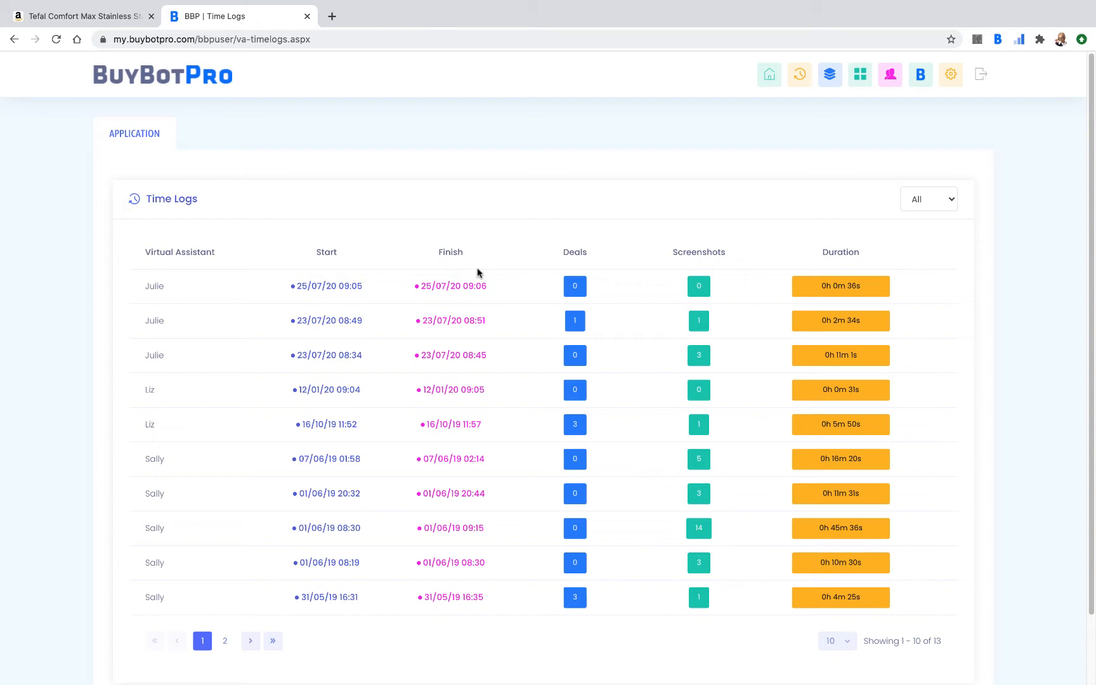
{"action": "mouse_move", "coordinate": [573, 528]}
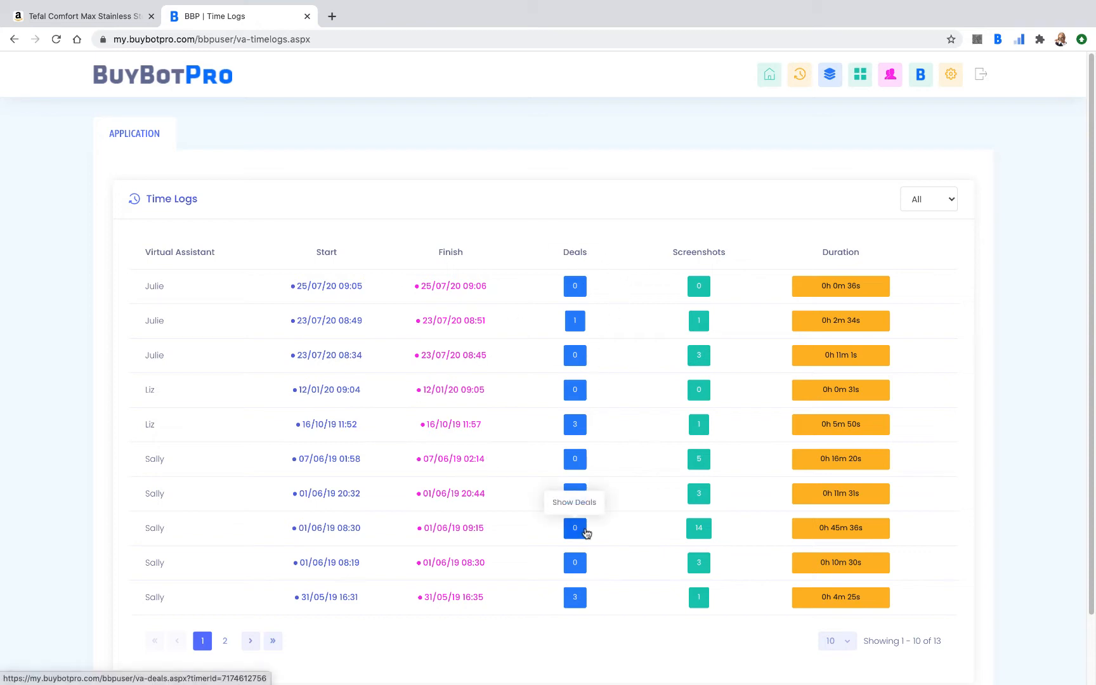
{"action": "mouse_move", "coordinate": [713, 535]}
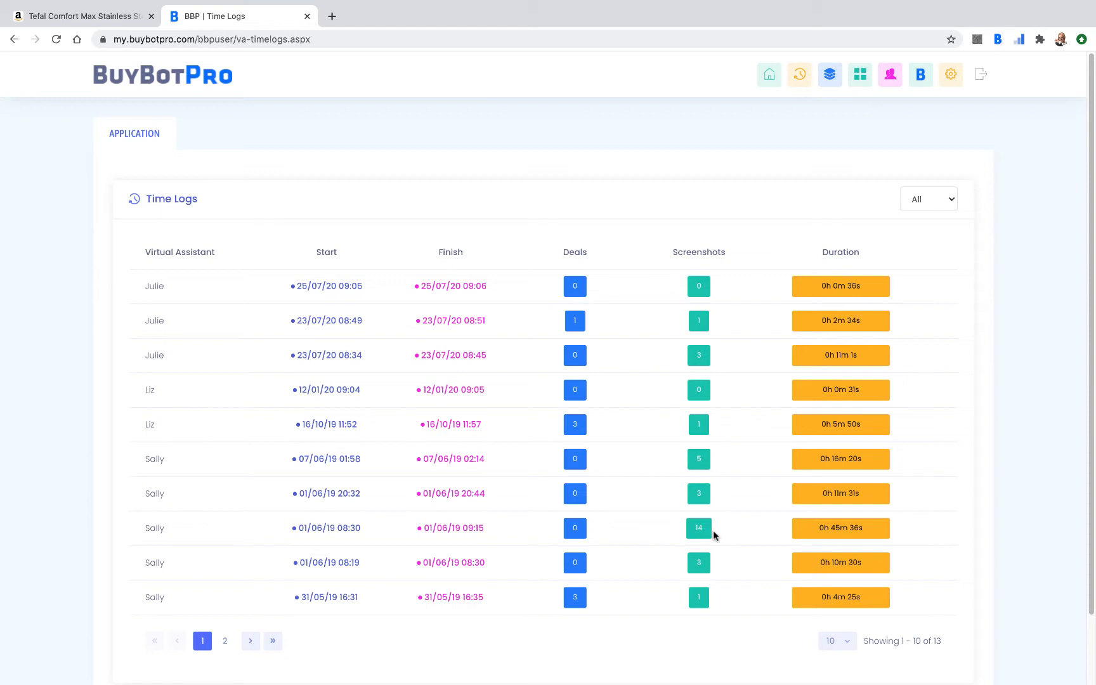
{"action": "mouse_move", "coordinate": [603, 351]}
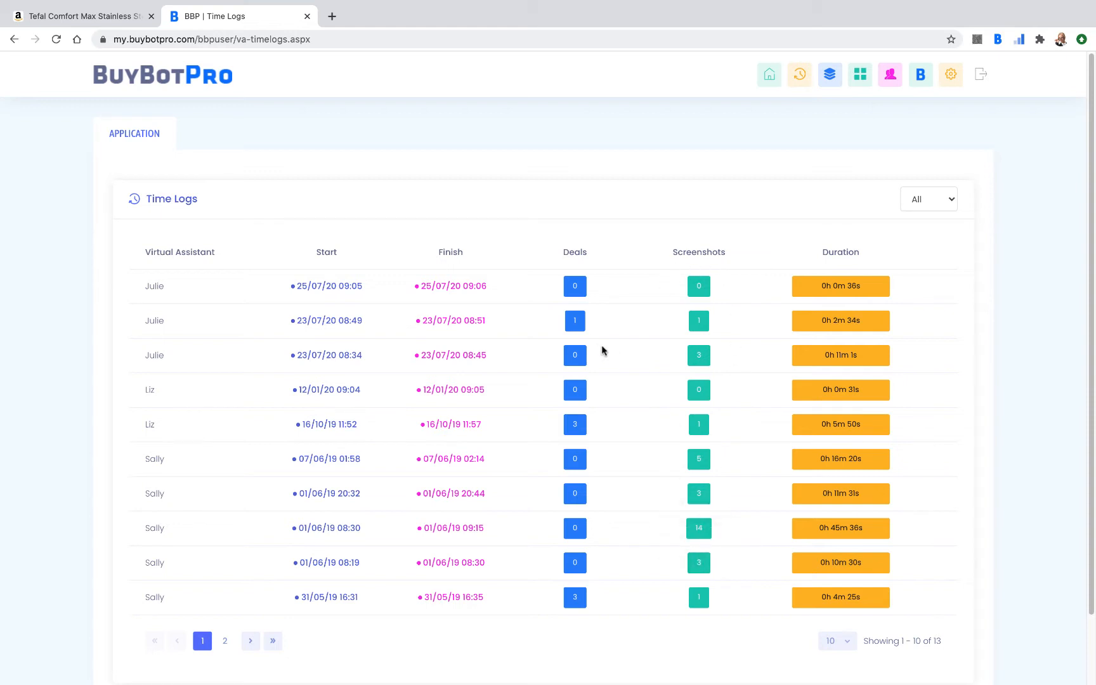
{"action": "mouse_move", "coordinate": [840, 286]}
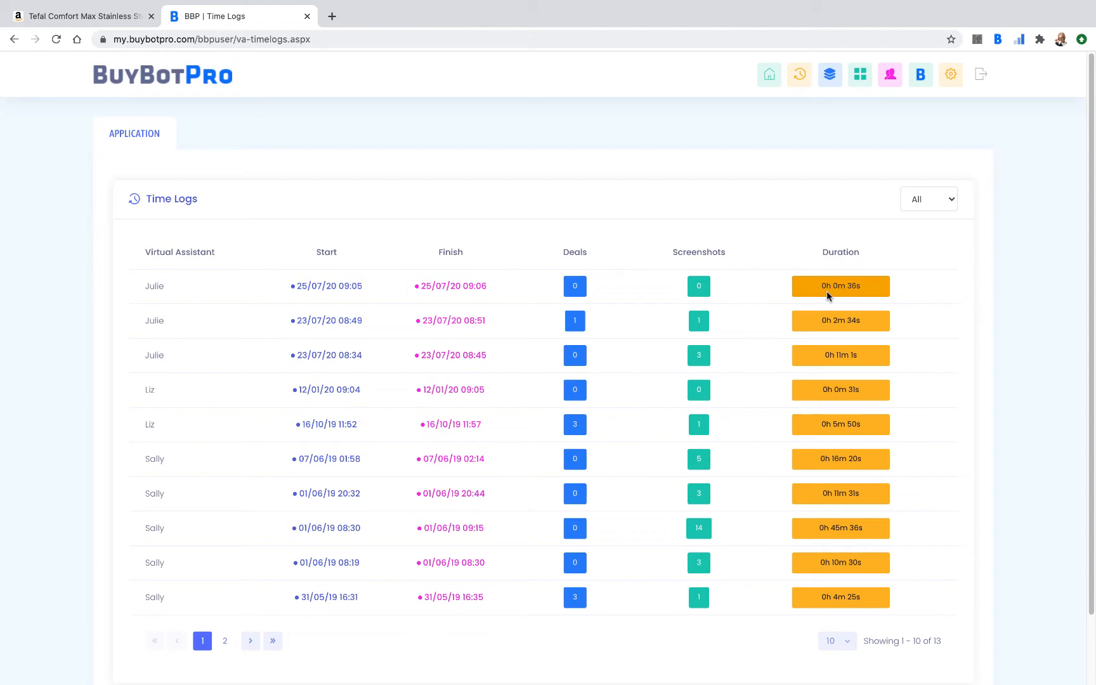
{"action": "mouse_move", "coordinate": [976, 303]}
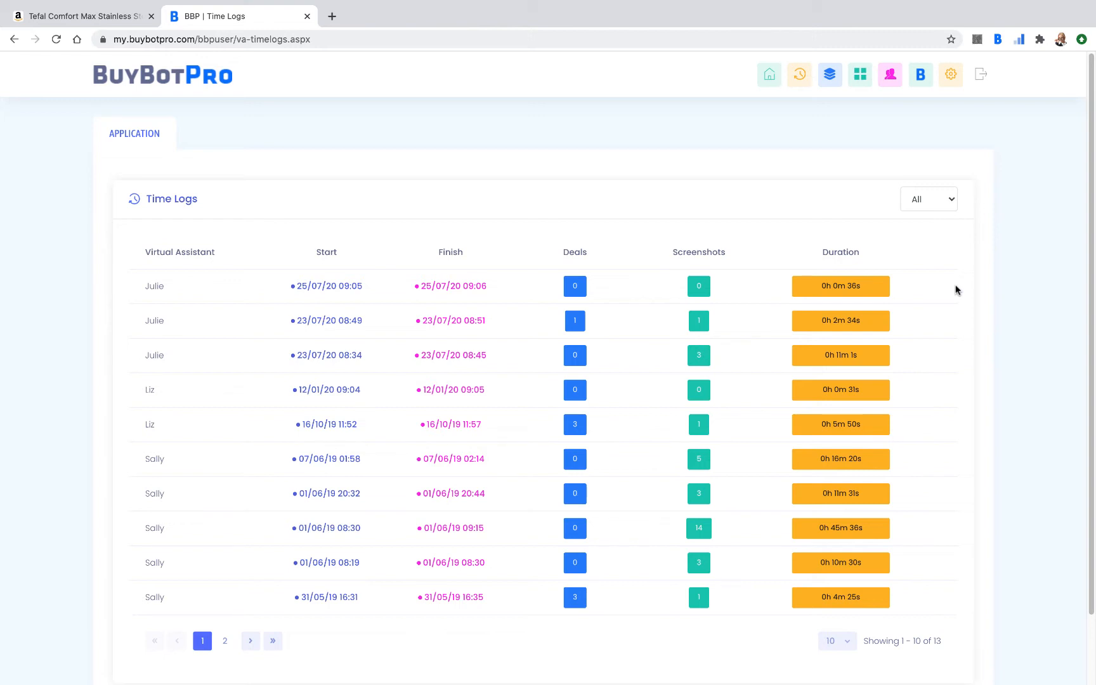
{"action": "mouse_move", "coordinate": [832, 95]}
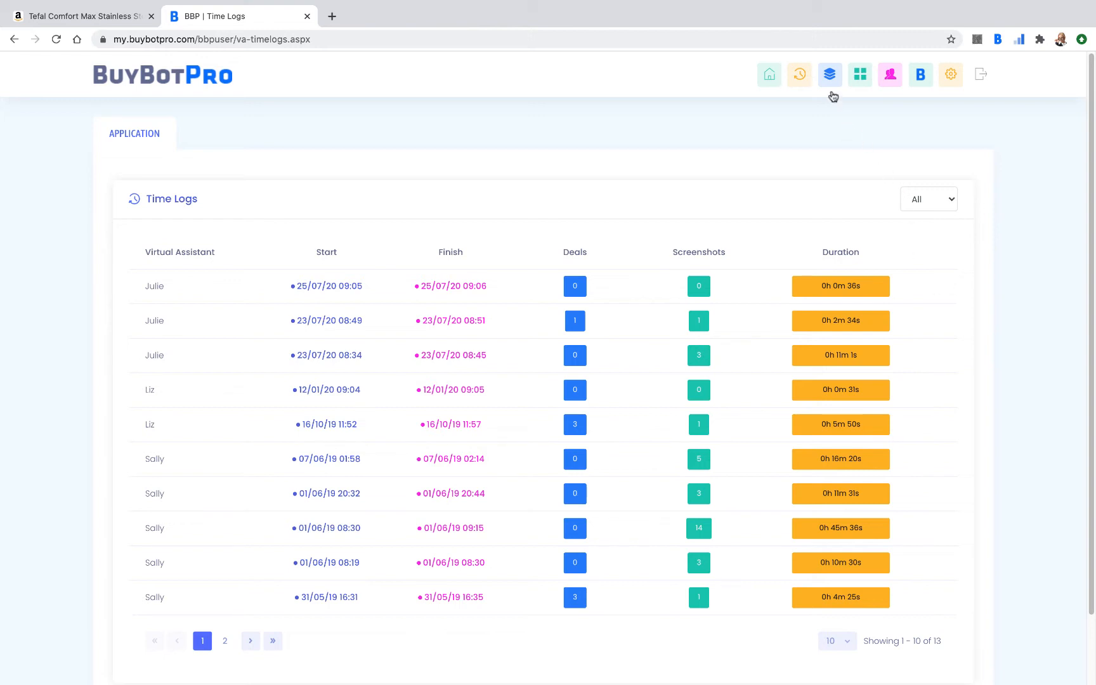
{"action": "mouse_move", "coordinate": [830, 74]}
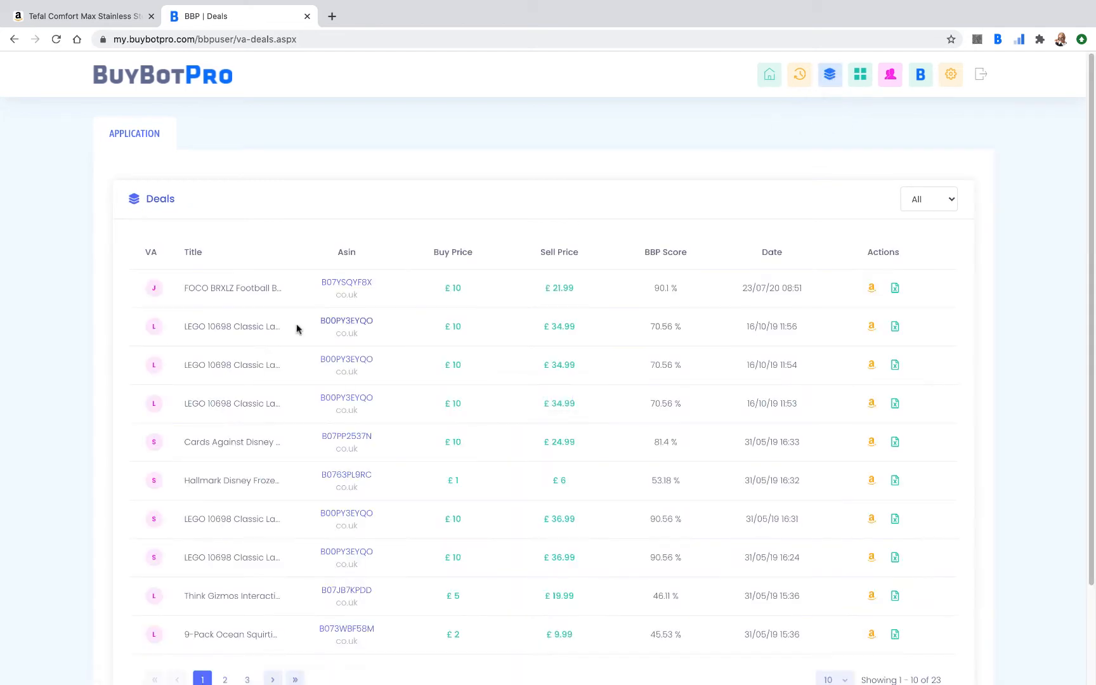
{"action": "mouse_move", "coordinate": [153, 288]}
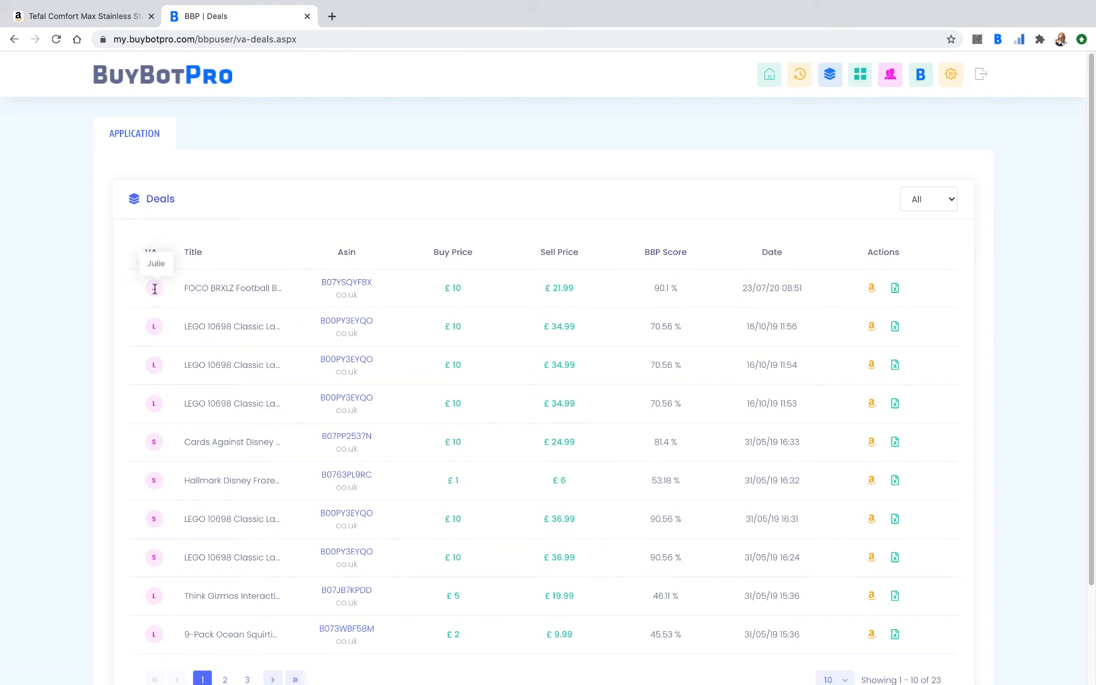
{"action": "mouse_move", "coordinate": [200, 295]}
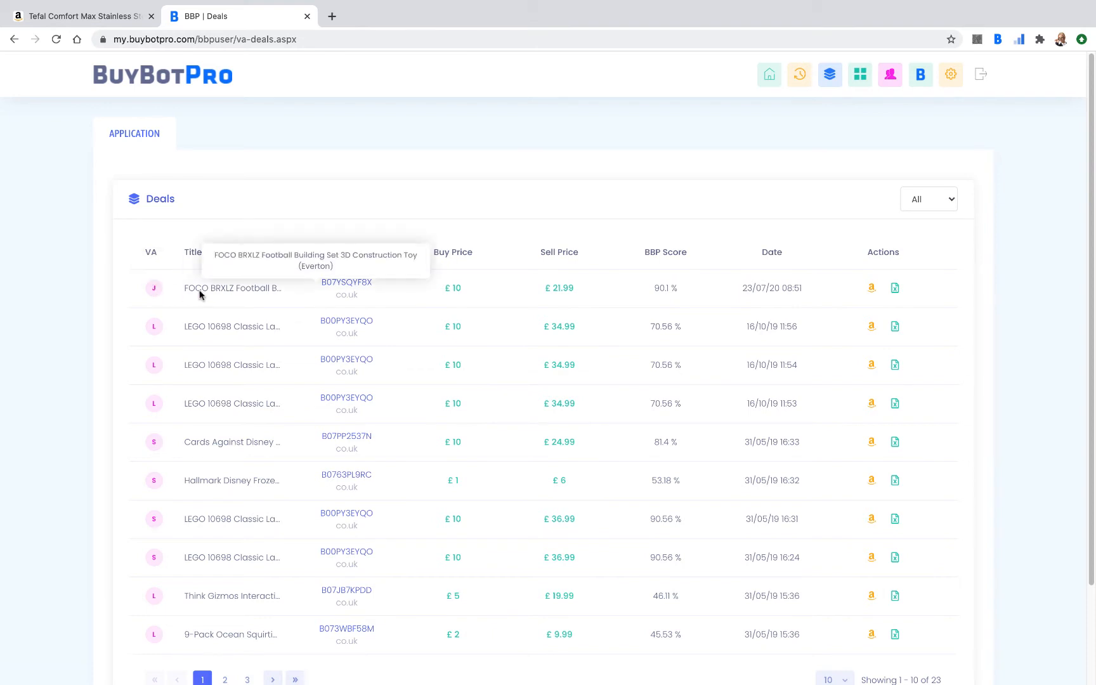
{"action": "mouse_move", "coordinate": [346, 286]}
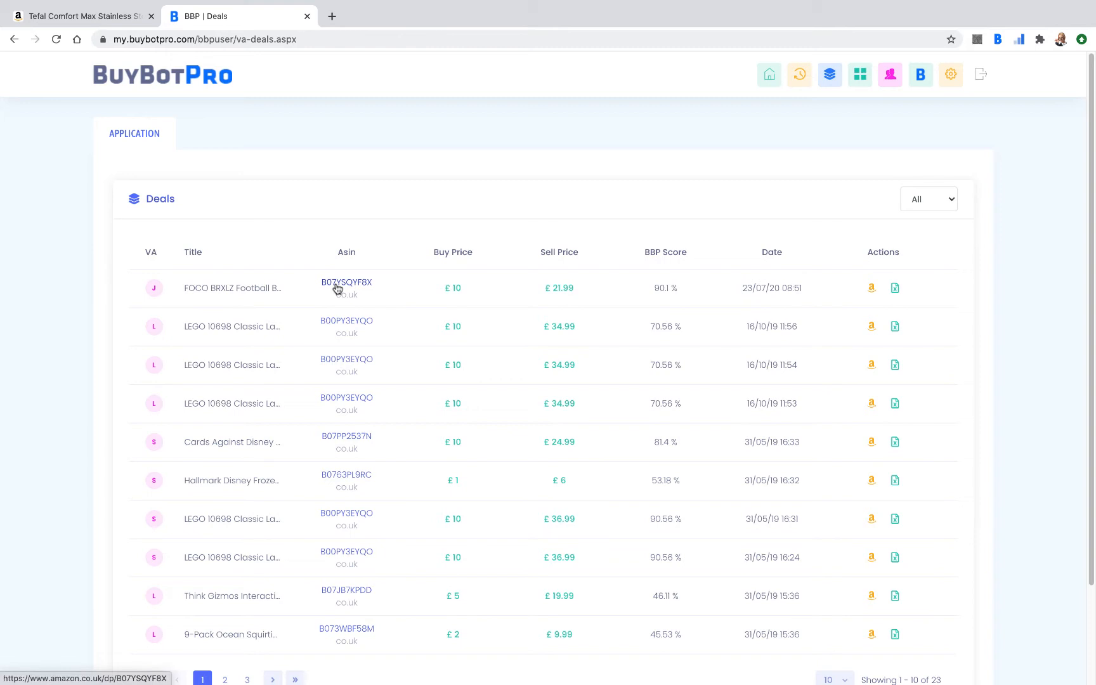
{"action": "mouse_move", "coordinate": [453, 289]}
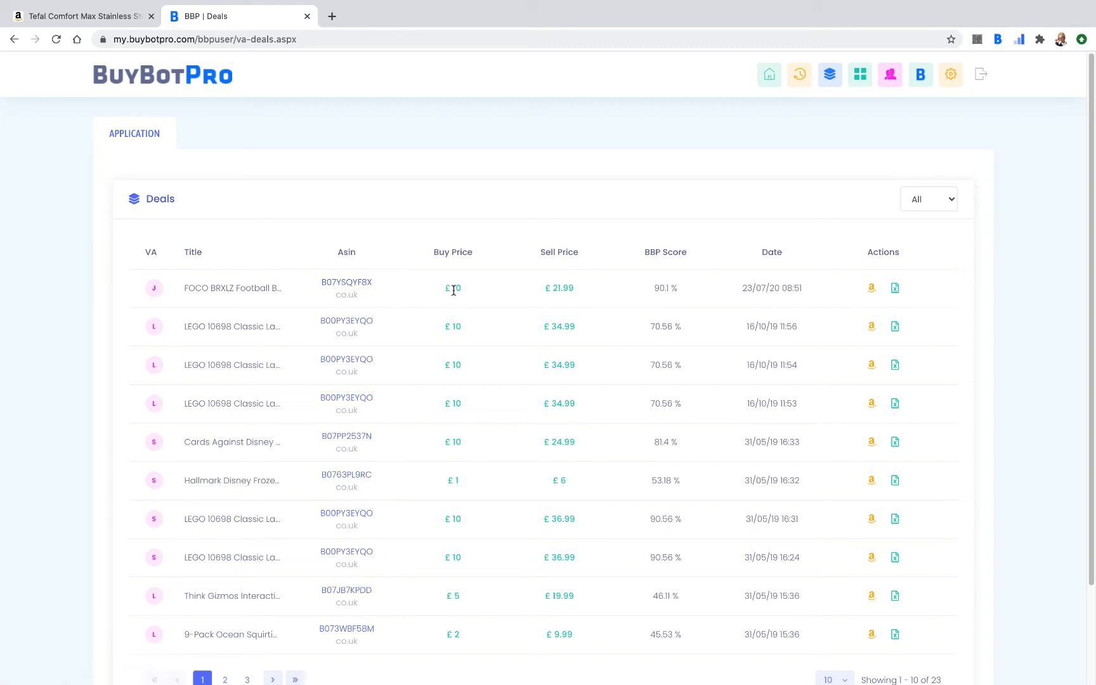
{"action": "mouse_move", "coordinate": [741, 304]}
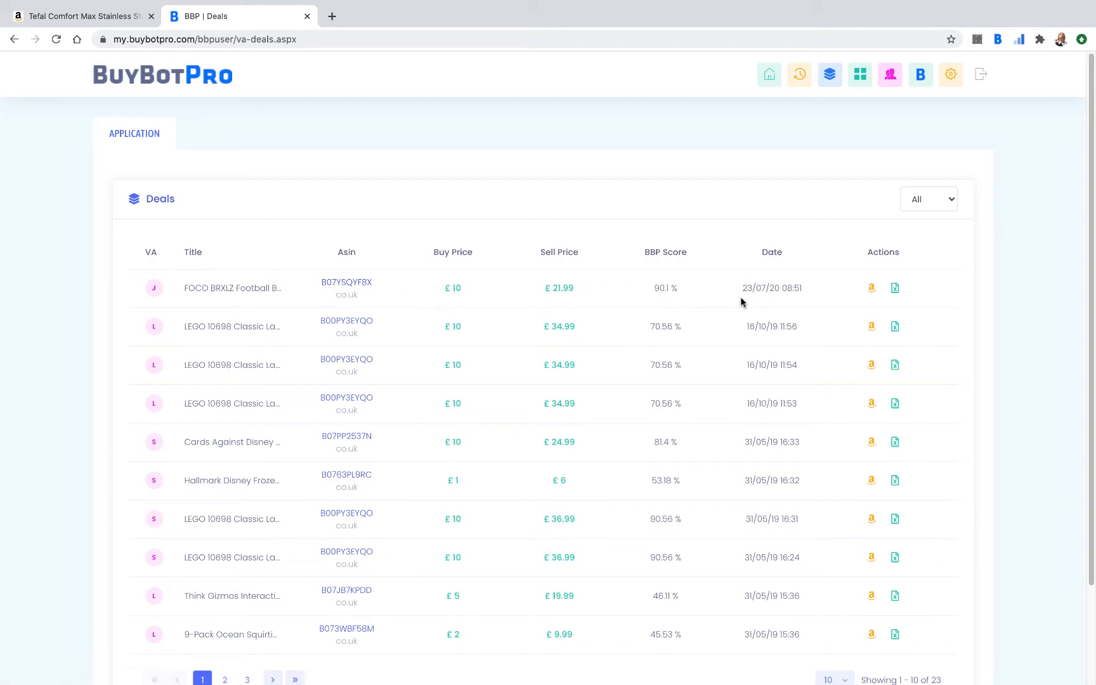
{"action": "mouse_move", "coordinate": [871, 288]}
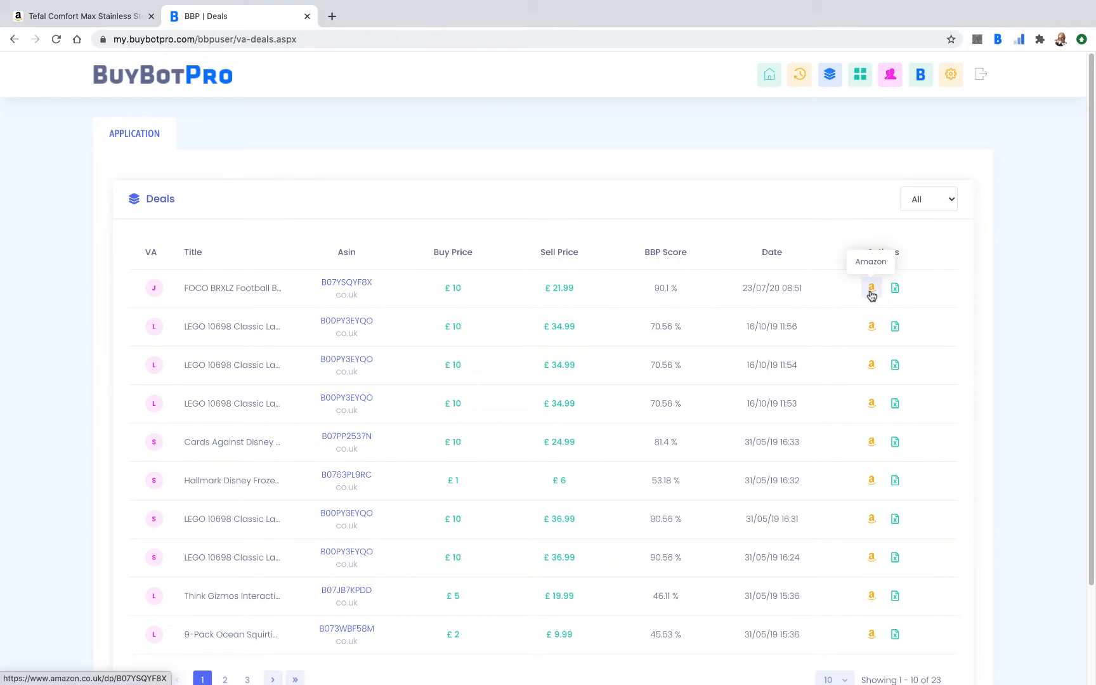
{"action": "mouse_move", "coordinate": [895, 288]}
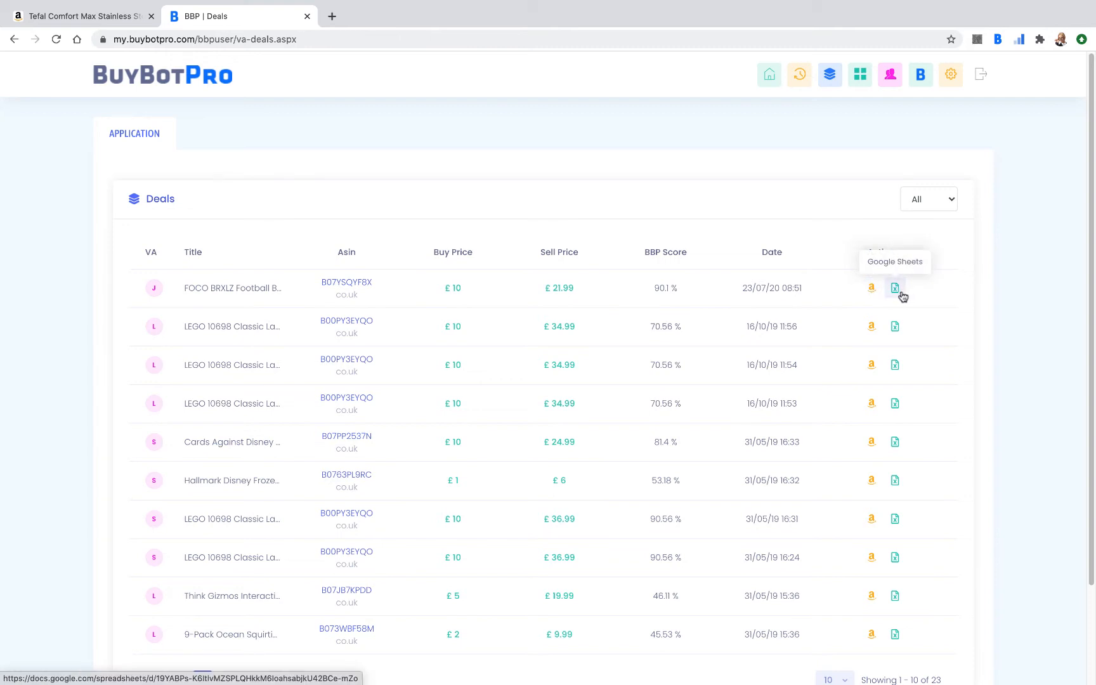
{"action": "mouse_move", "coordinate": [463, 277]}
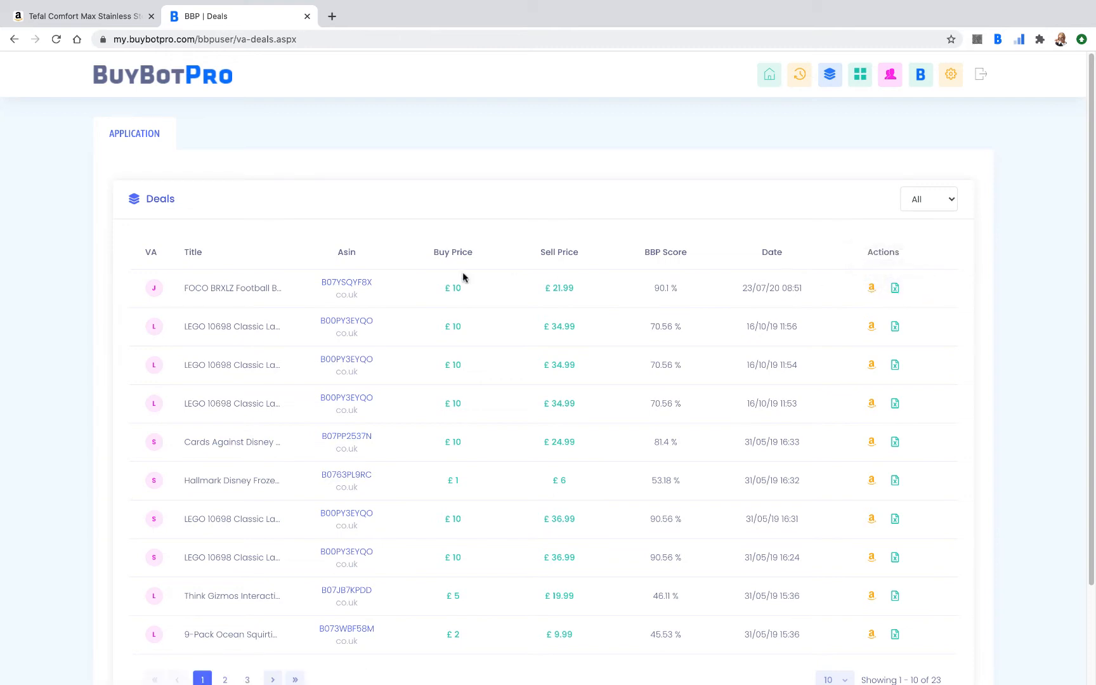
{"action": "mouse_move", "coordinate": [265, 278]}
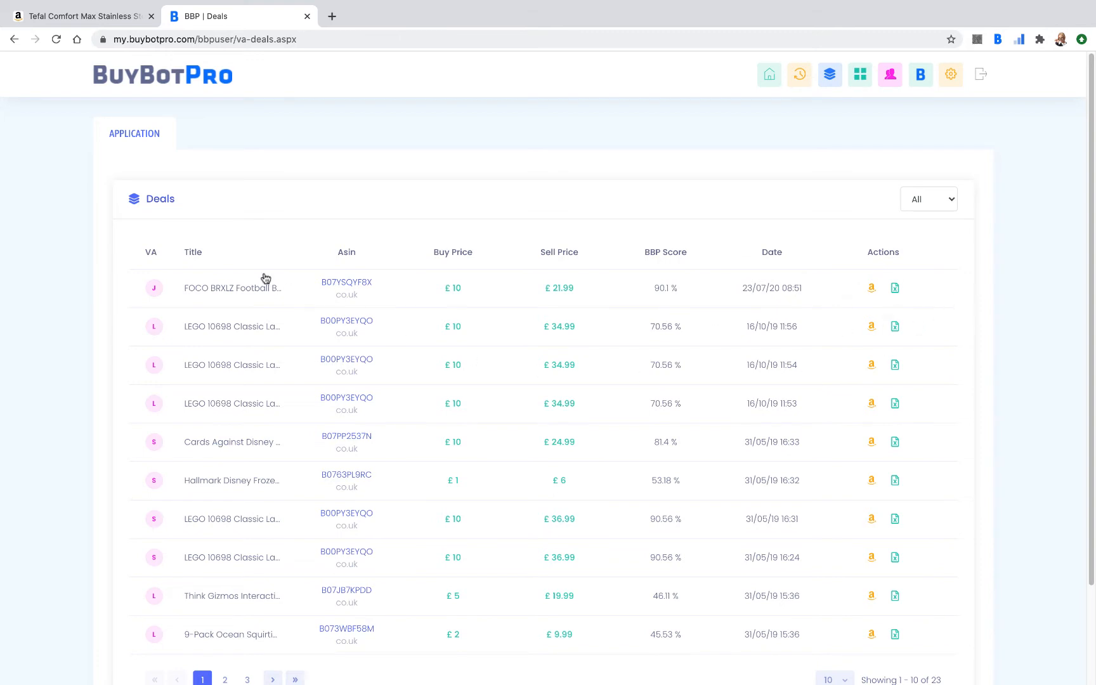
{"action": "mouse_move", "coordinate": [902, 394]}
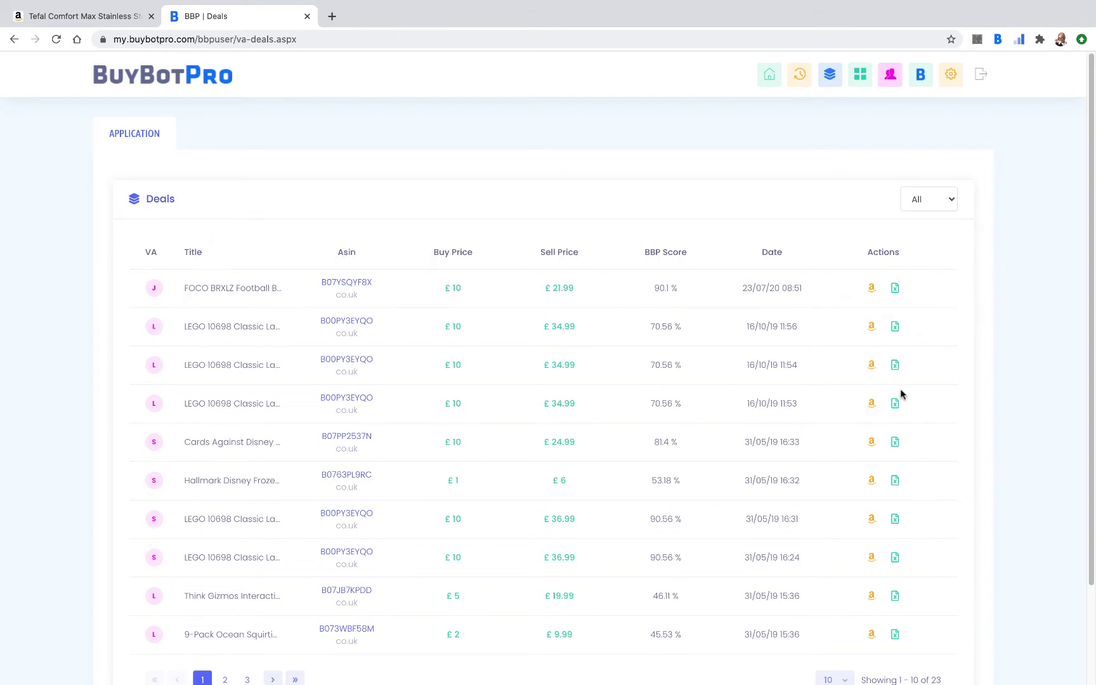
- Review the Deals table of VA-submitted prices and scores, then go to the Screenshots page
{"action": "scroll", "scroll_direction": "down", "scroll_amount": 3}
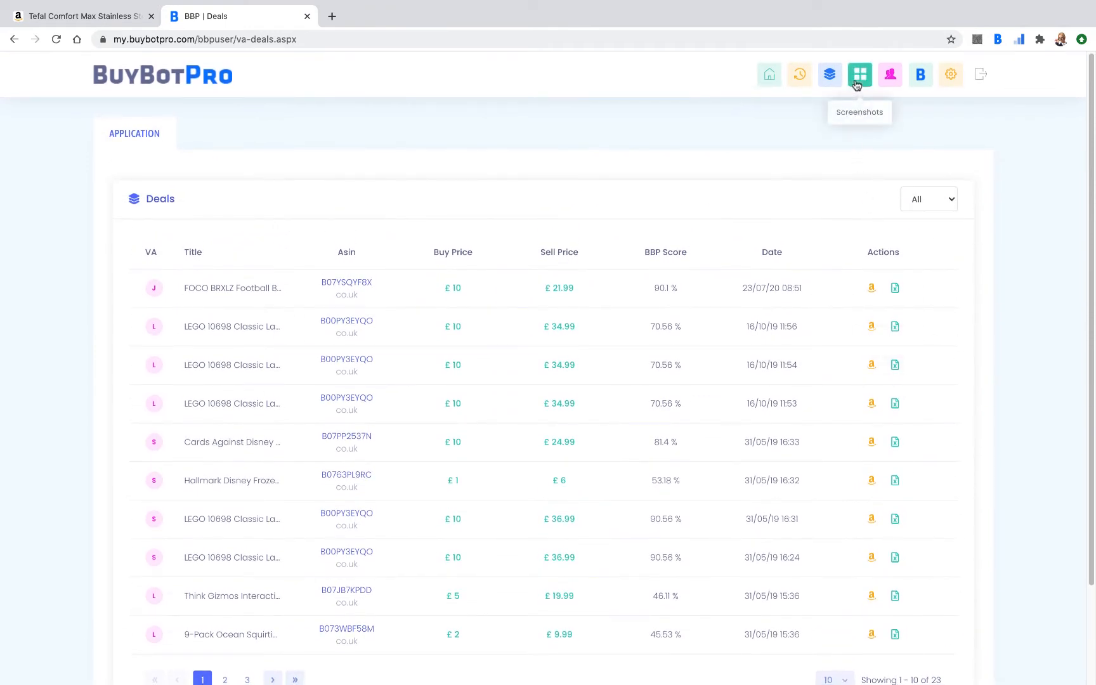
{"action": "left_click", "coordinate": [860, 73]}
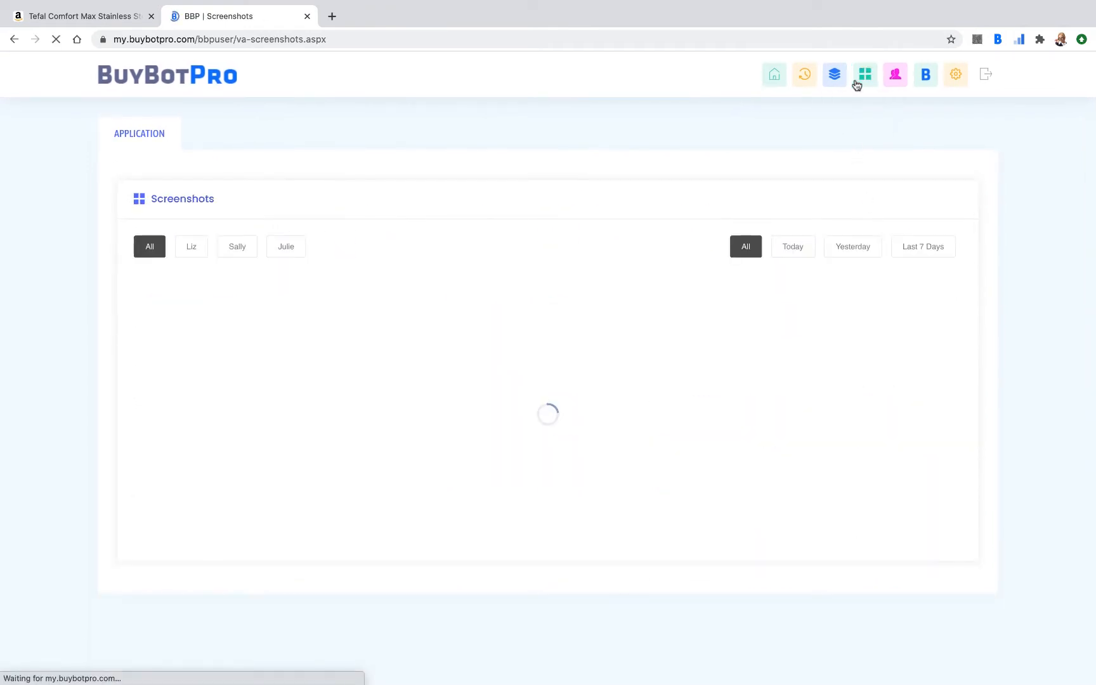
- Filter the screenshots to Liz, then Julie, then show all 33 screenshots from every VA
{"action": "left_click", "coordinate": [191, 246]}
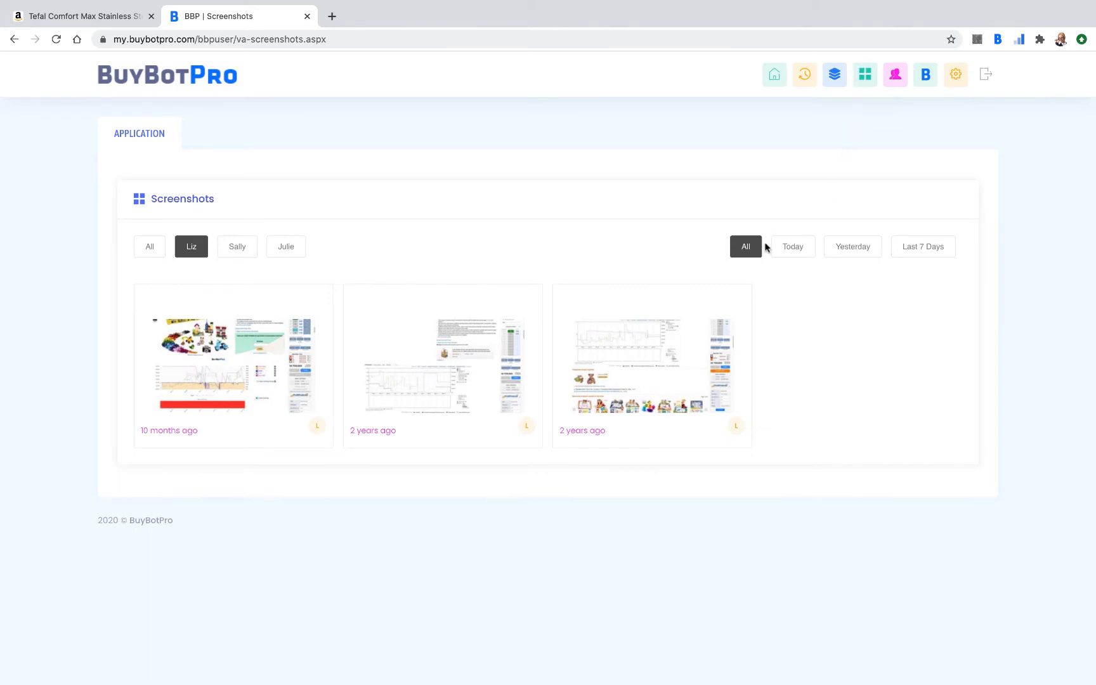
{"action": "mouse_move", "coordinate": [286, 246]}
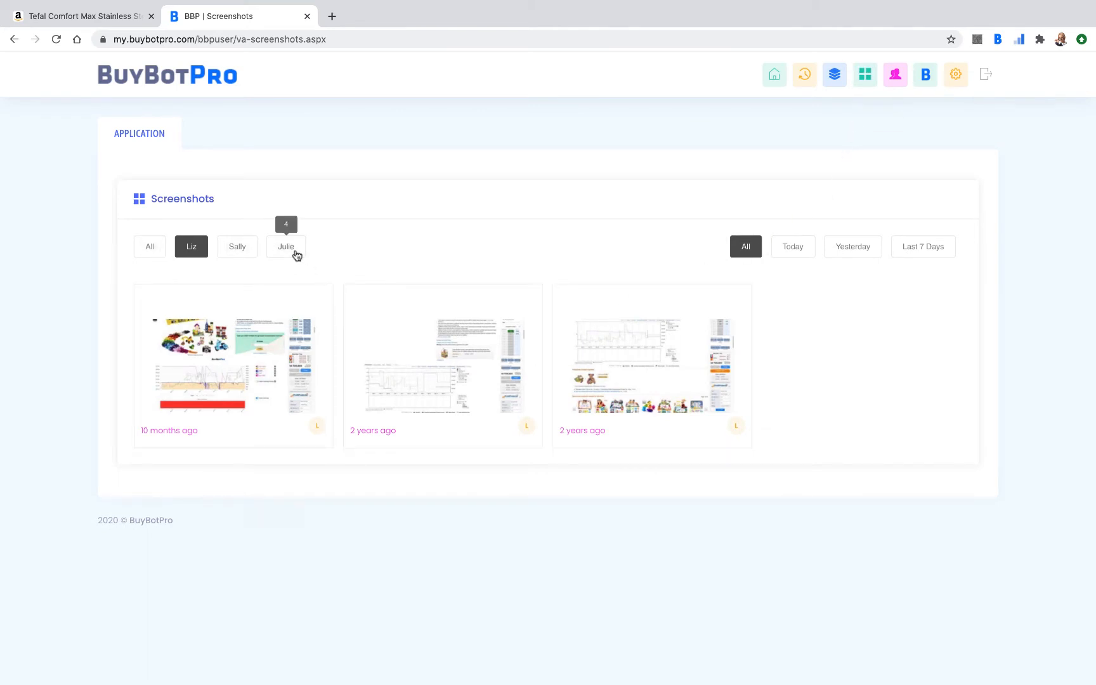
{"action": "left_click", "coordinate": [286, 246]}
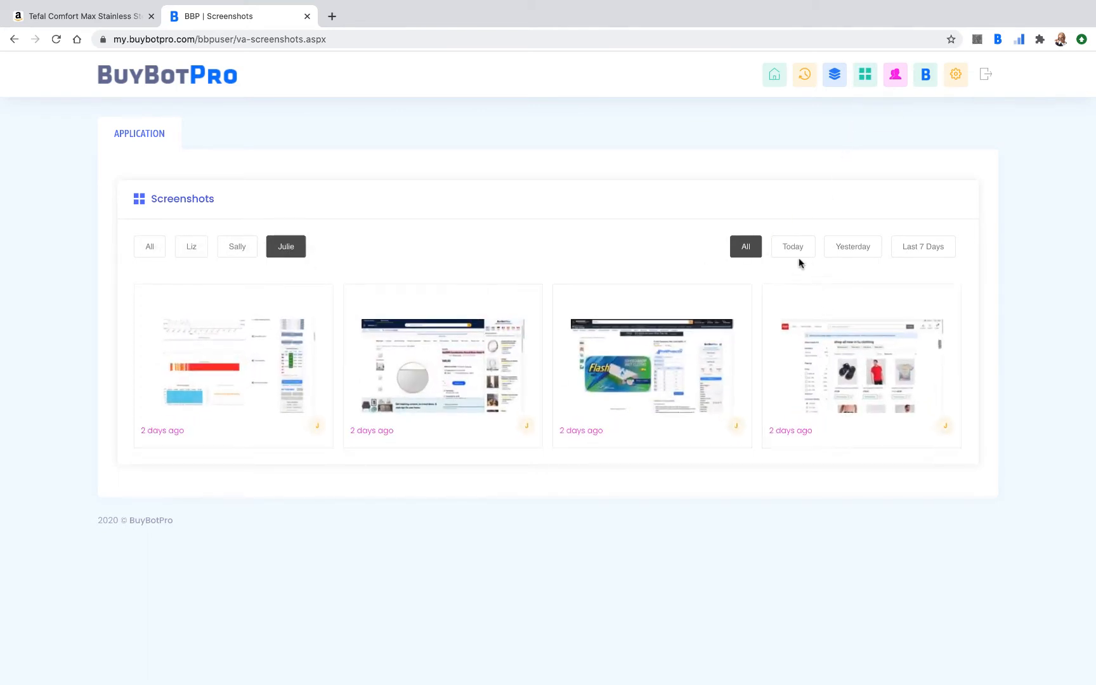
{"action": "mouse_move", "coordinate": [924, 246]}
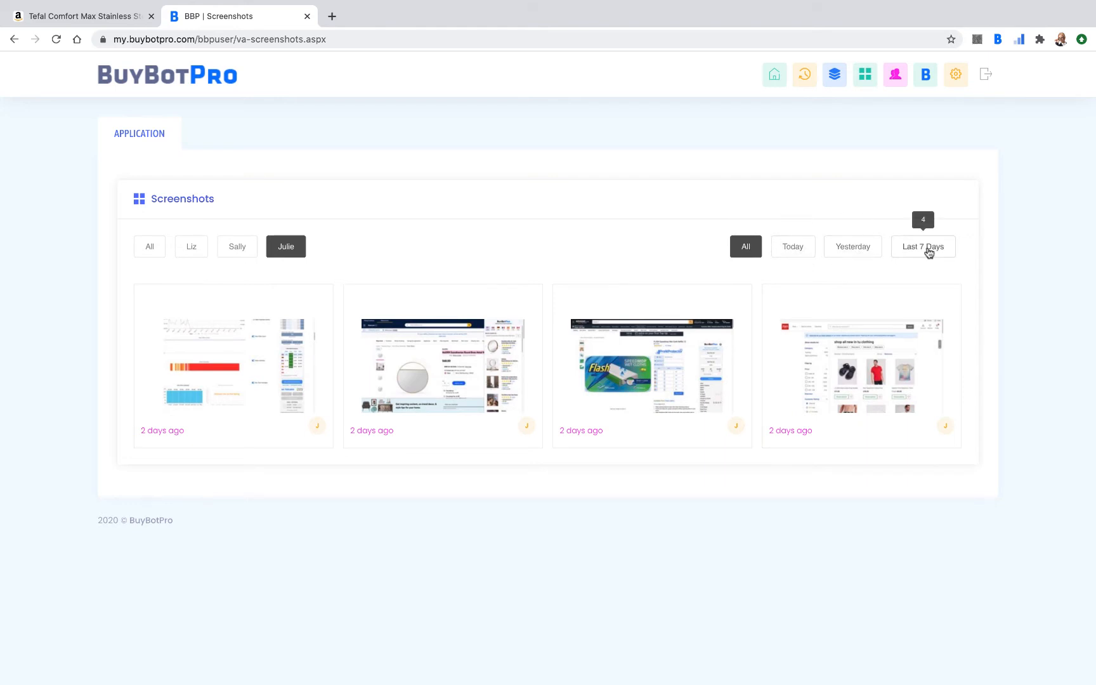
{"action": "mouse_move", "coordinate": [149, 248]}
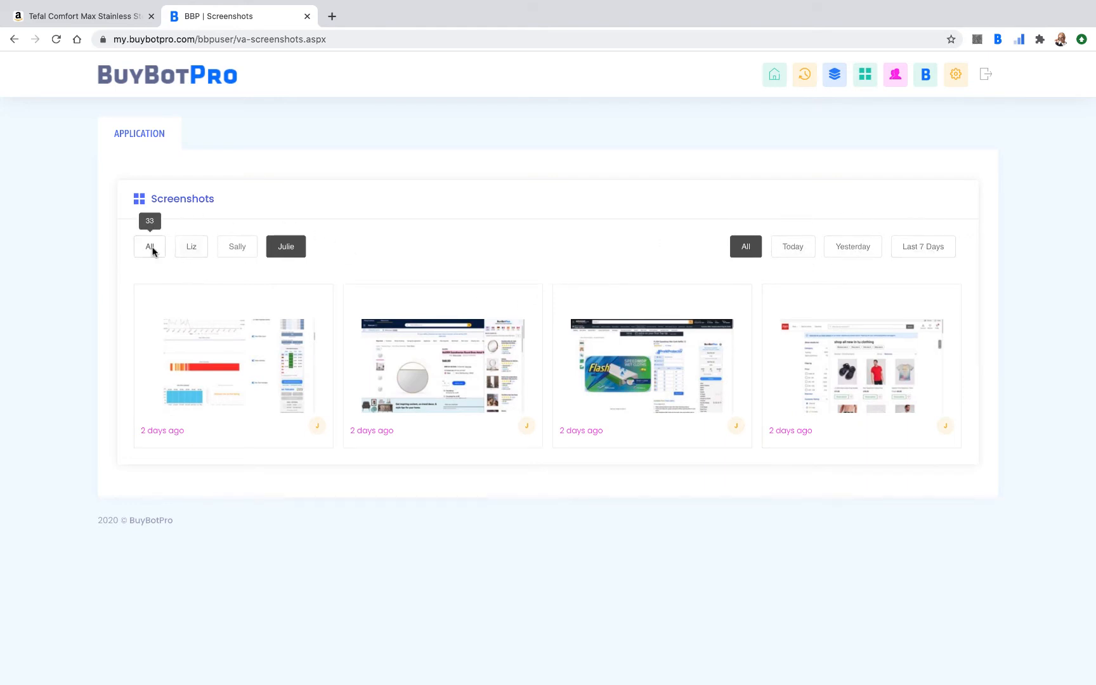
{"action": "left_click", "coordinate": [149, 246]}
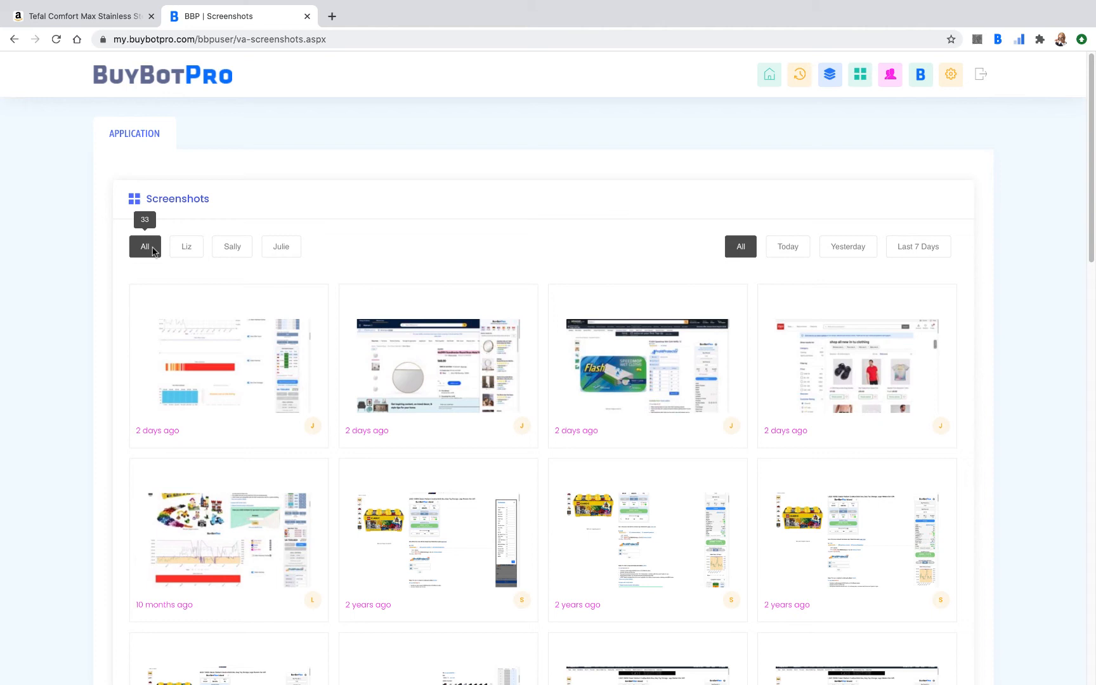
{"action": "mouse_move", "coordinate": [941, 504]}
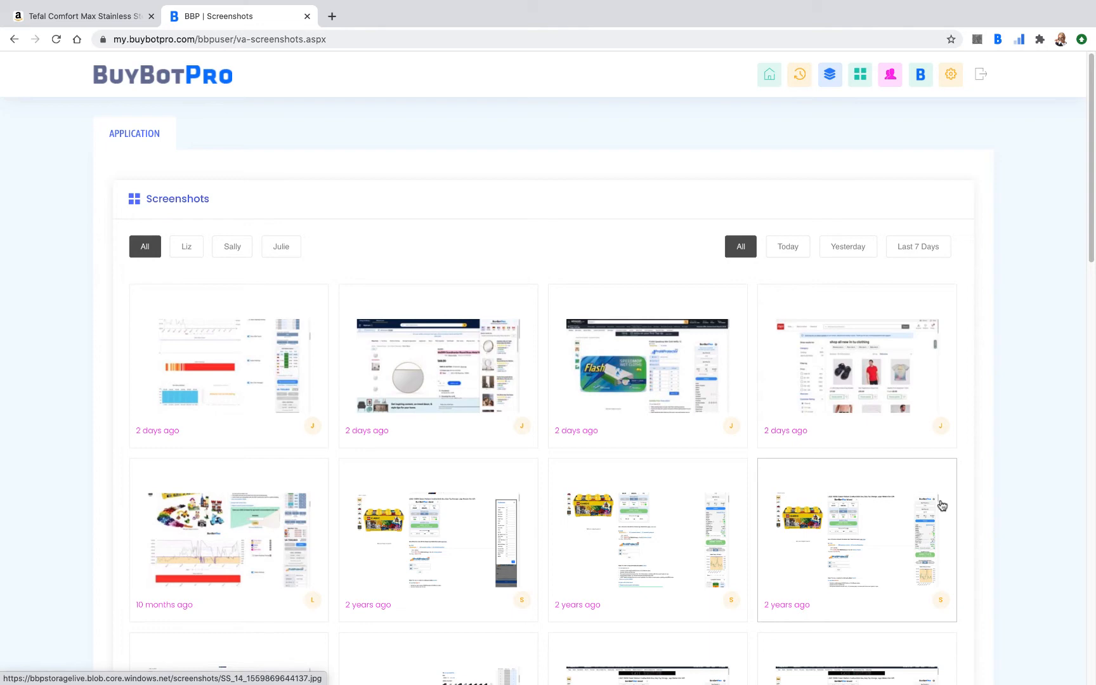
{"action": "mouse_move", "coordinate": [956, 468]}
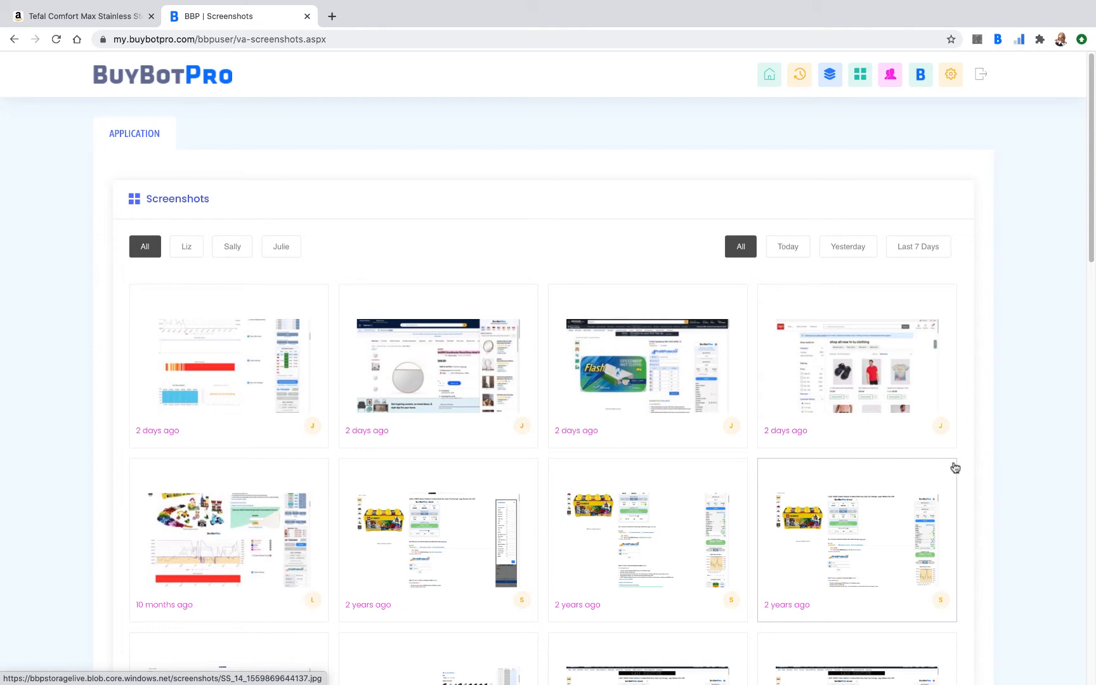
{"action": "left_click", "coordinate": [894, 75]}
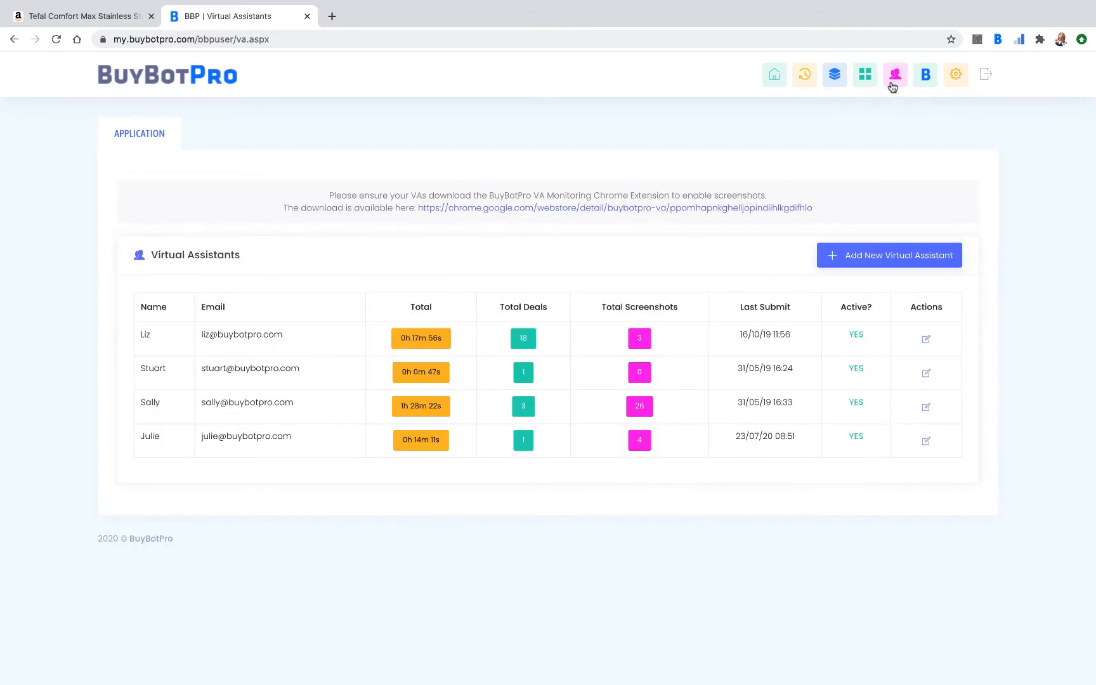
{"action": "mouse_move", "coordinate": [762, 261]}
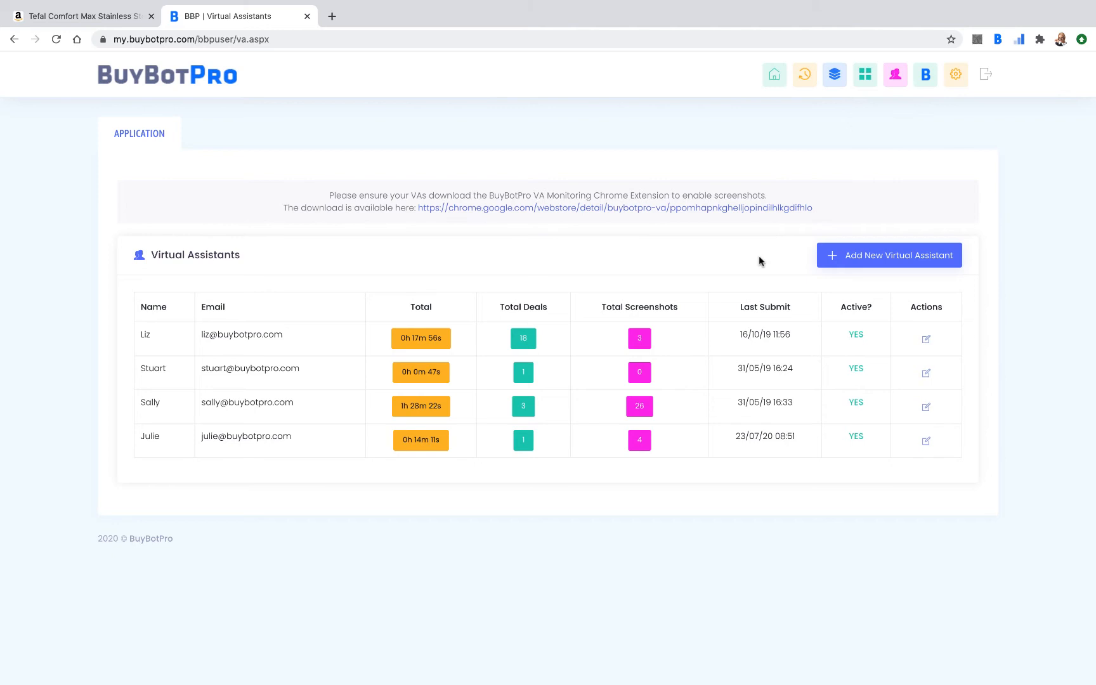
{"action": "mouse_move", "coordinate": [1036, 313]}
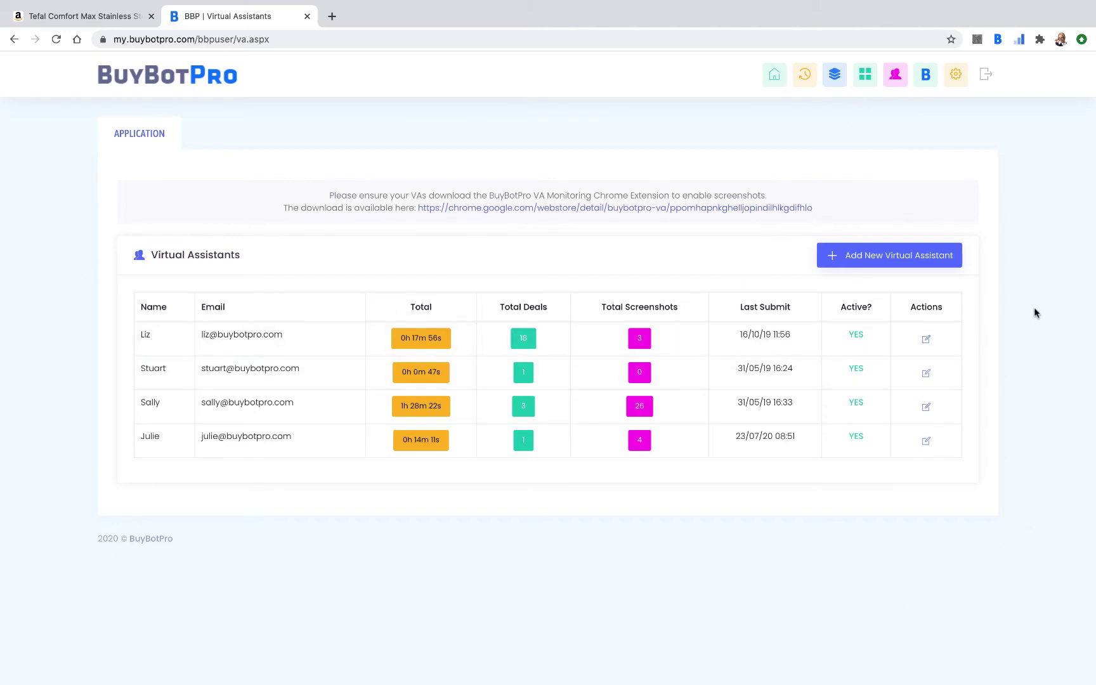
{"action": "mouse_move", "coordinate": [155, 333]}
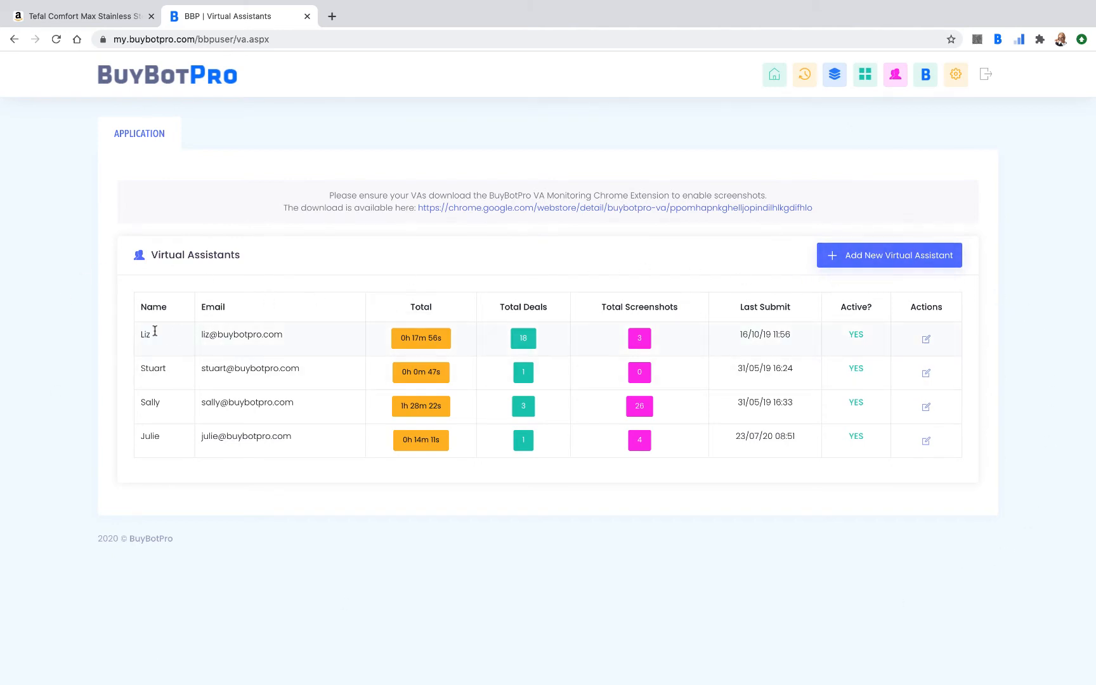
{"action": "mouse_move", "coordinate": [179, 378]}
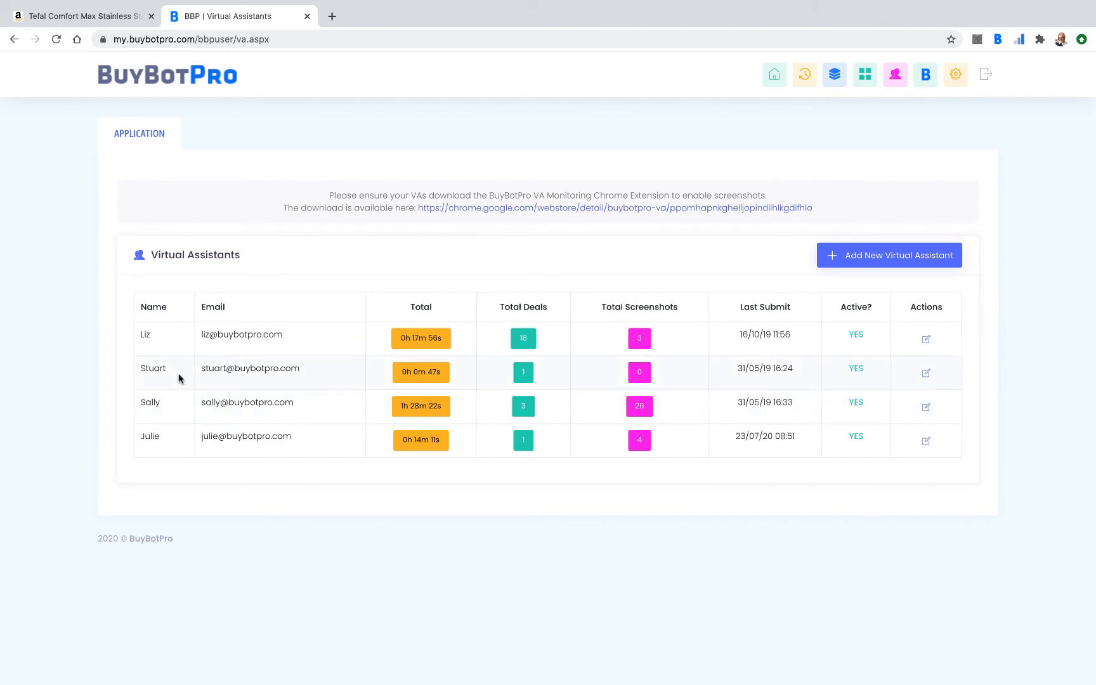
{"action": "mouse_move", "coordinate": [225, 424]}
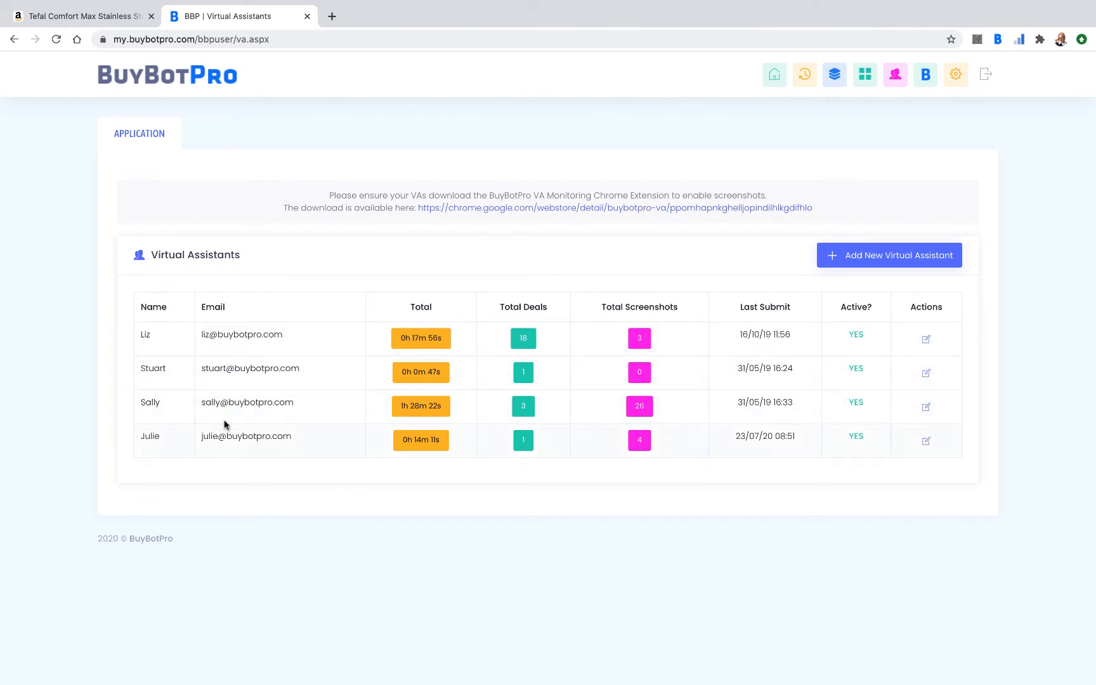
{"action": "mouse_move", "coordinate": [453, 485]}
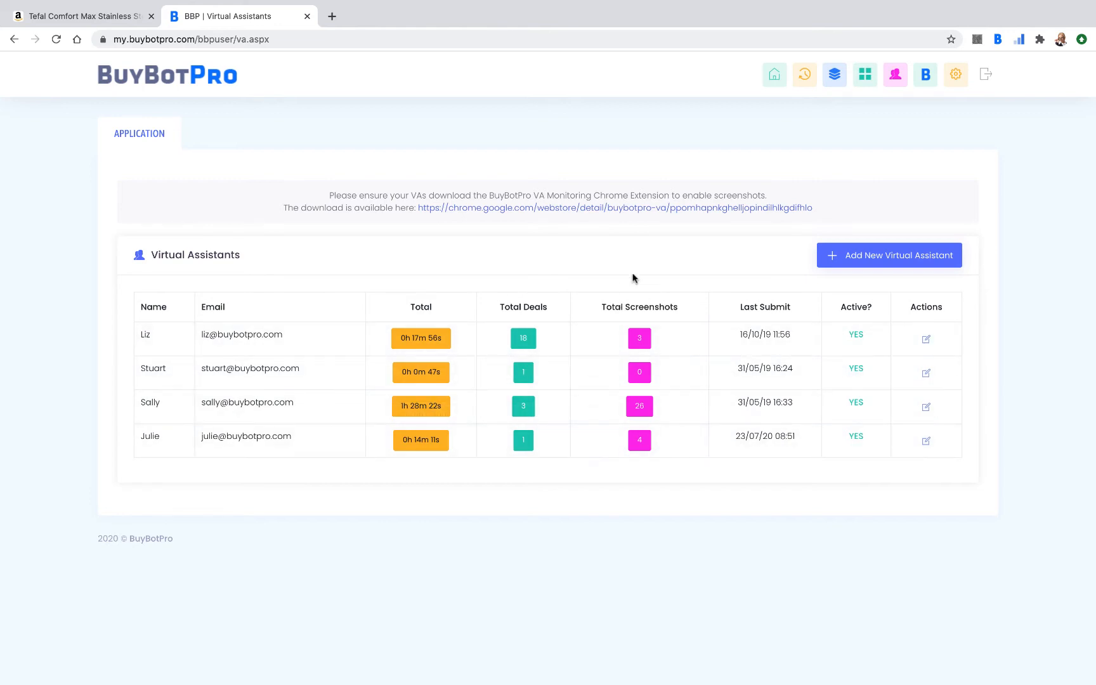
{"action": "mouse_move", "coordinate": [763, 289]}
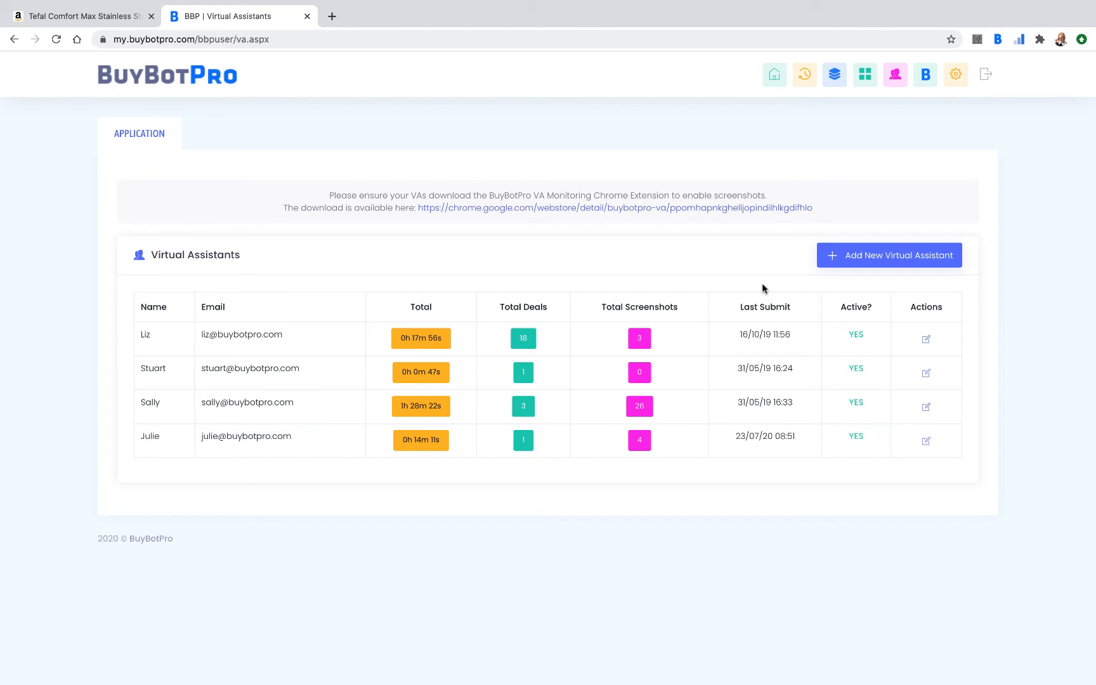
{"action": "mouse_move", "coordinate": [955, 408]}
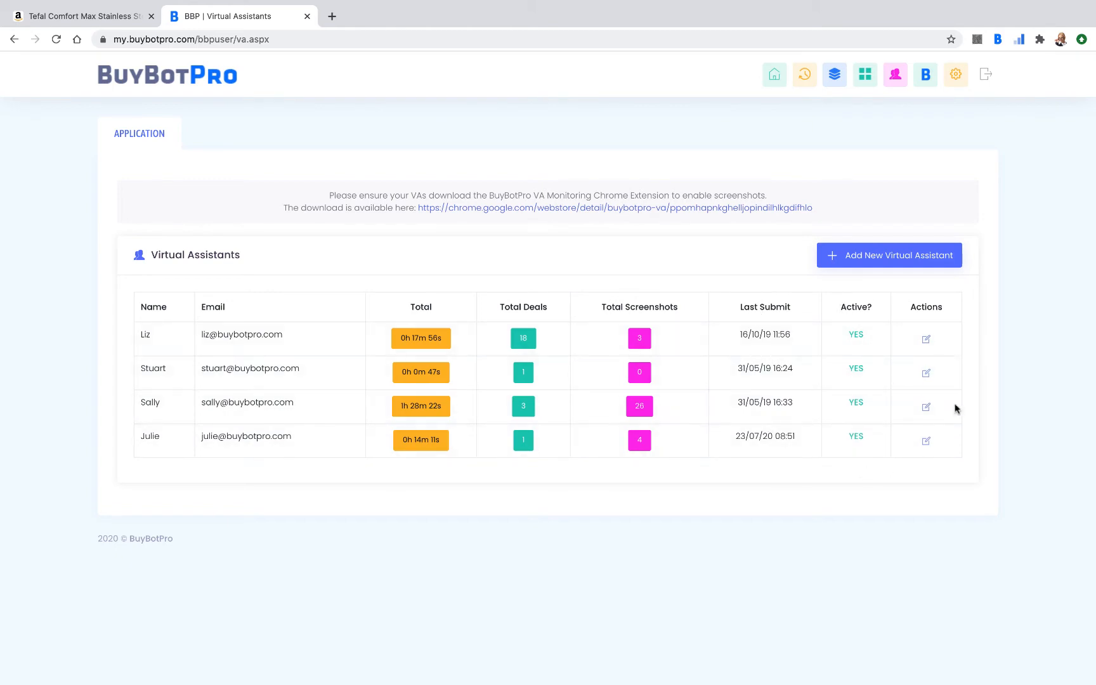
{"action": "mouse_move", "coordinate": [926, 442]}
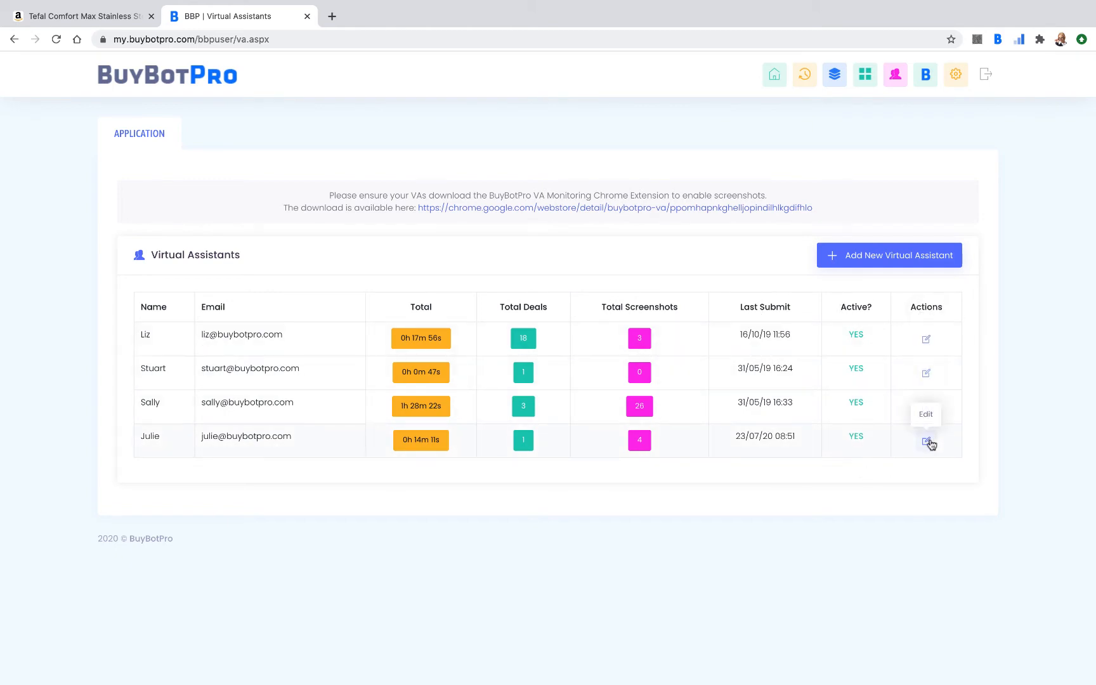
{"action": "mouse_move", "coordinate": [749, 562]}
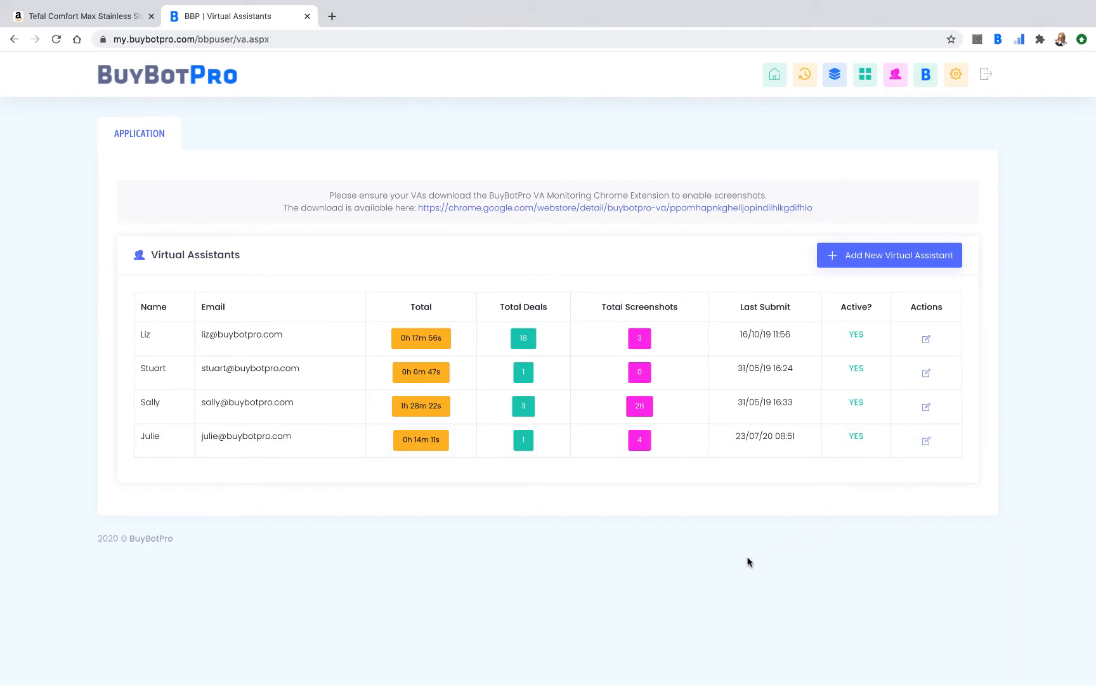
{"action": "mouse_move", "coordinate": [735, 569]}
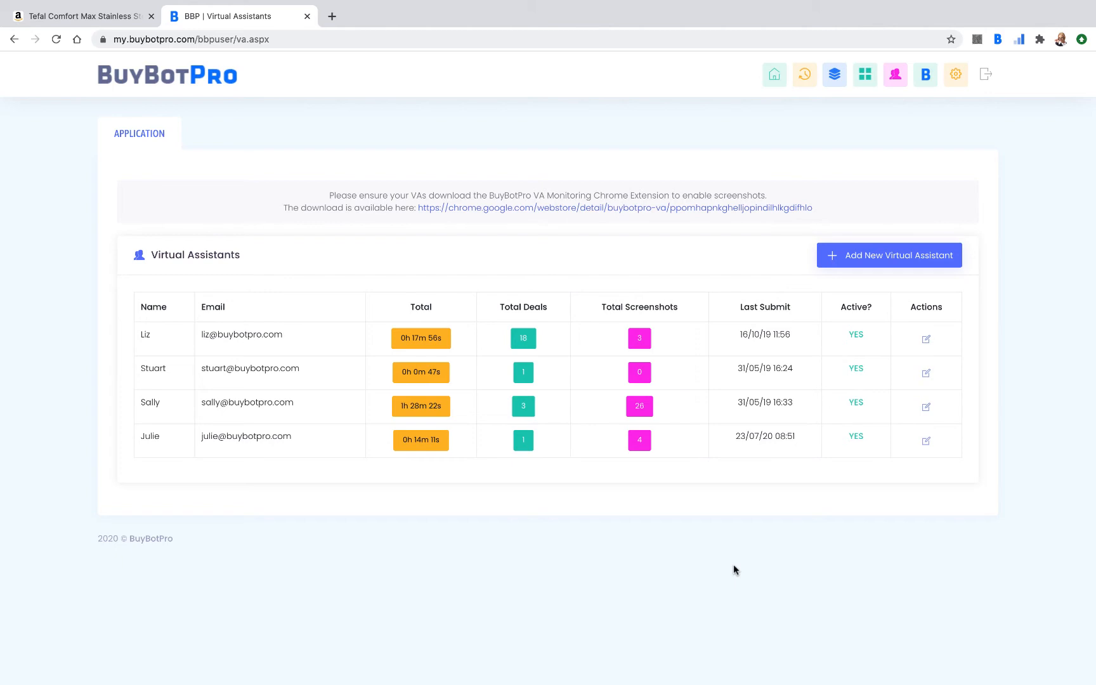
{"action": "mouse_move", "coordinate": [948, 64]}
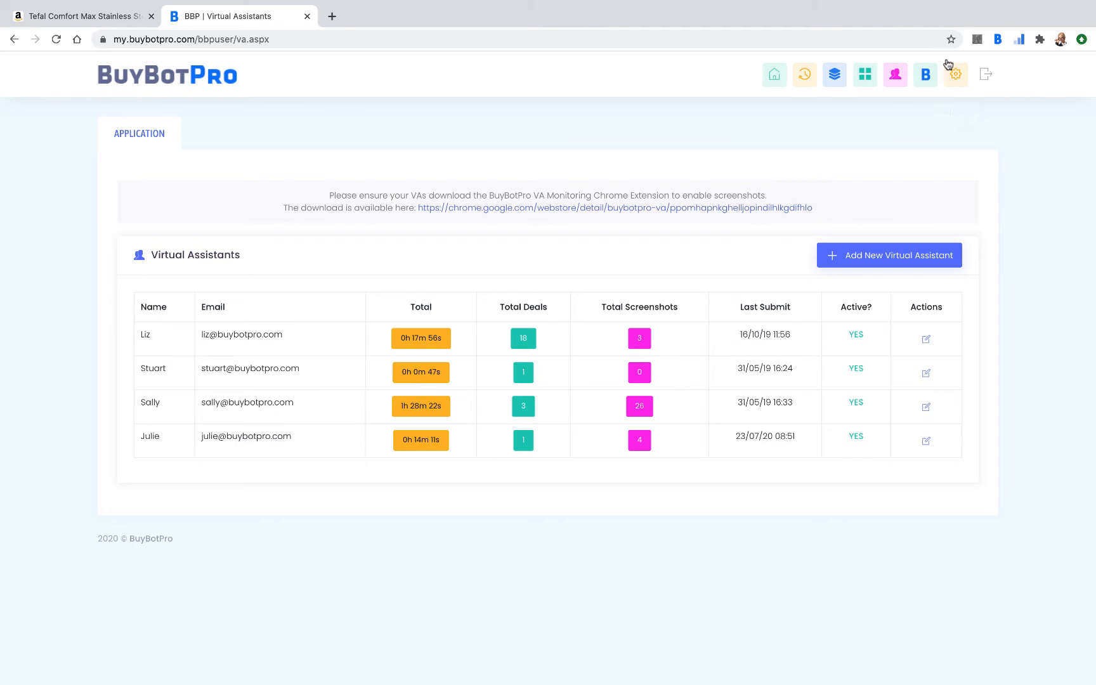
{"action": "mouse_move", "coordinate": [925, 75]}
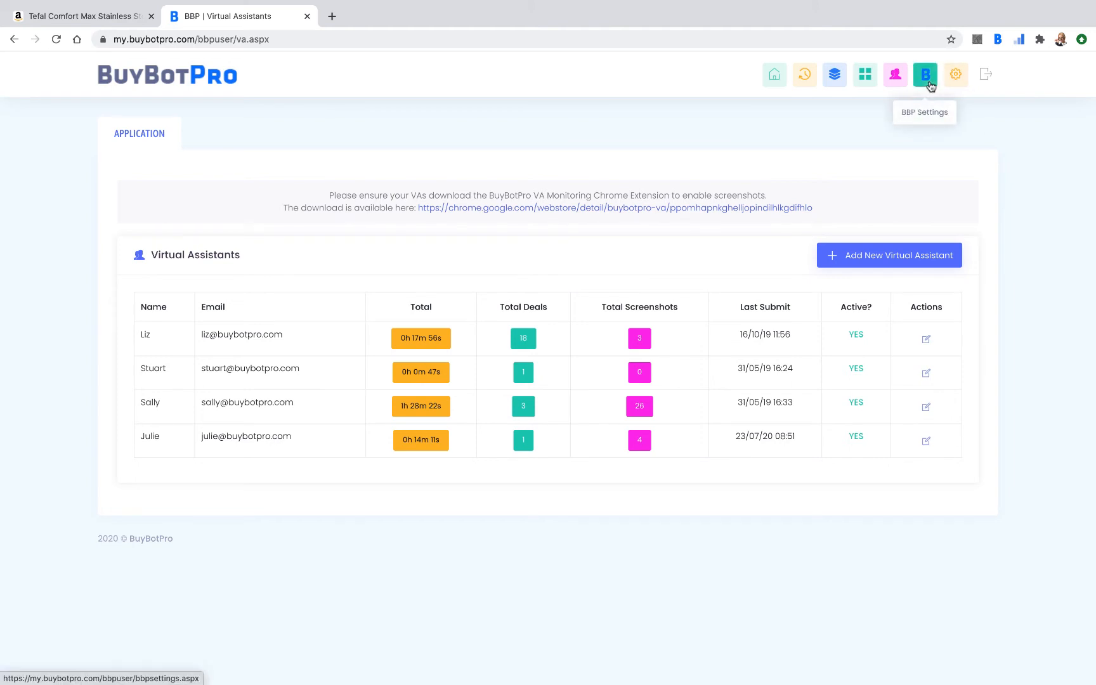
- Switch to the Amazon wok tab showing the price chart and the VA Toolbox email entry
{"action": "left_click", "coordinate": [80, 15]}
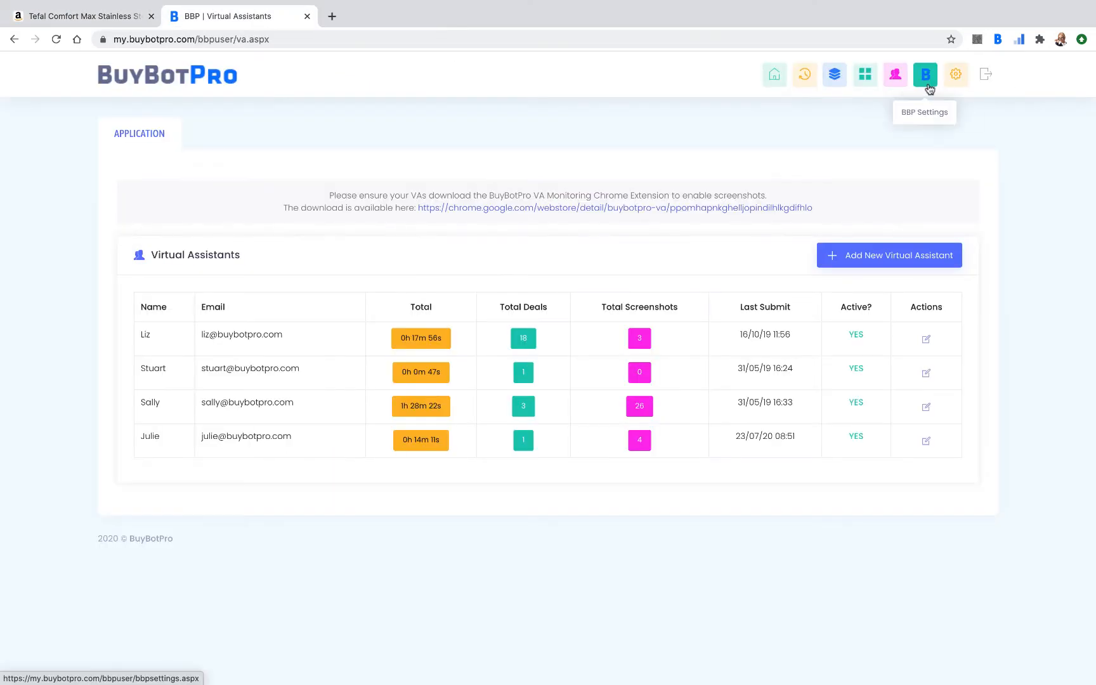
{"action": "left_click", "coordinate": [77, 16]}
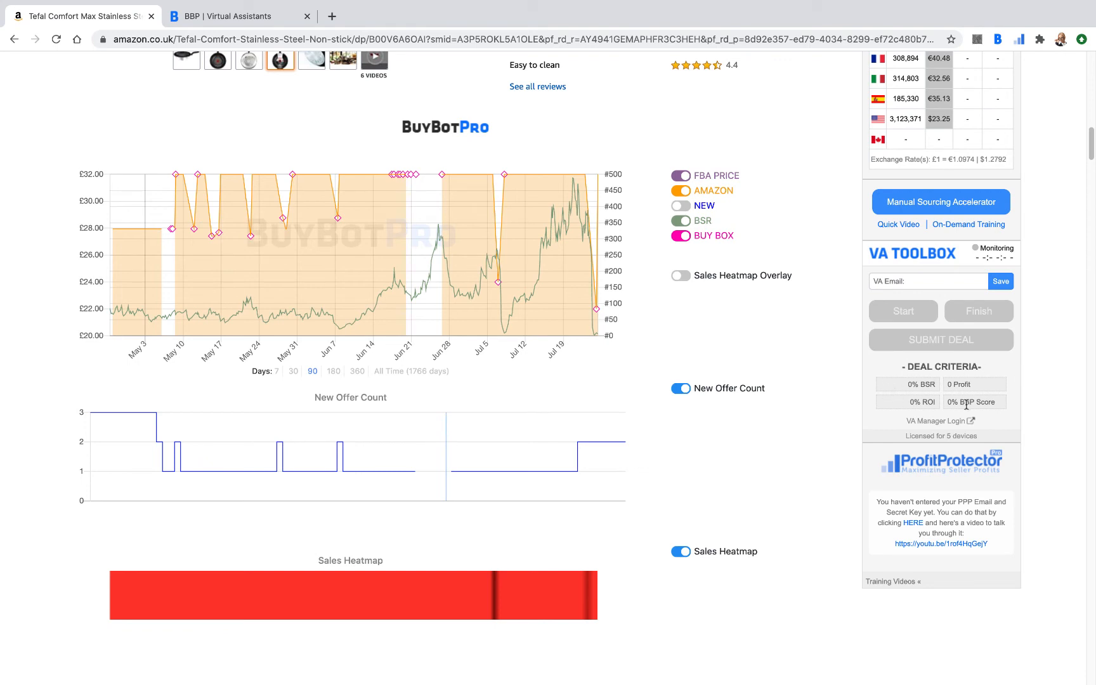
- Switch to the Virtual Assistants tab listing Liz, Stuart, Sally and Julie with their totals
{"action": "left_click", "coordinate": [238, 16]}
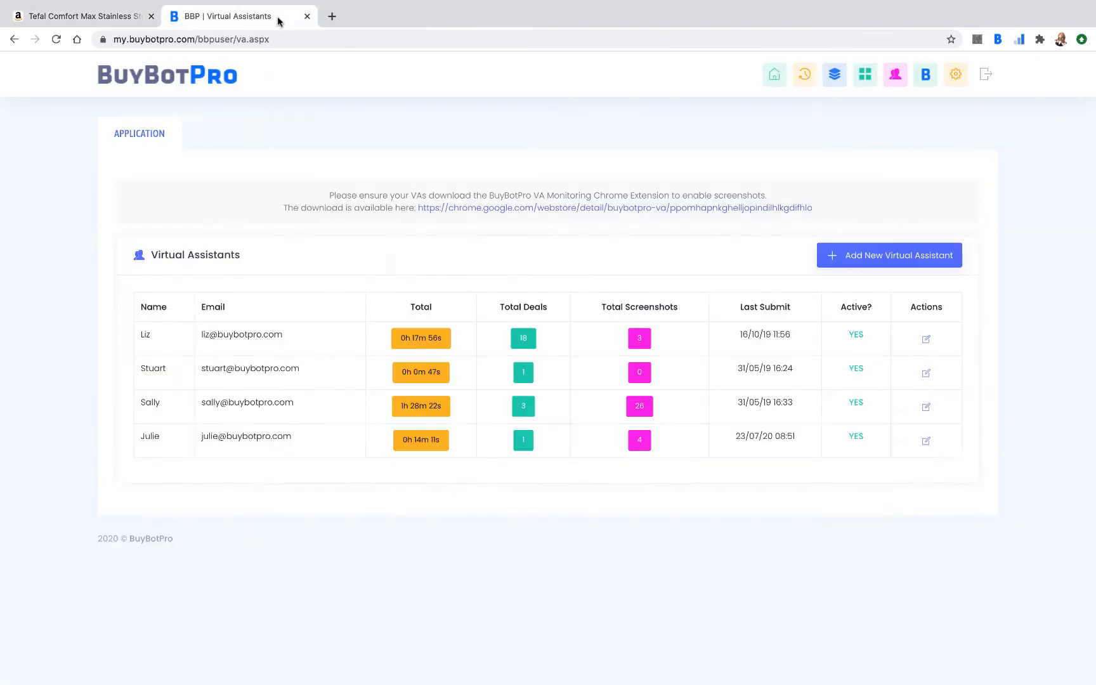
{"action": "mouse_move", "coordinate": [538, 215]}
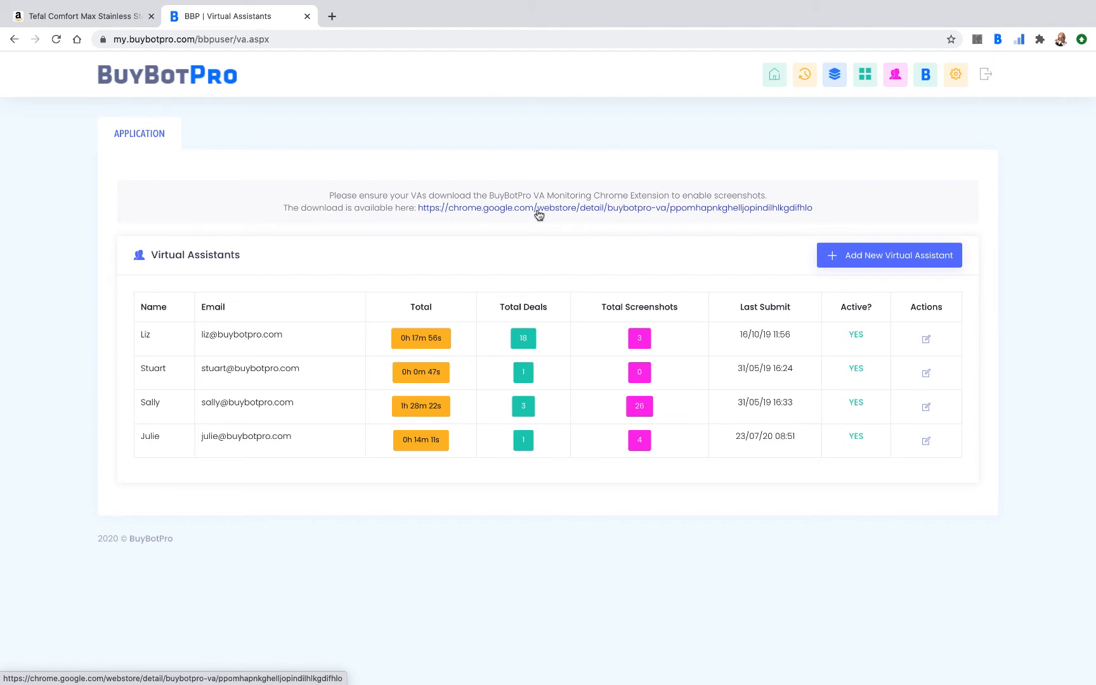
{"action": "mouse_move", "coordinate": [574, 217]}
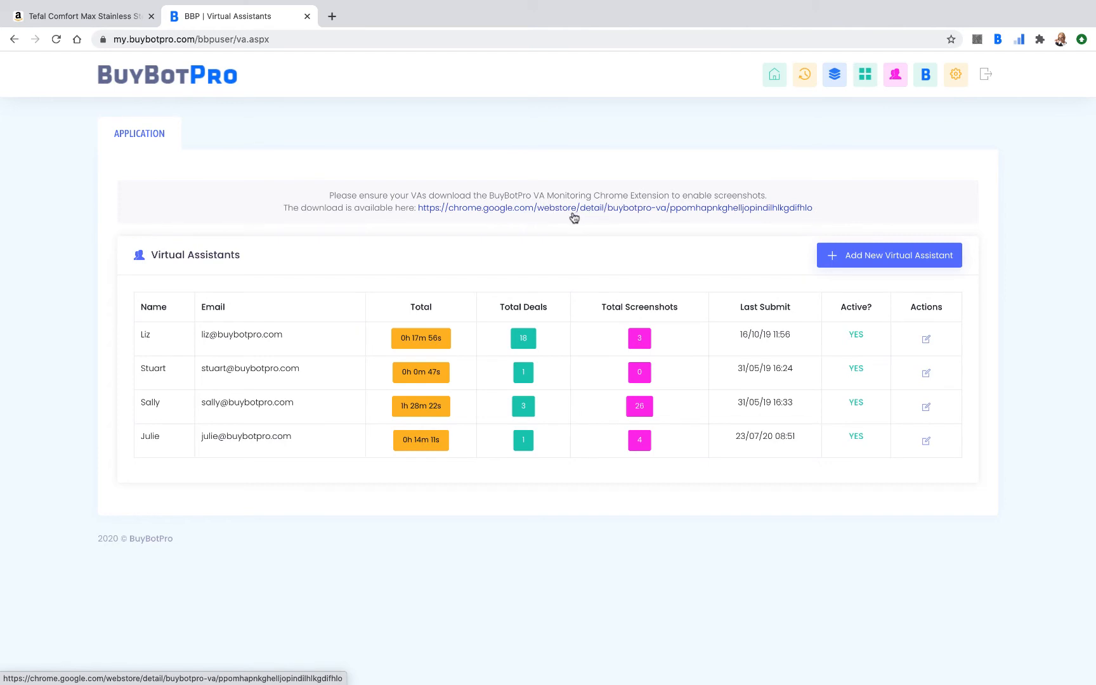
{"action": "mouse_move", "coordinate": [514, 214]}
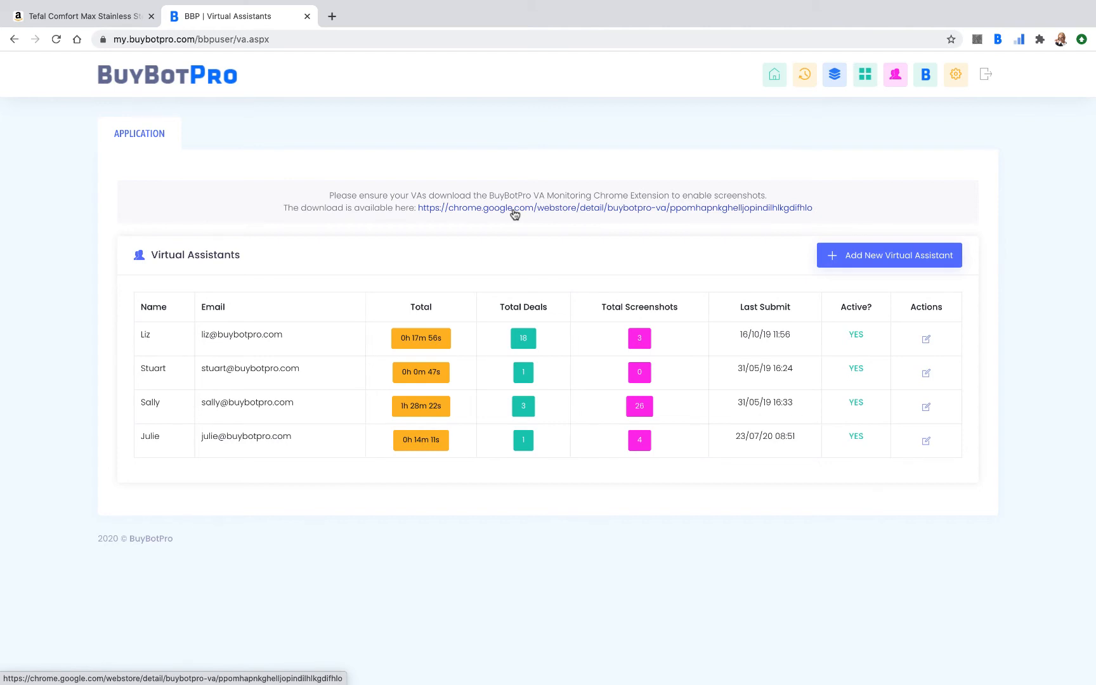
{"action": "mouse_move", "coordinate": [302, 184]}
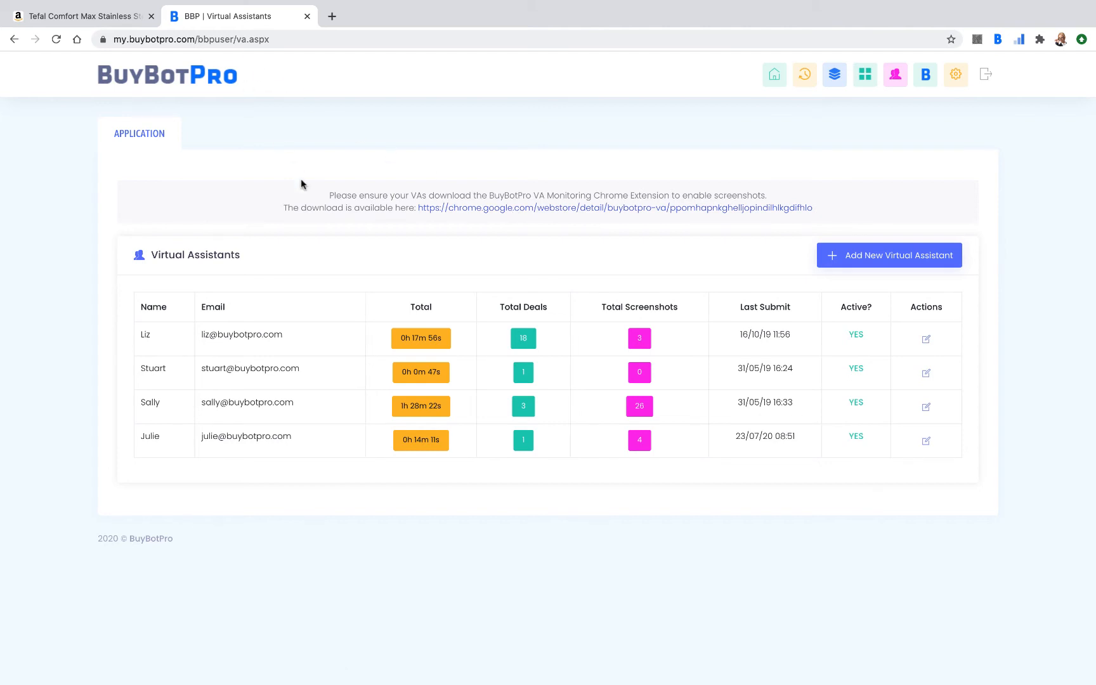
{"action": "mouse_move", "coordinate": [847, 447]}
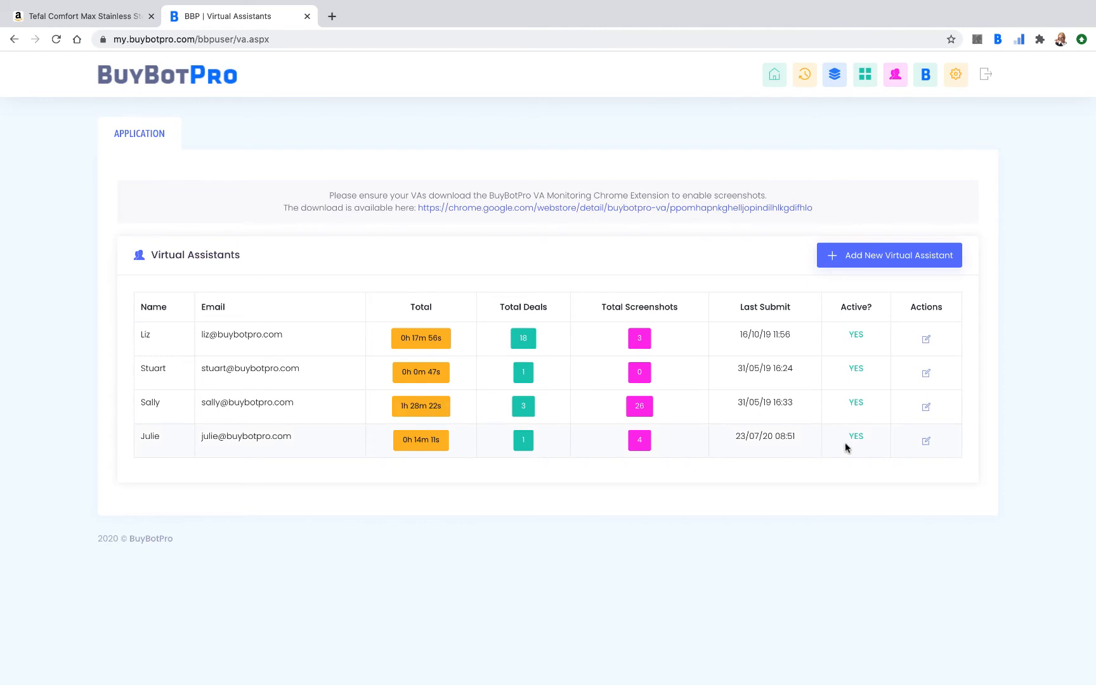
{"action": "mouse_move", "coordinate": [849, 337]}
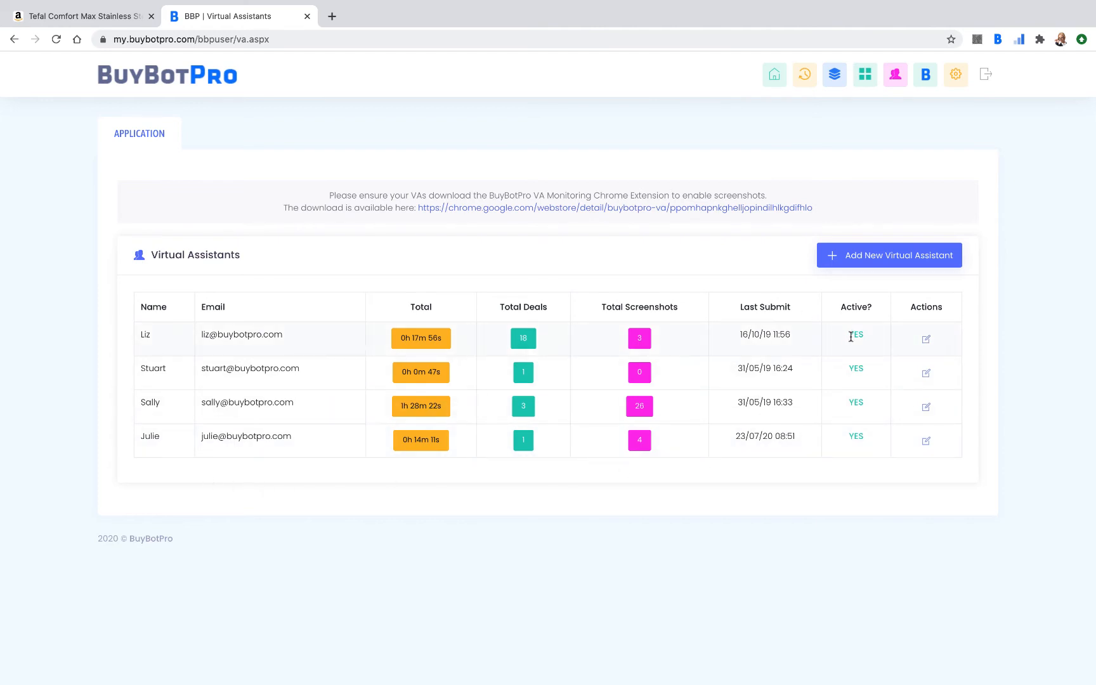
{"action": "mouse_move", "coordinate": [727, 478]}
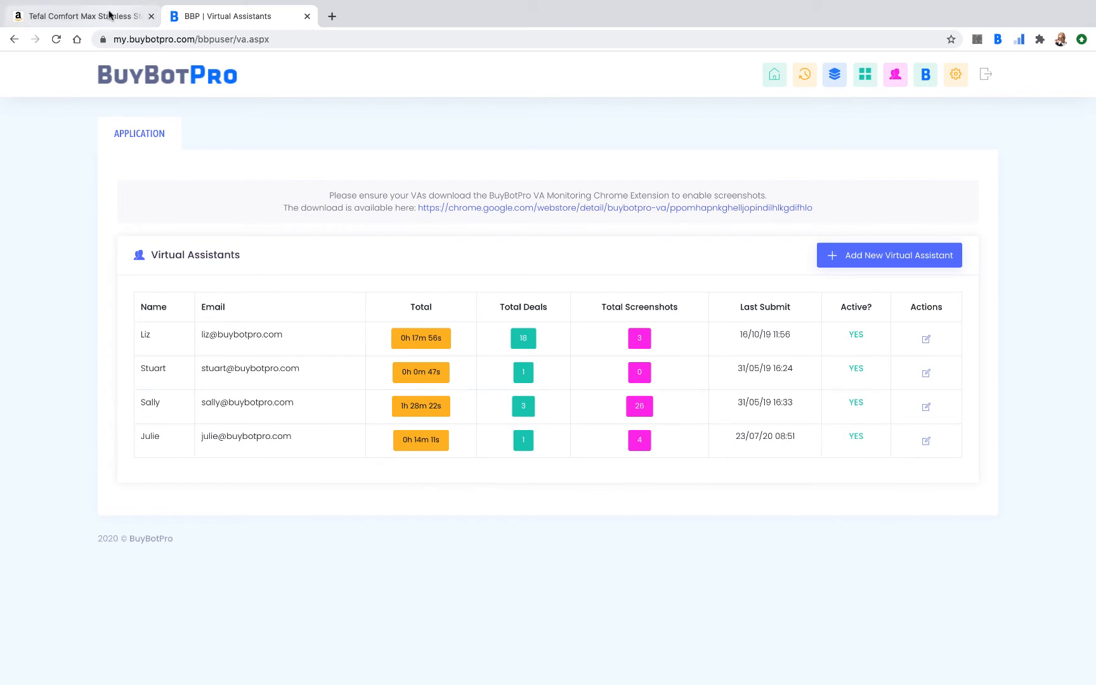
- Return to the Amazon wok tab, glancing at the Virtual Assistants list on the way
{"action": "left_click", "coordinate": [80, 15]}
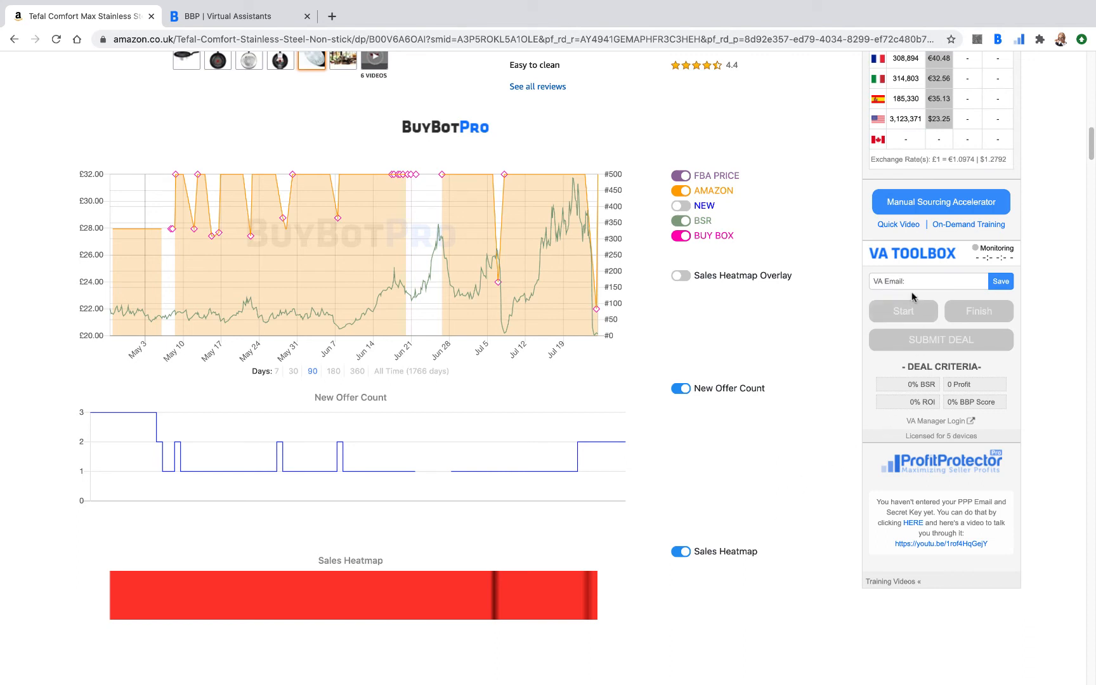
{"action": "mouse_move", "coordinate": [873, 260]}
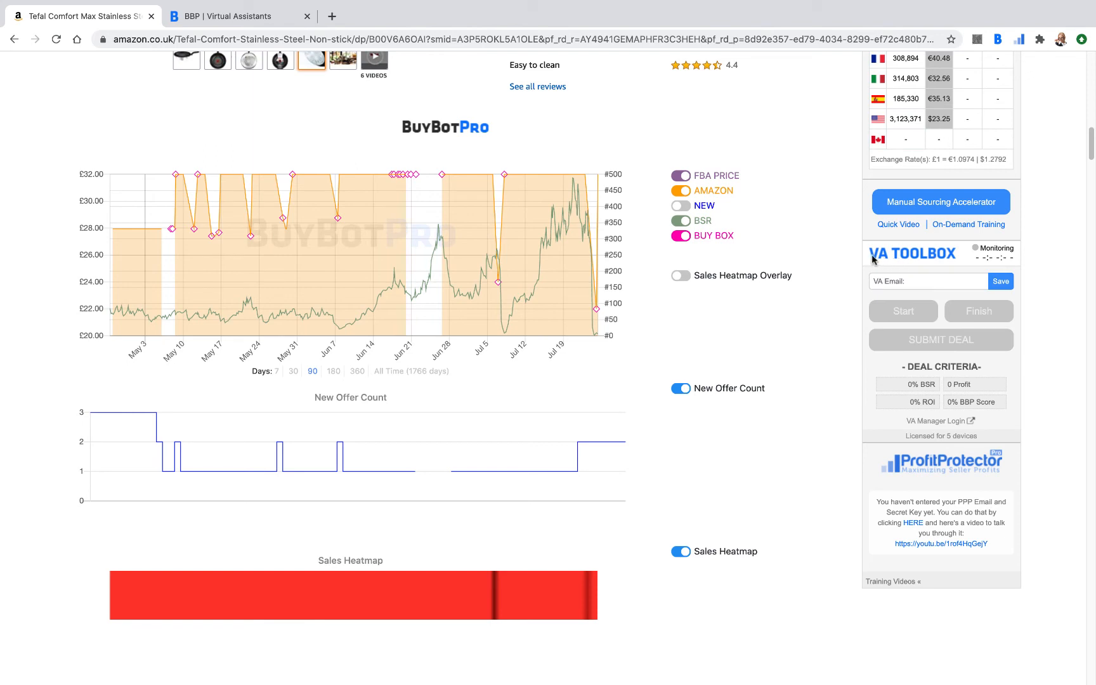
{"action": "mouse_move", "coordinate": [874, 264]}
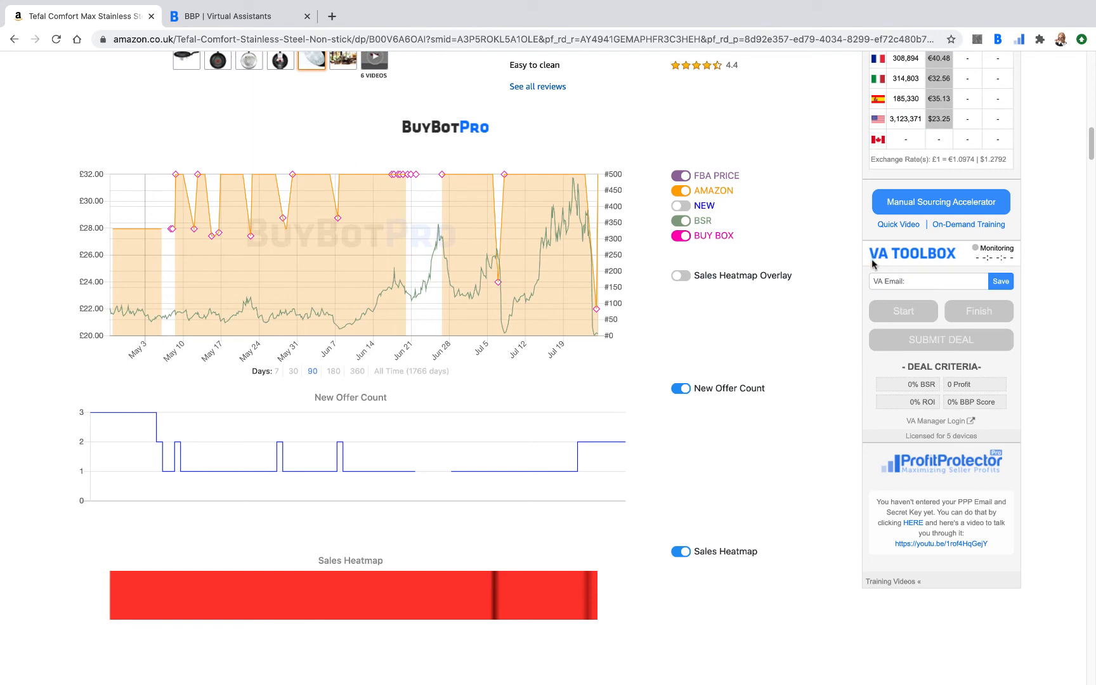
{"action": "mouse_move", "coordinate": [1037, 365]}
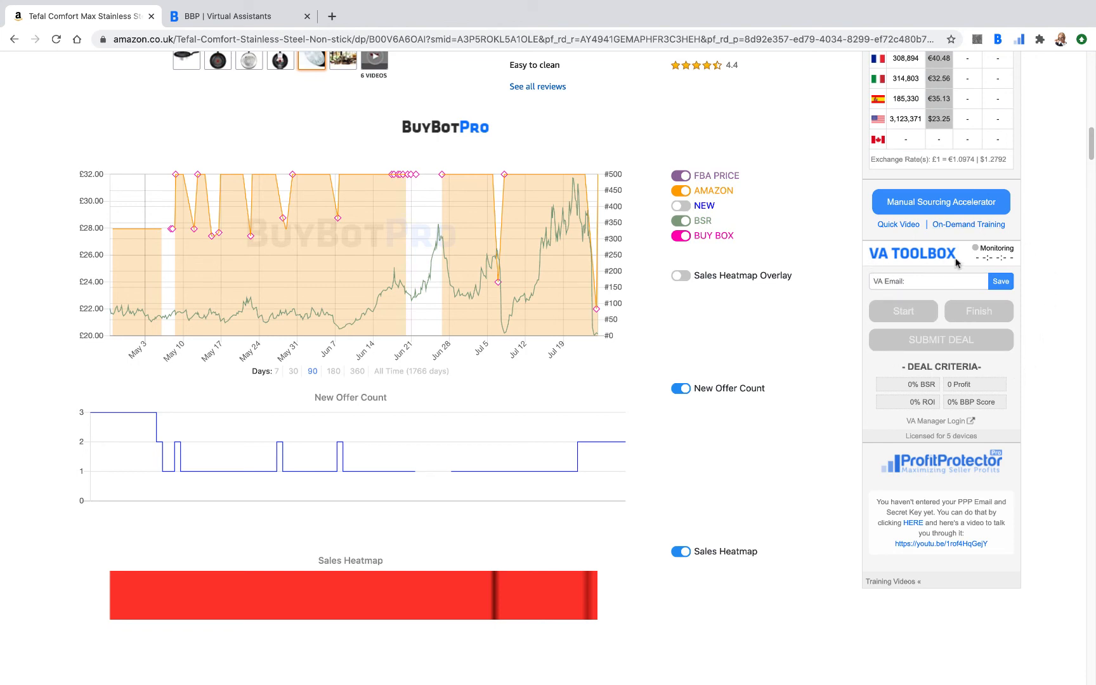
{"action": "left_click", "coordinate": [235, 15]}
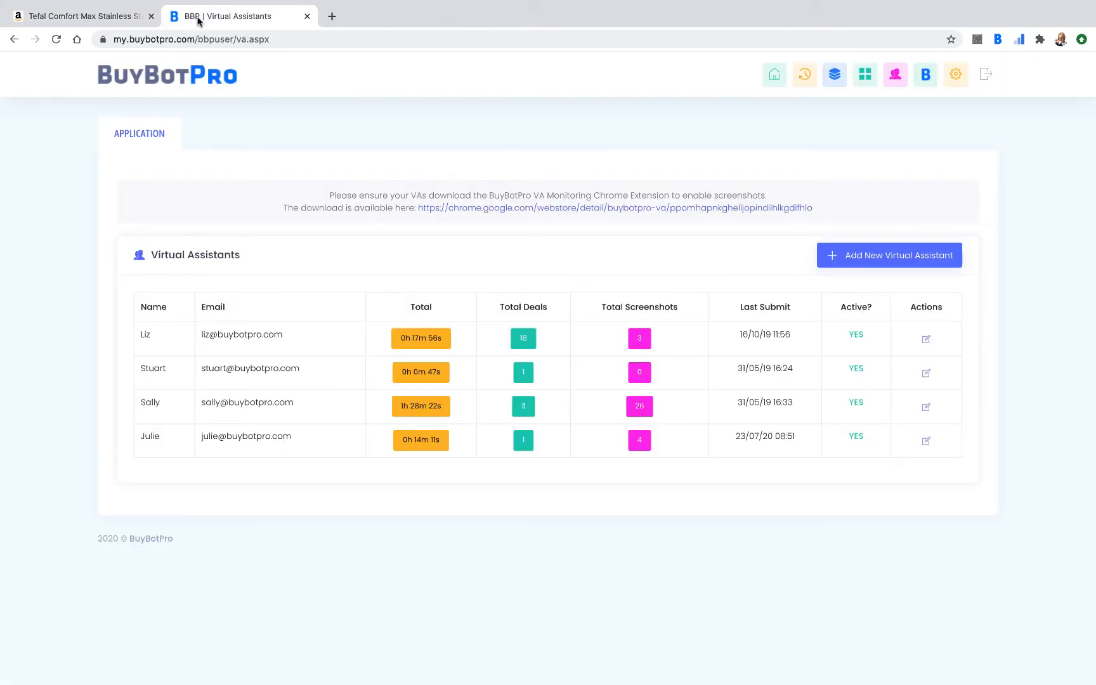
{"action": "left_click", "coordinate": [80, 17]}
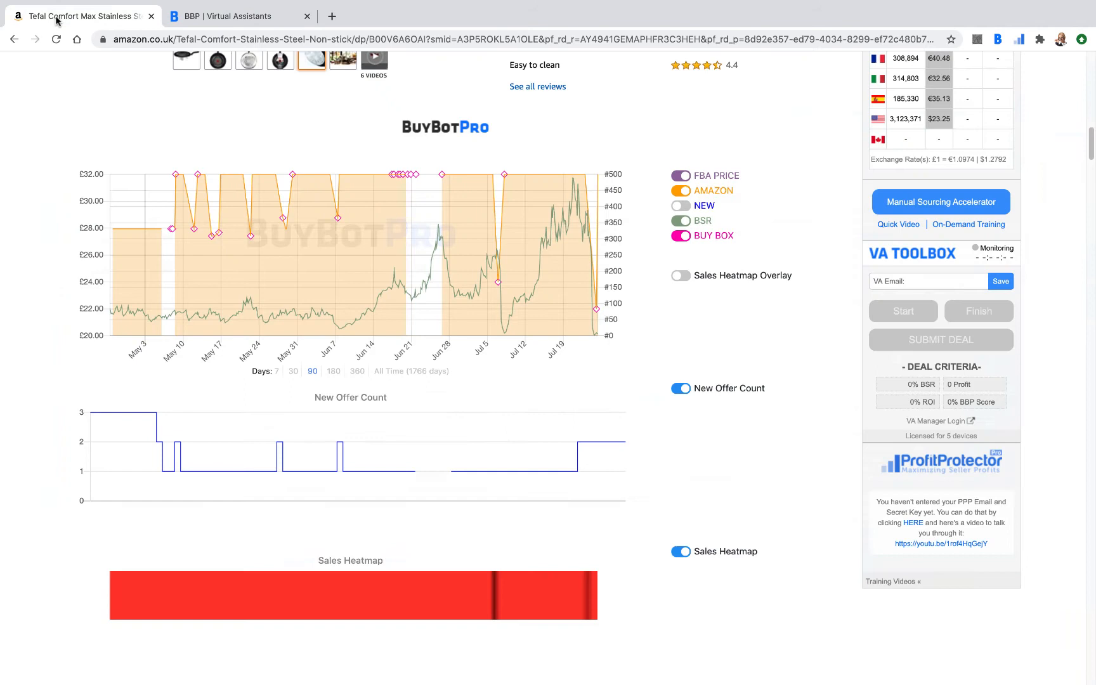
{"action": "mouse_move", "coordinate": [922, 272]}
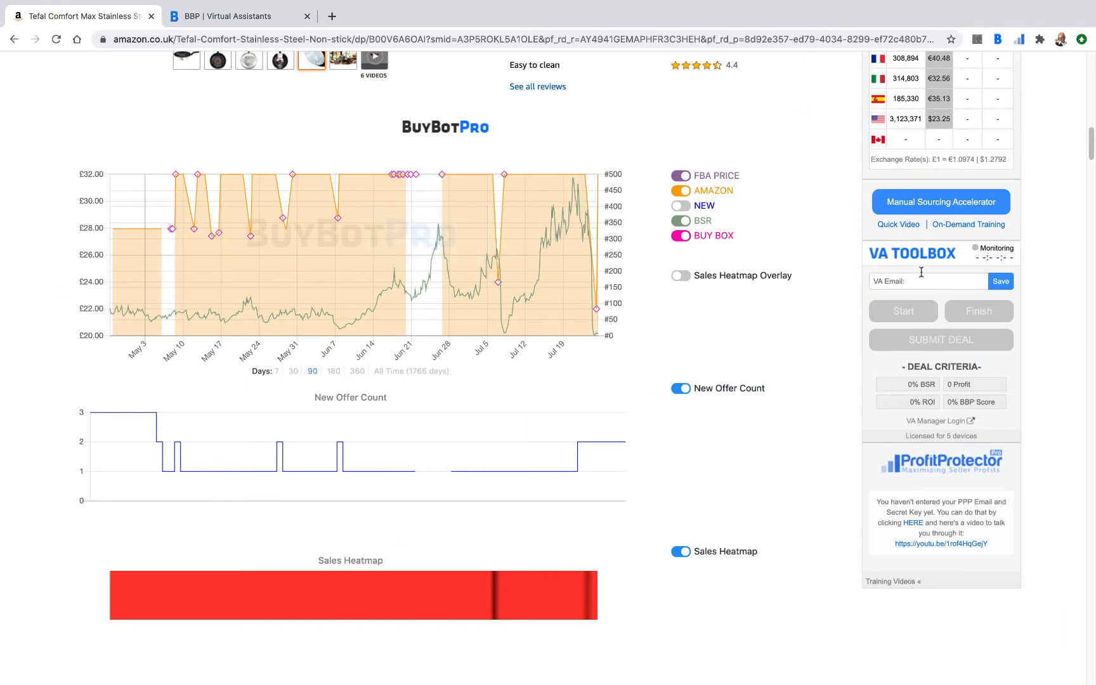
{"action": "mouse_move", "coordinate": [948, 480]}
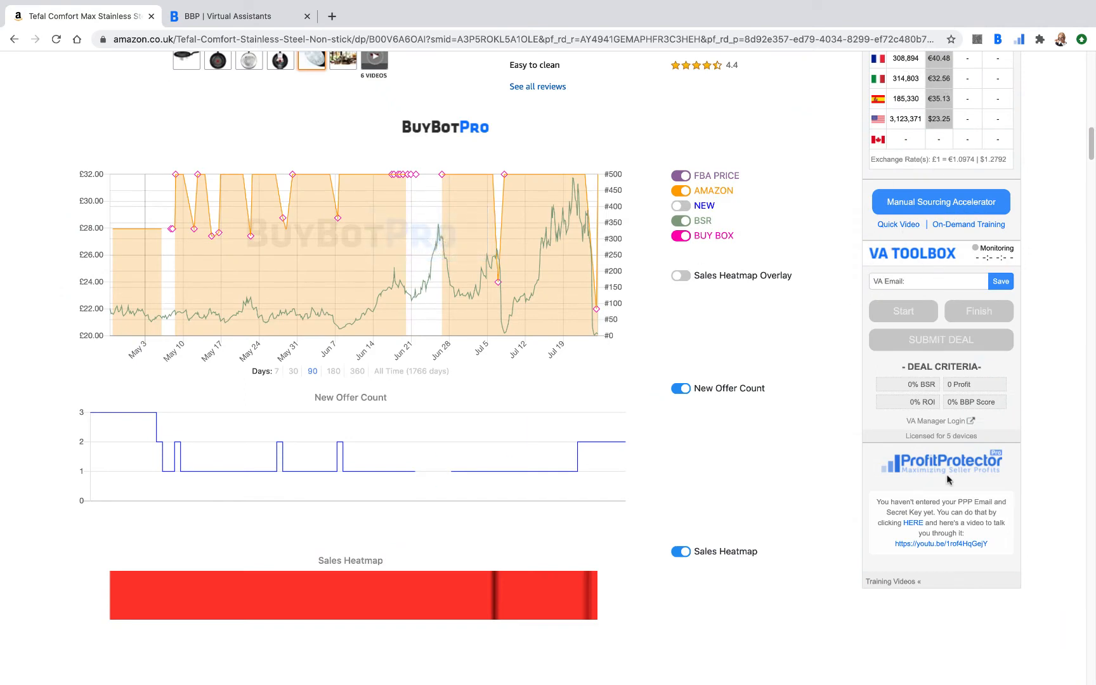
- Log in VA 'julie' in the VA Toolbox, save it, and start the monitoring session timer
{"action": "left_click", "coordinate": [927, 282]}
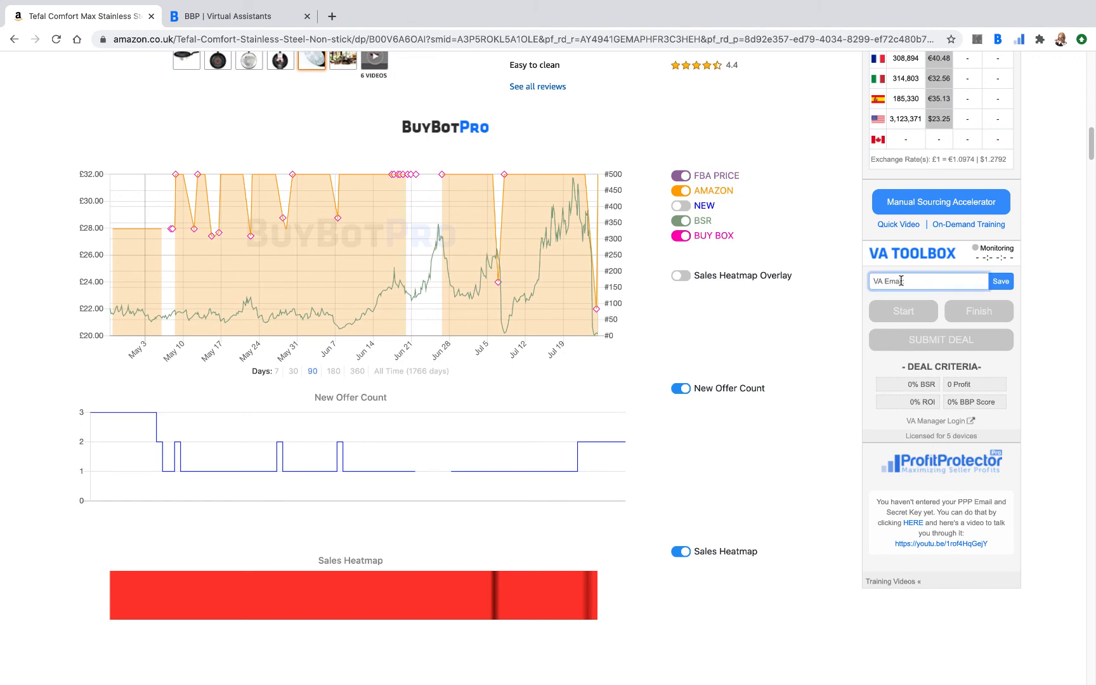
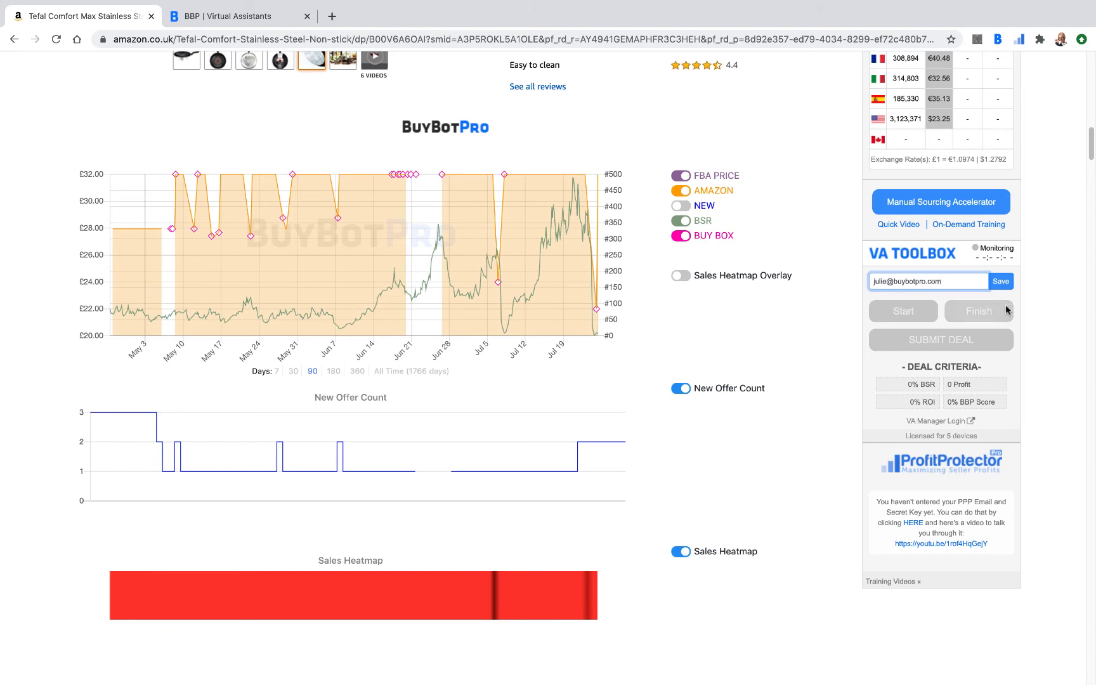
{"action": "left_click", "coordinate": [1000, 281]}
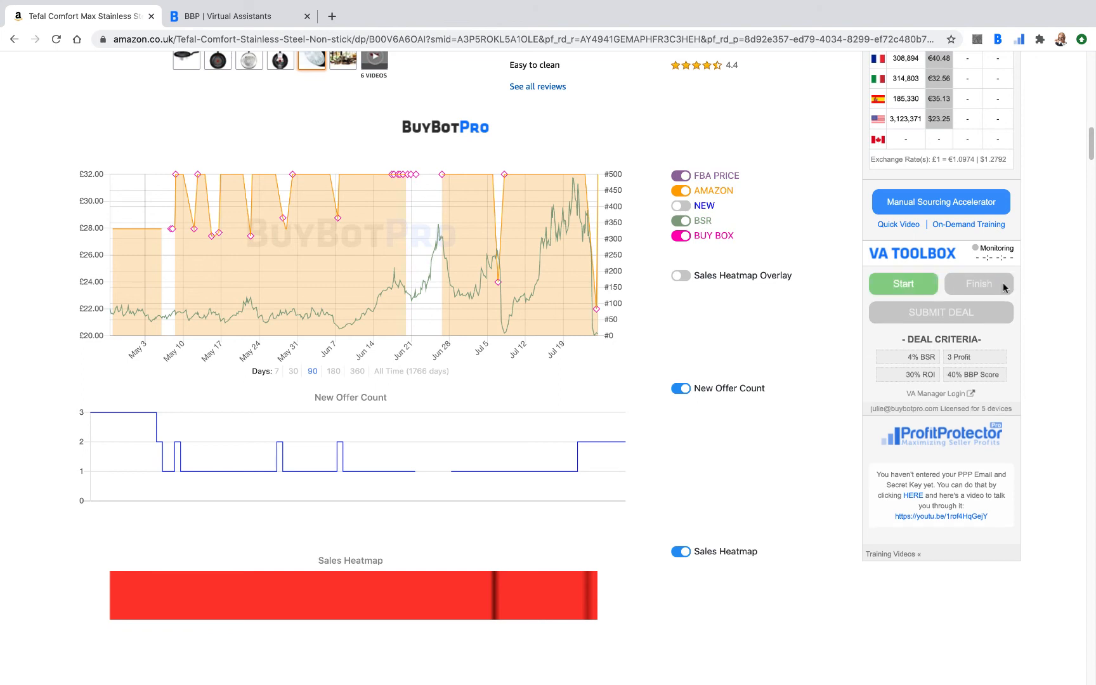
{"action": "left_click", "coordinate": [238, 15]}
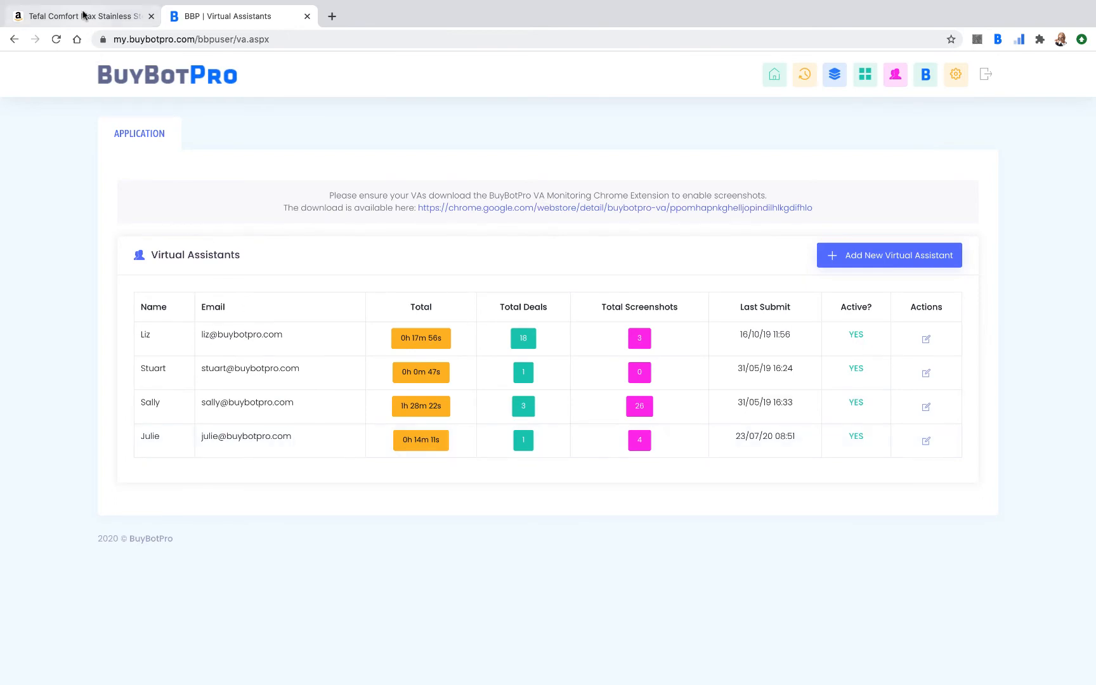
{"action": "left_click", "coordinate": [79, 15]}
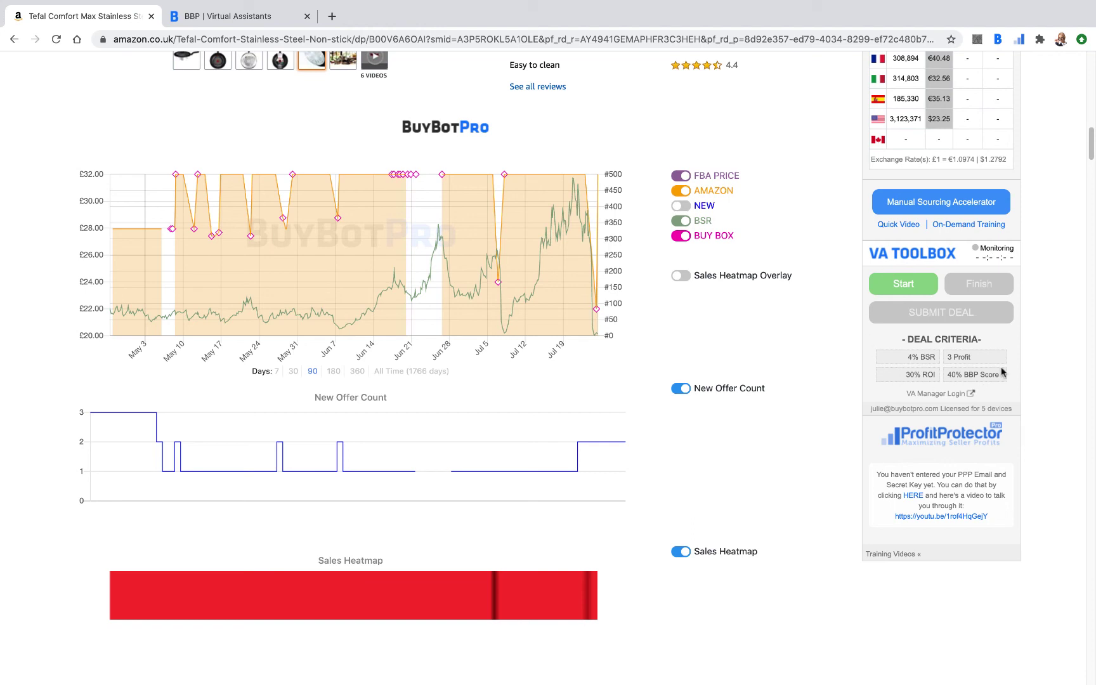
{"action": "mouse_move", "coordinate": [873, 418]}
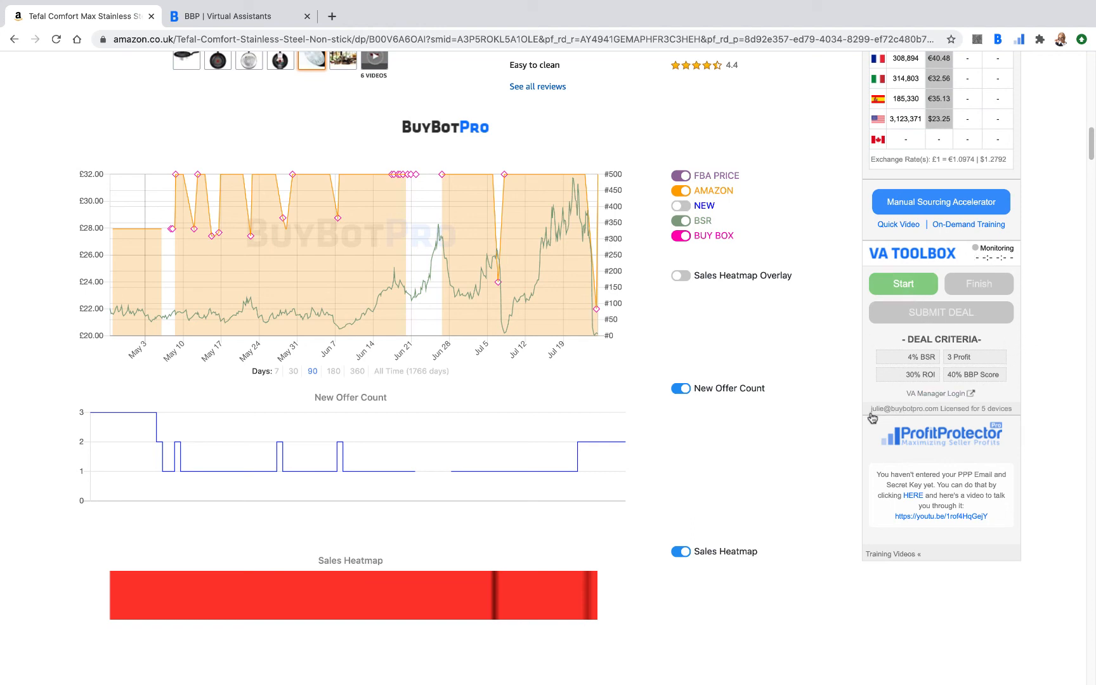
{"action": "mouse_move", "coordinate": [780, 436]}
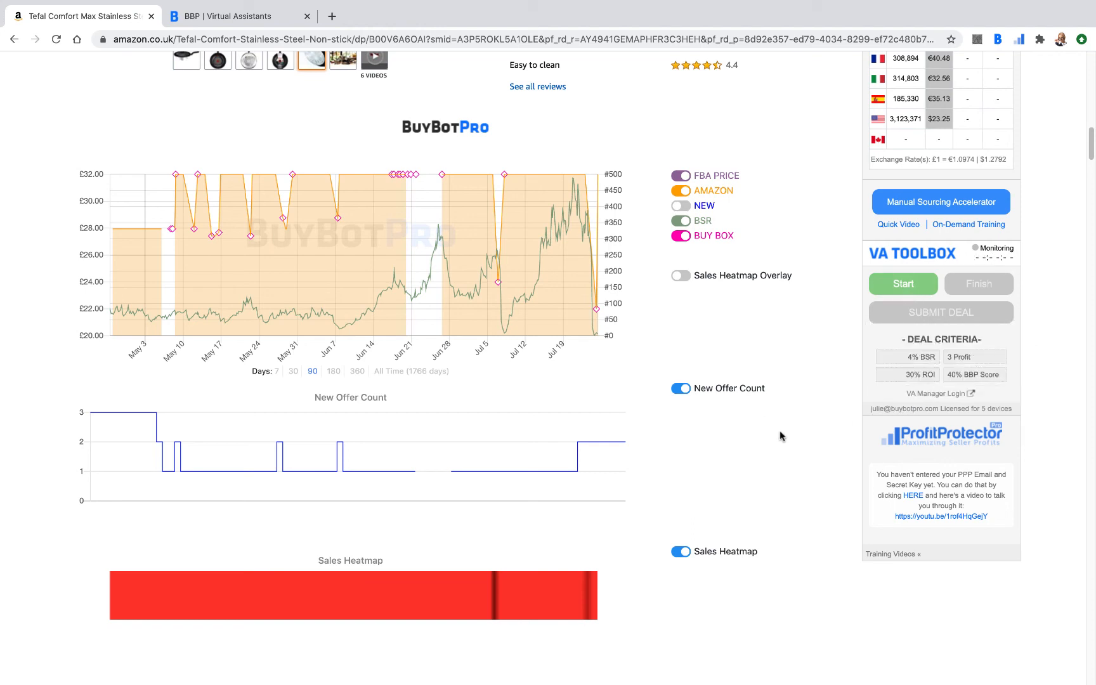
{"action": "mouse_move", "coordinate": [845, 271]}
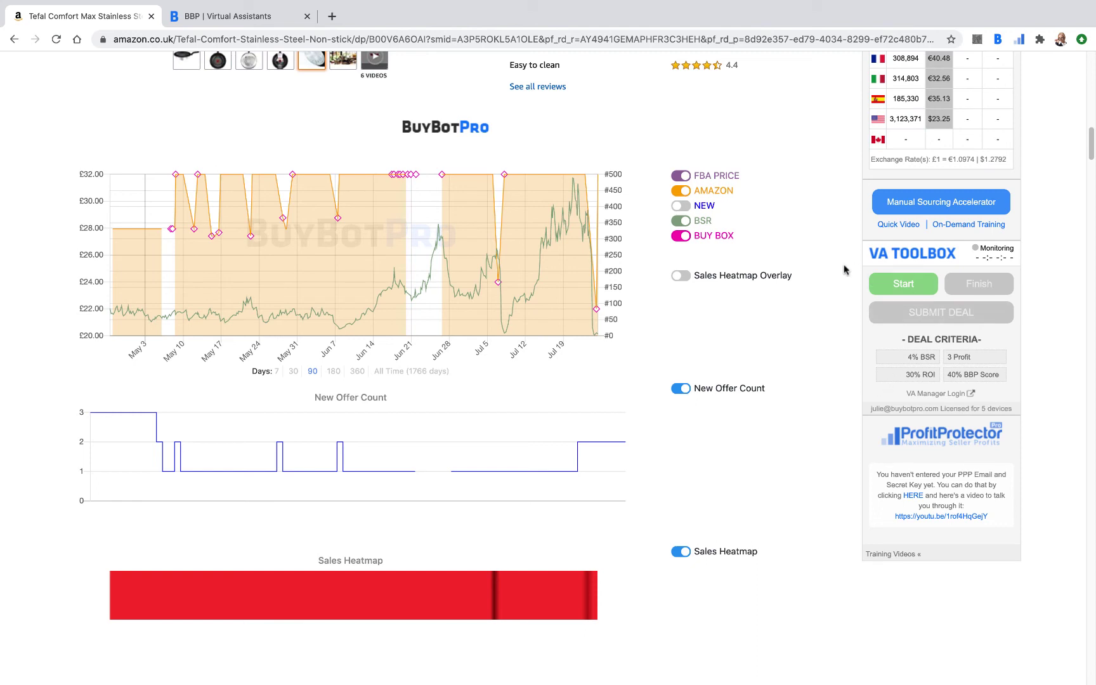
{"action": "mouse_move", "coordinate": [787, 338]}
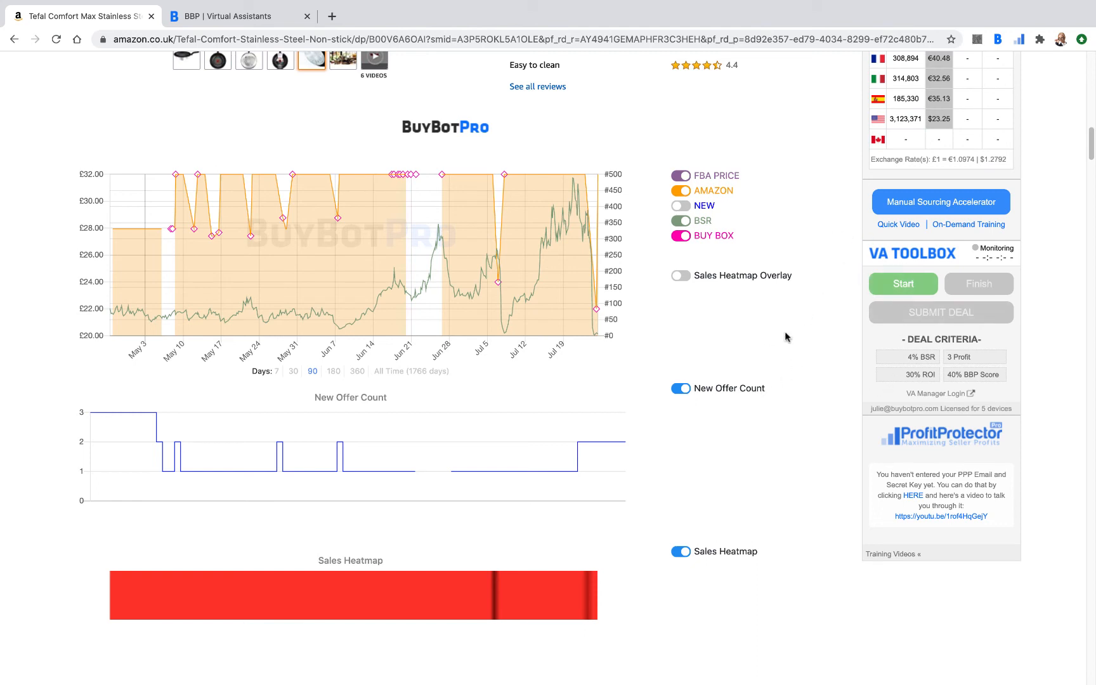
{"action": "mouse_move", "coordinate": [853, 304]}
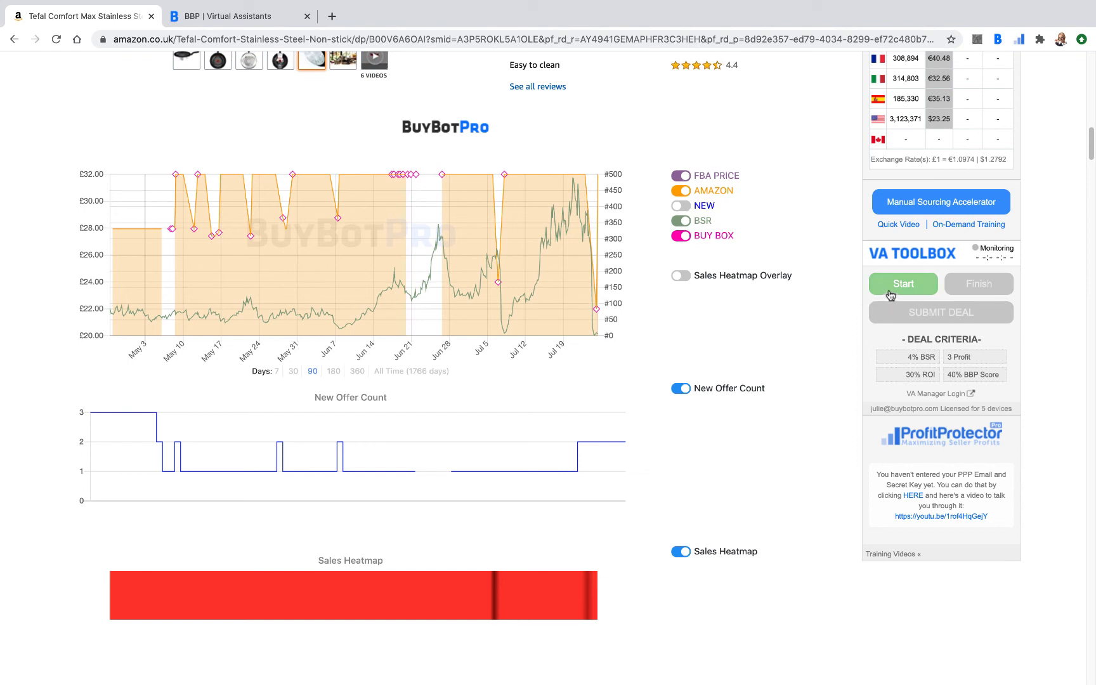
{"action": "left_click", "coordinate": [902, 284]}
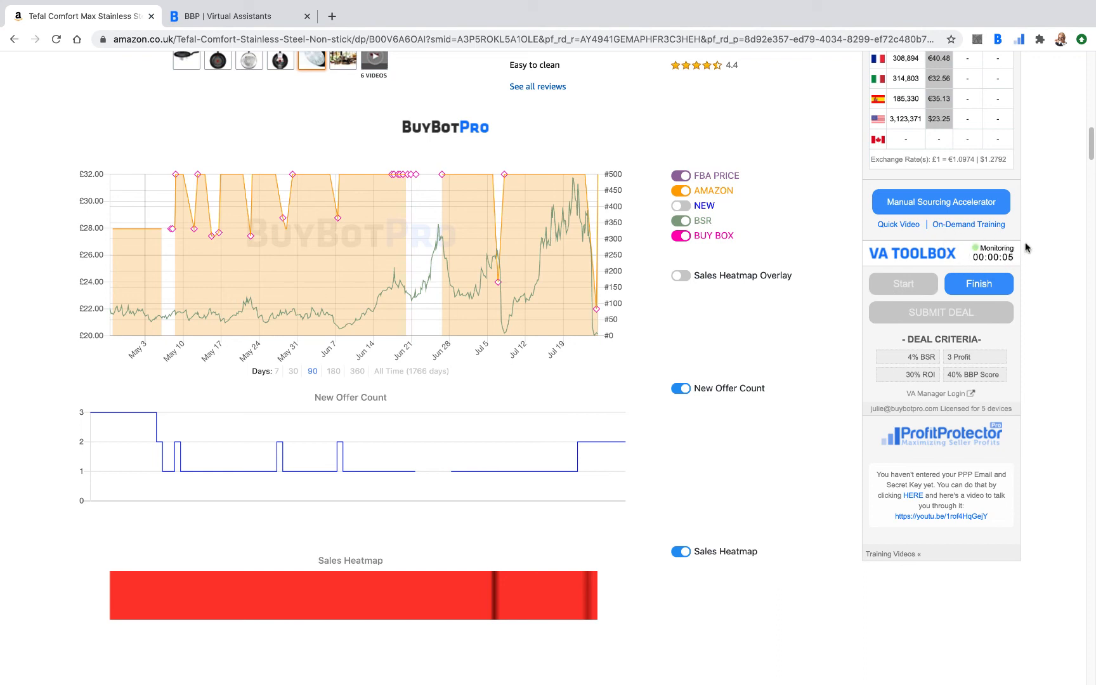
{"action": "mouse_move", "coordinate": [972, 246]}
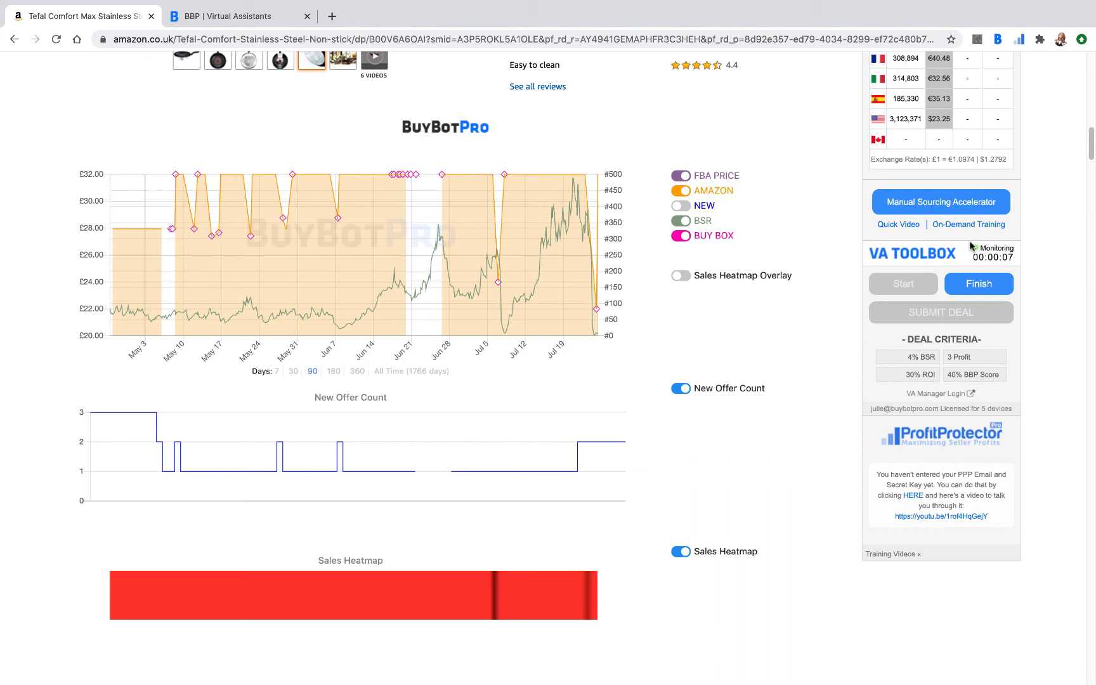
{"action": "mouse_move", "coordinate": [1038, 278]}
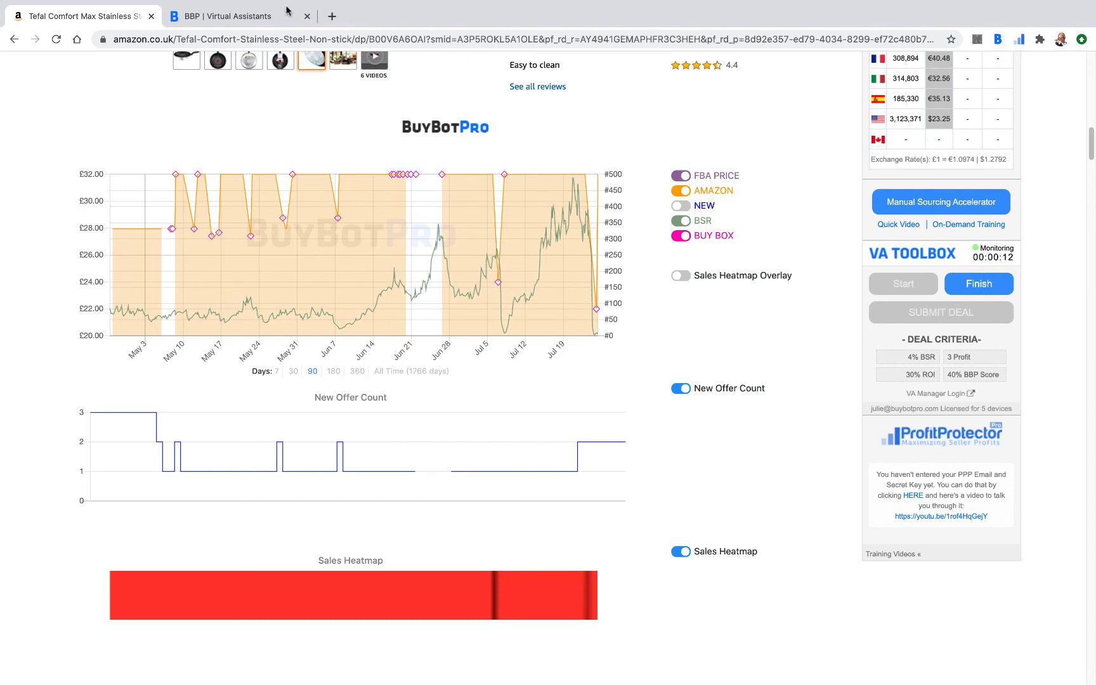
{"action": "left_click", "coordinate": [238, 15]}
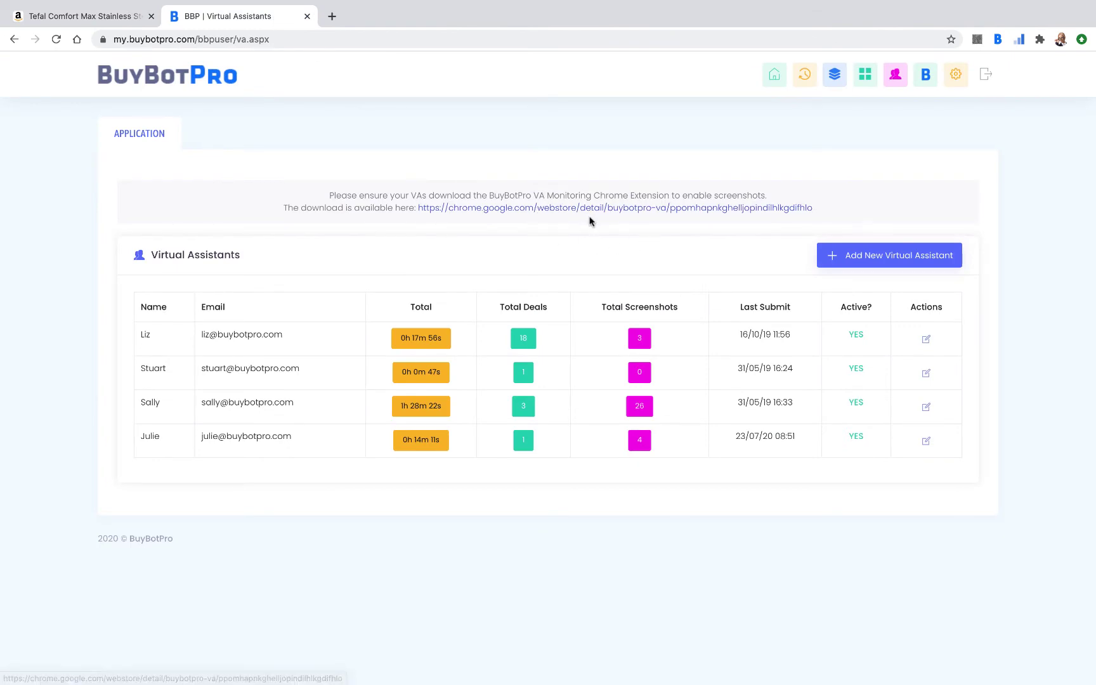
{"action": "mouse_move", "coordinate": [85, 54]}
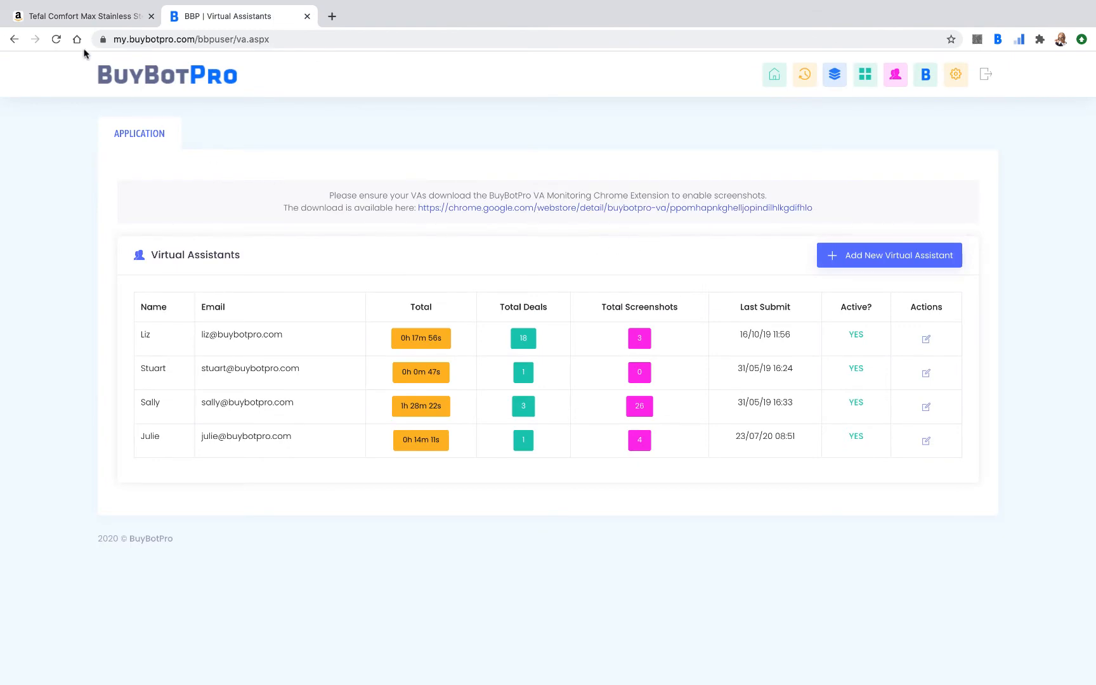
{"action": "left_click", "coordinate": [80, 15]}
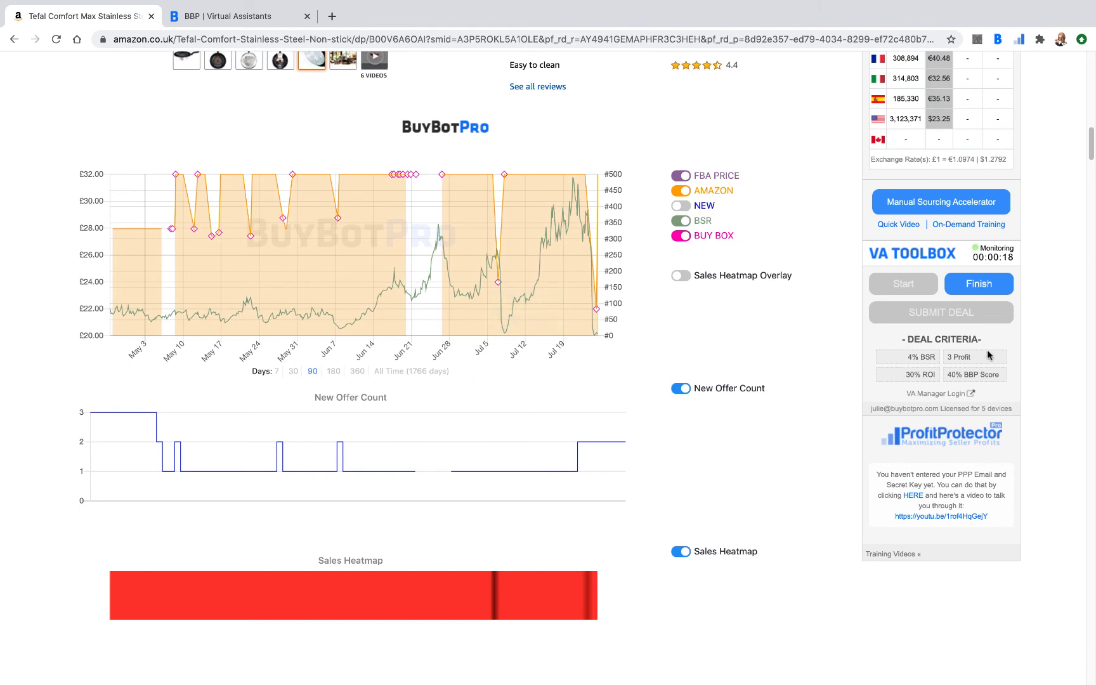
{"action": "mouse_move", "coordinate": [1023, 345]}
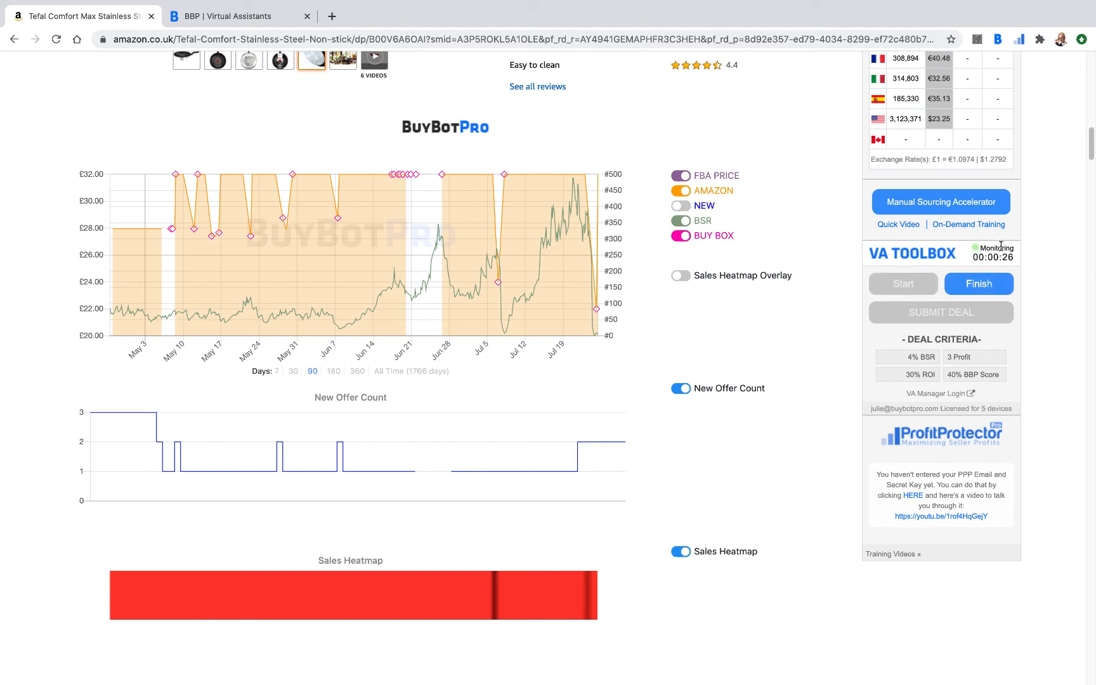
- Check the BBP dashboard and Time Logs, then return to the Tefal wok tab with the timer running
{"action": "left_click", "coordinate": [235, 15]}
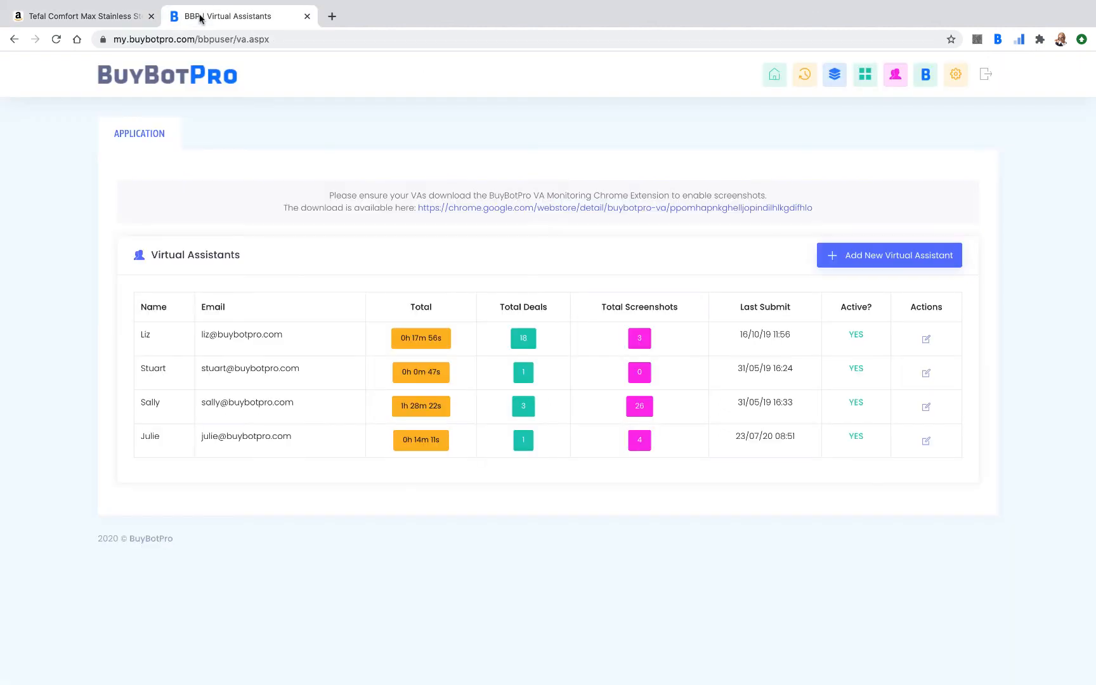
{"action": "left_click", "coordinate": [774, 74]}
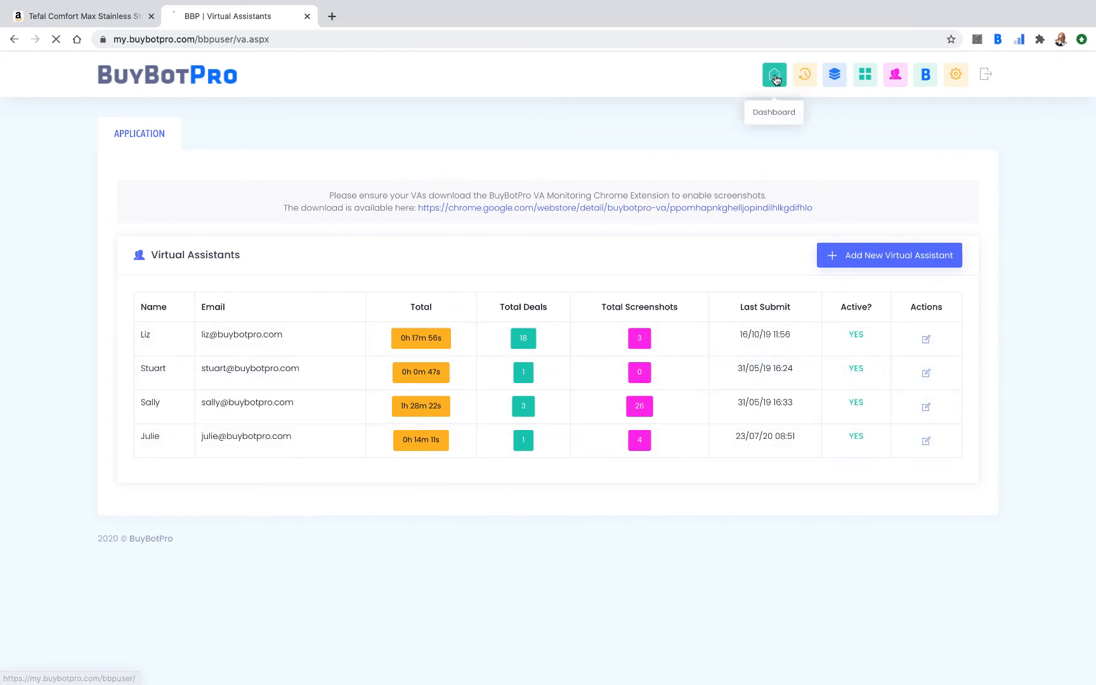
{"action": "left_click", "coordinate": [773, 75]}
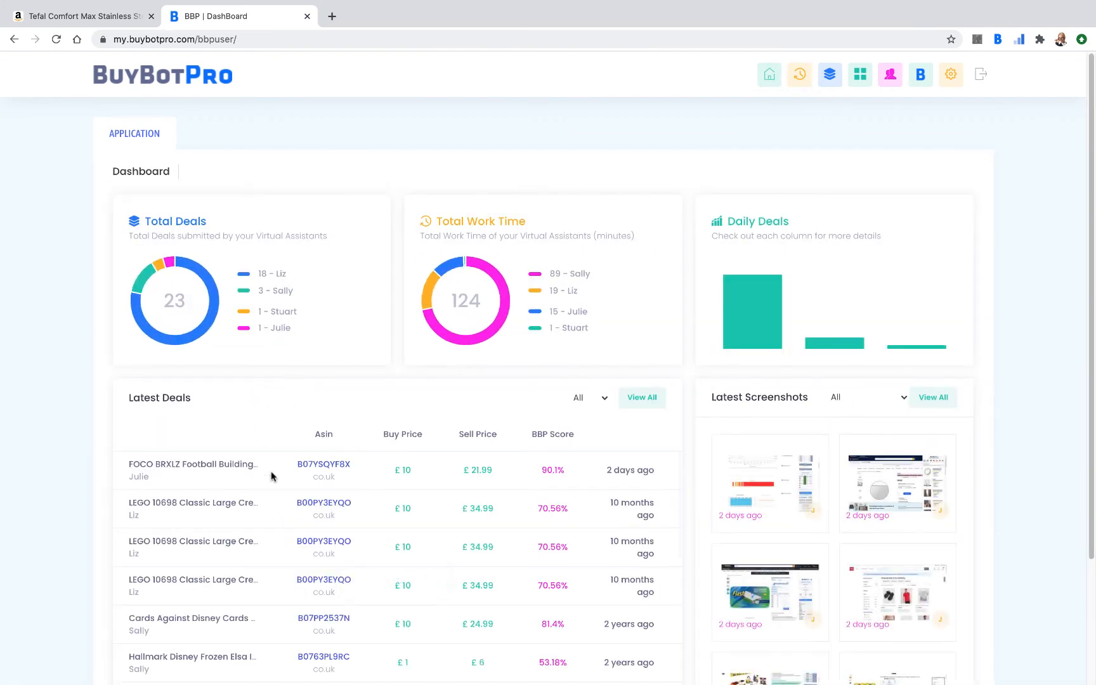
{"action": "left_click", "coordinate": [805, 75]}
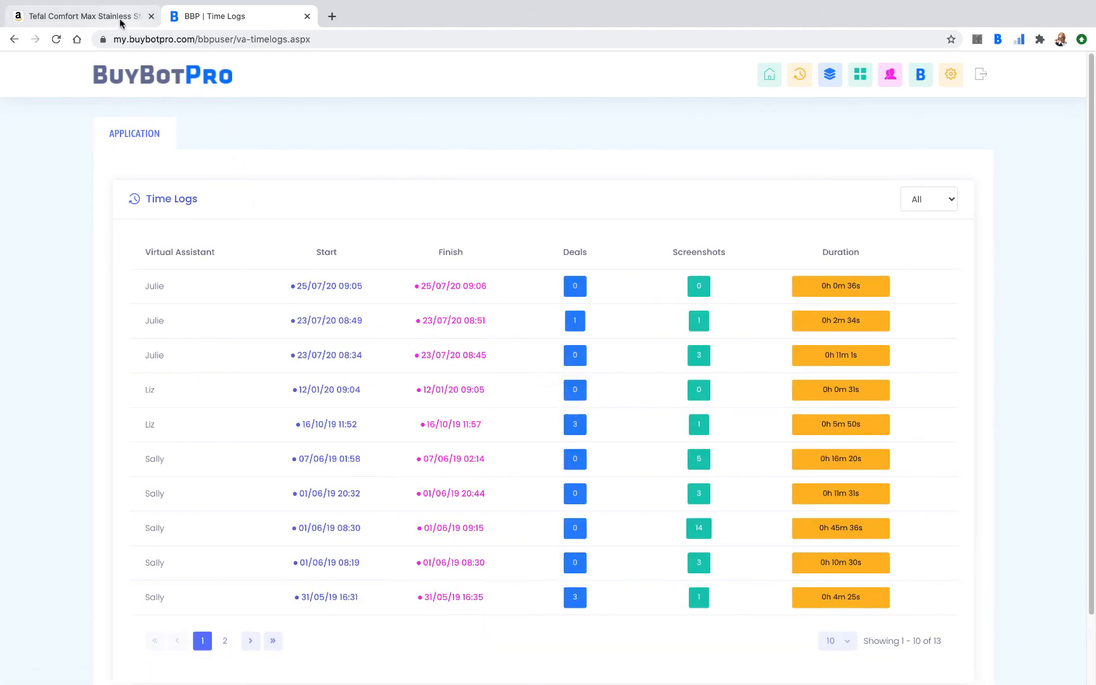
{"action": "left_click", "coordinate": [80, 15]}
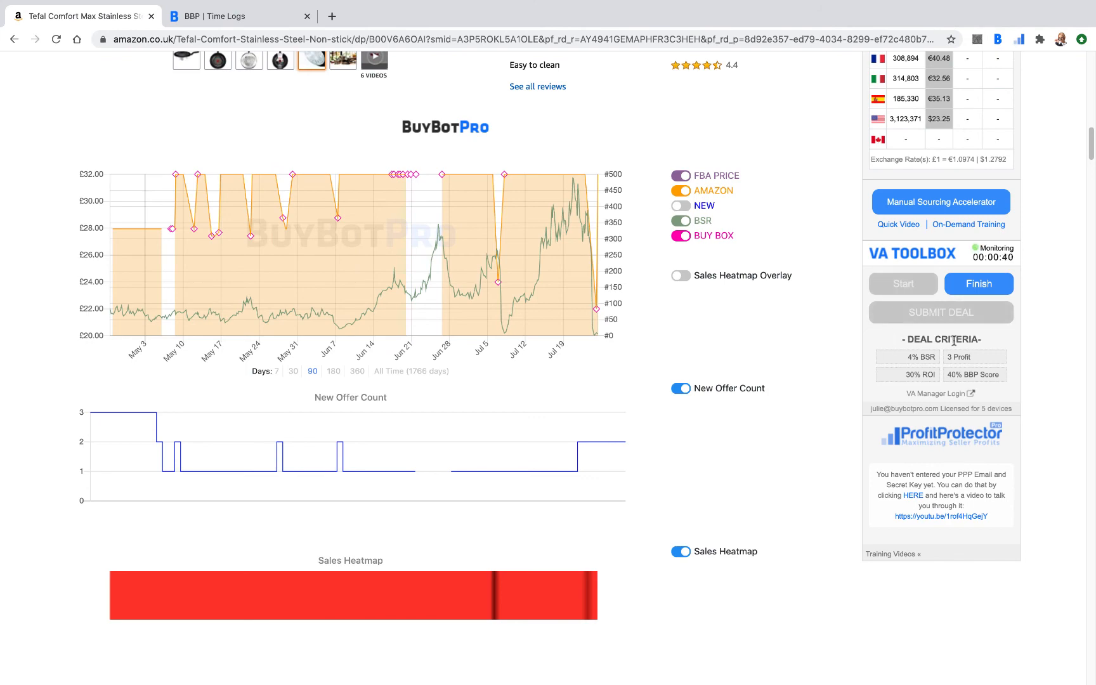
{"action": "mouse_move", "coordinate": [902, 284]}
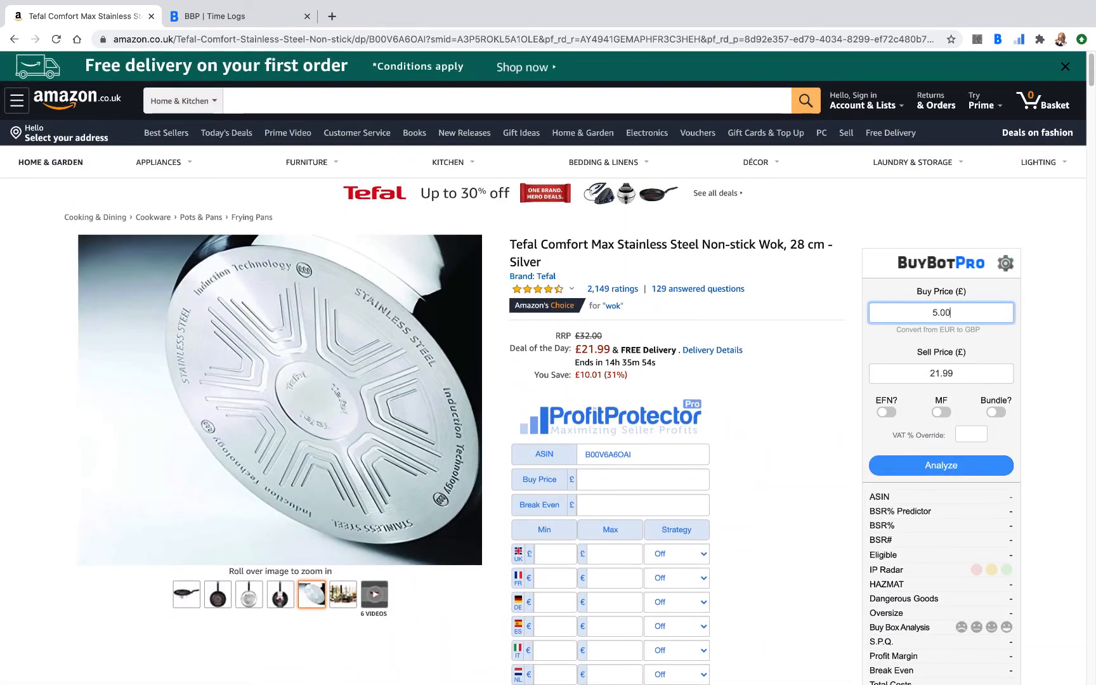
- Submit the analysed Tefal wok (£5 buy price, 56.07% ROI) as a deal via the VA Toolbox
{"action": "scroll", "scroll_direction": "down", "scroll_amount": 3}
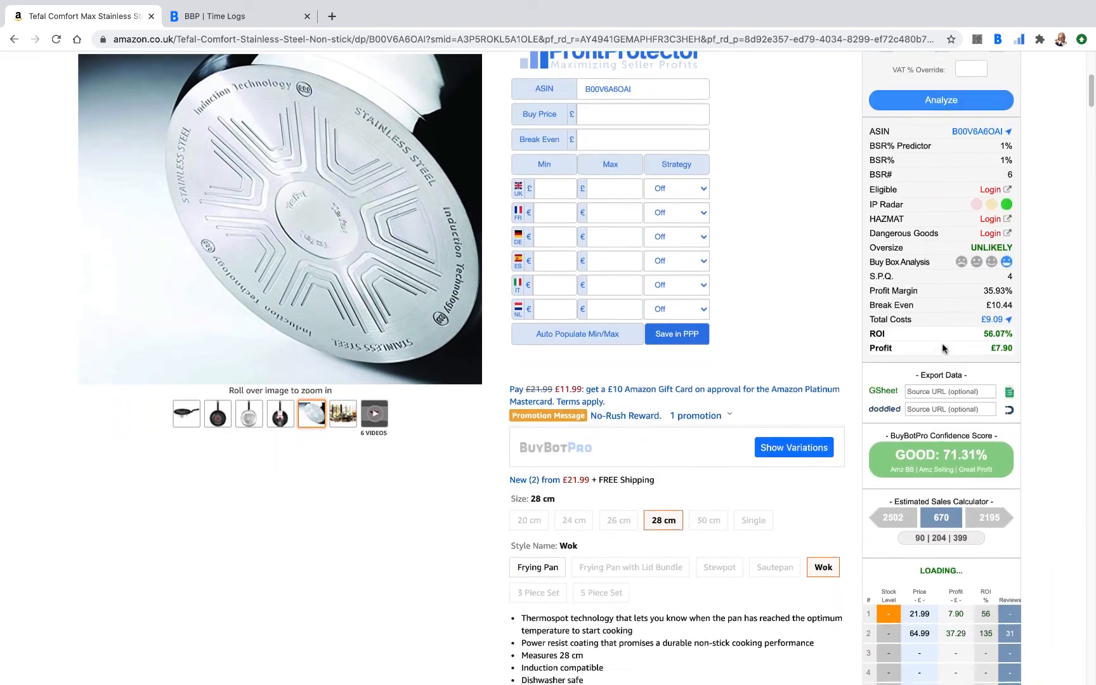
{"action": "scroll", "scroll_direction": "down", "scroll_amount": 3}
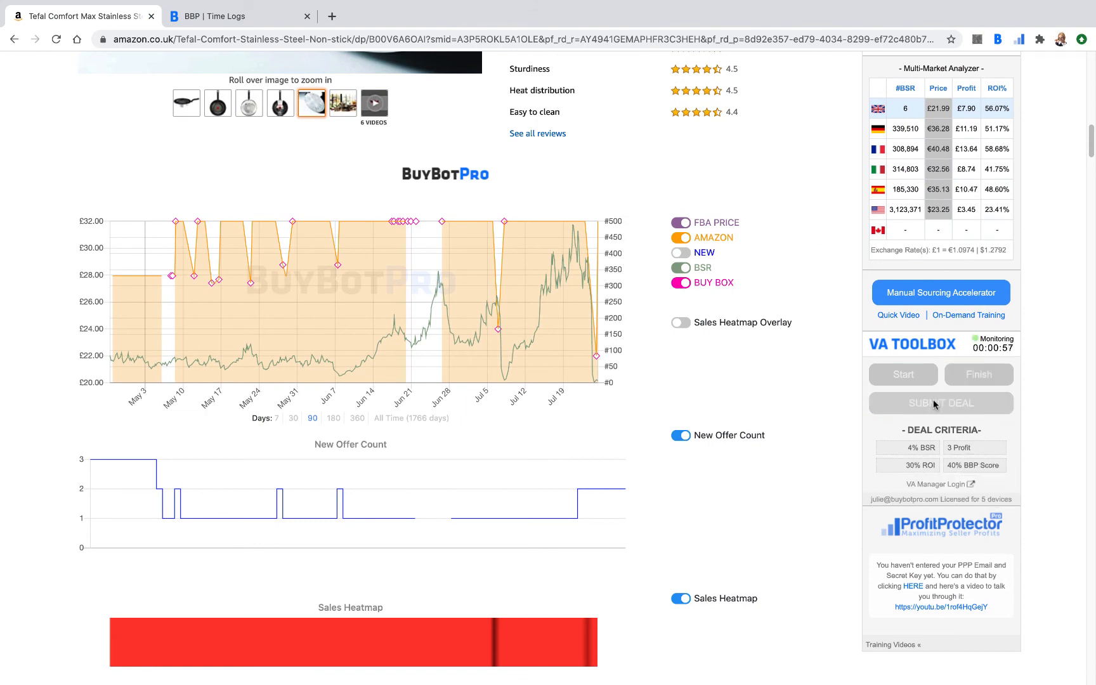
{"action": "left_click", "coordinate": [940, 403]}
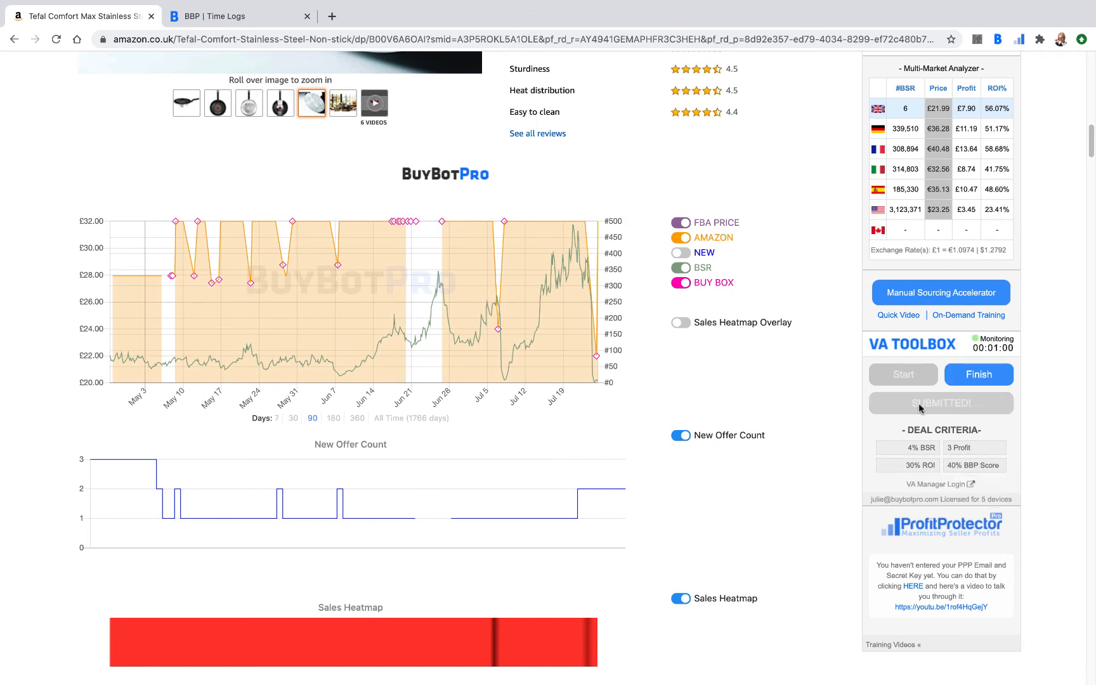
{"action": "mouse_move", "coordinate": [188, 483]}
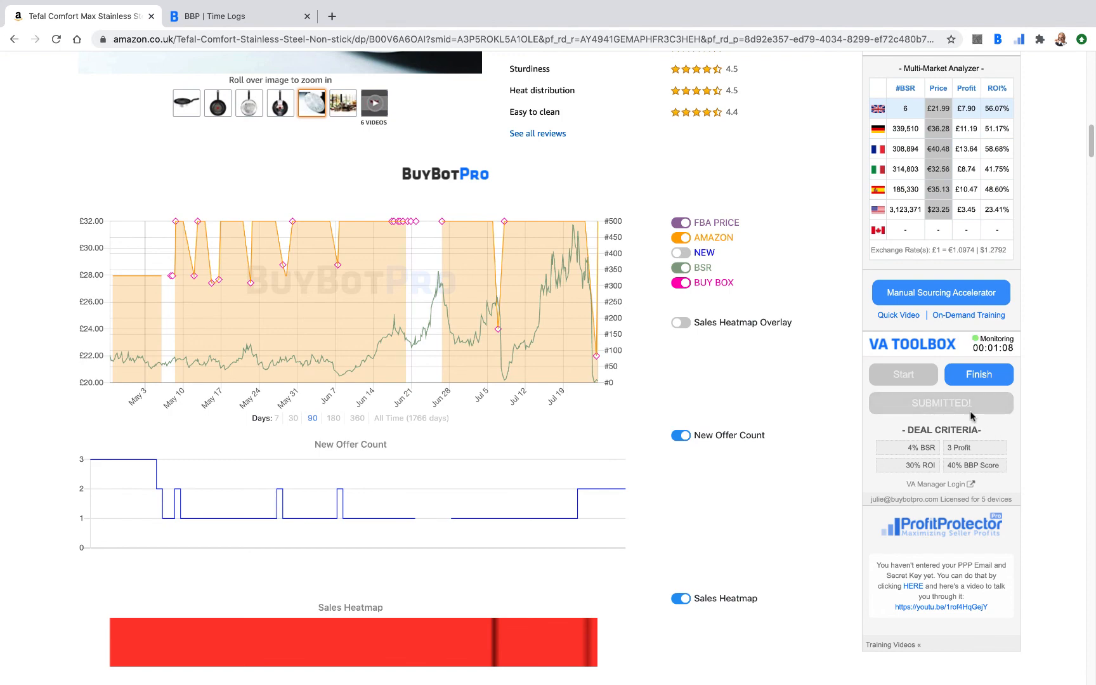
- Check the BBP Time Logs, return to the wok listing and finish the VA monitoring session
{"action": "left_click", "coordinate": [242, 16]}
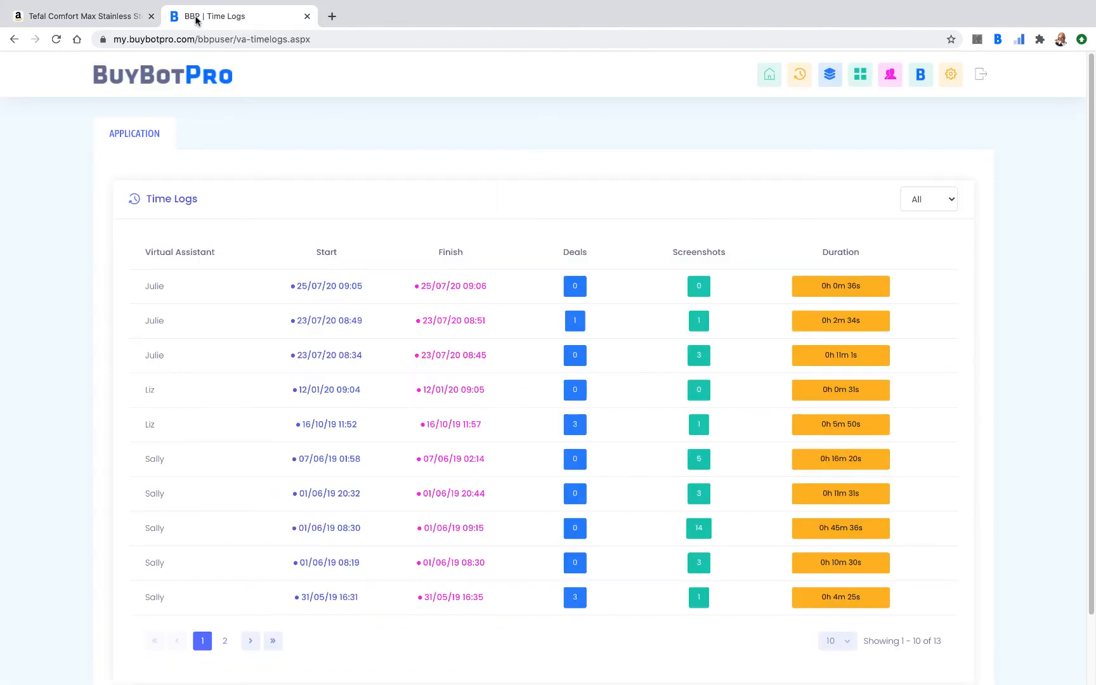
{"action": "mouse_move", "coordinate": [860, 75]}
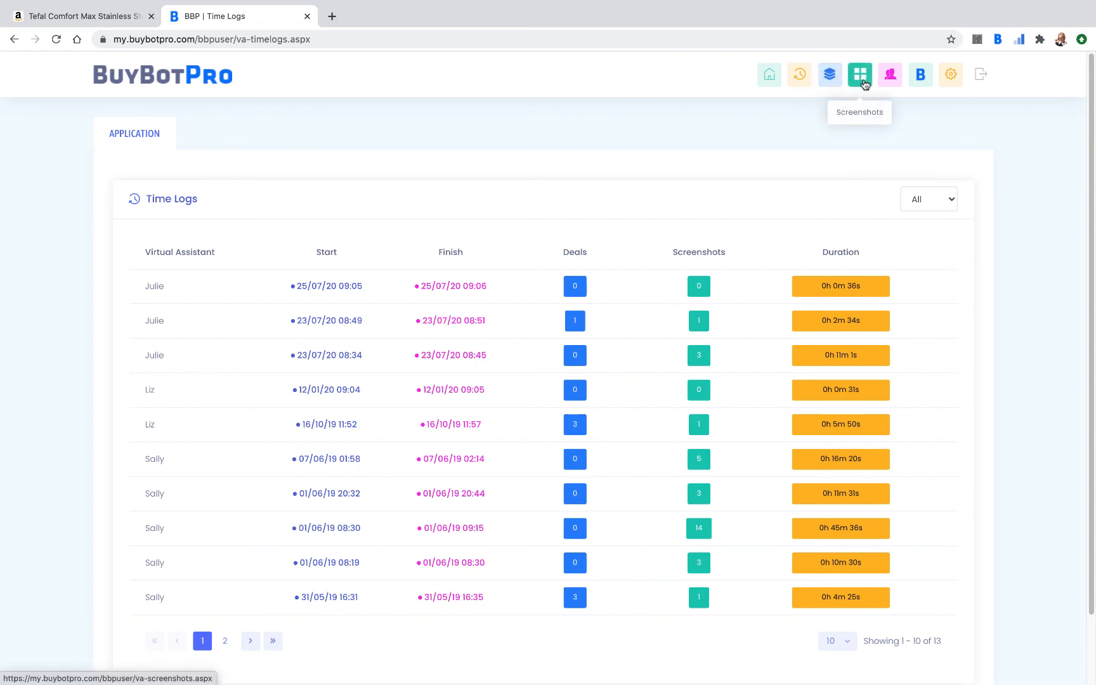
{"action": "mouse_move", "coordinate": [800, 75]}
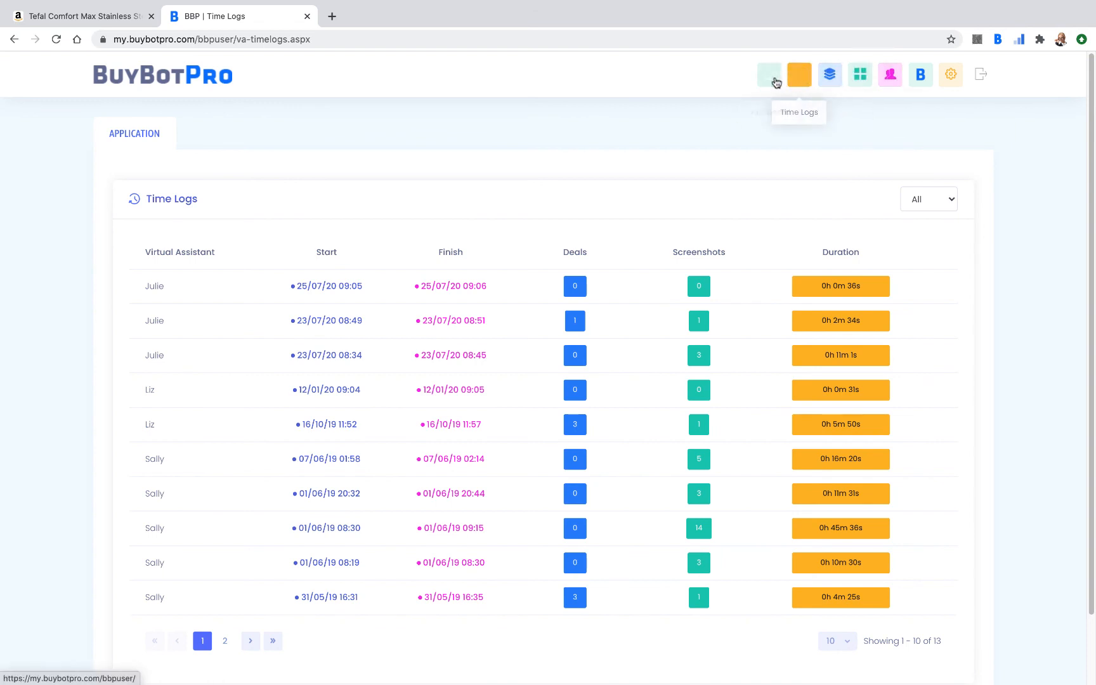
{"action": "mouse_move", "coordinate": [399, 282]}
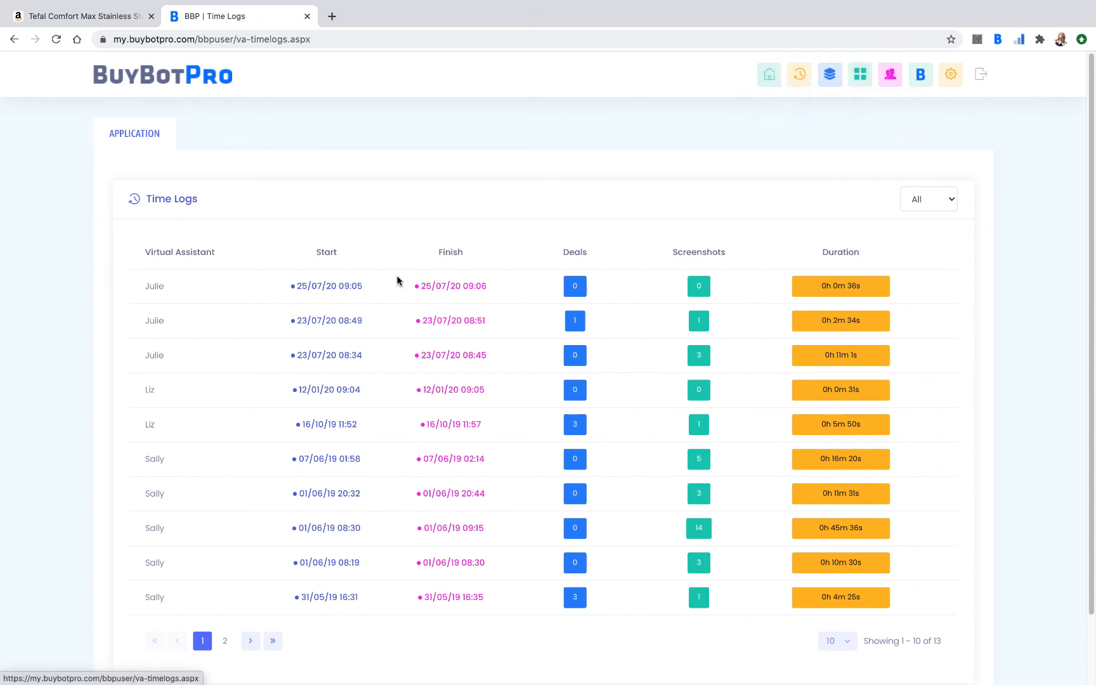
{"action": "left_click", "coordinate": [80, 15]}
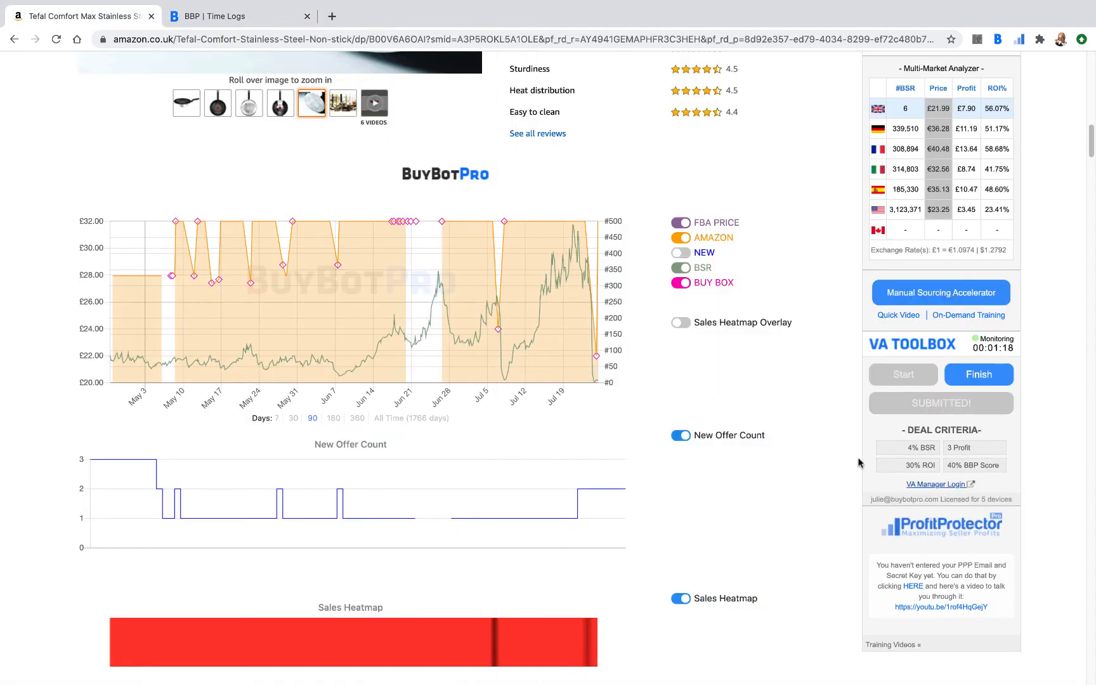
{"action": "mouse_move", "coordinate": [1056, 316]}
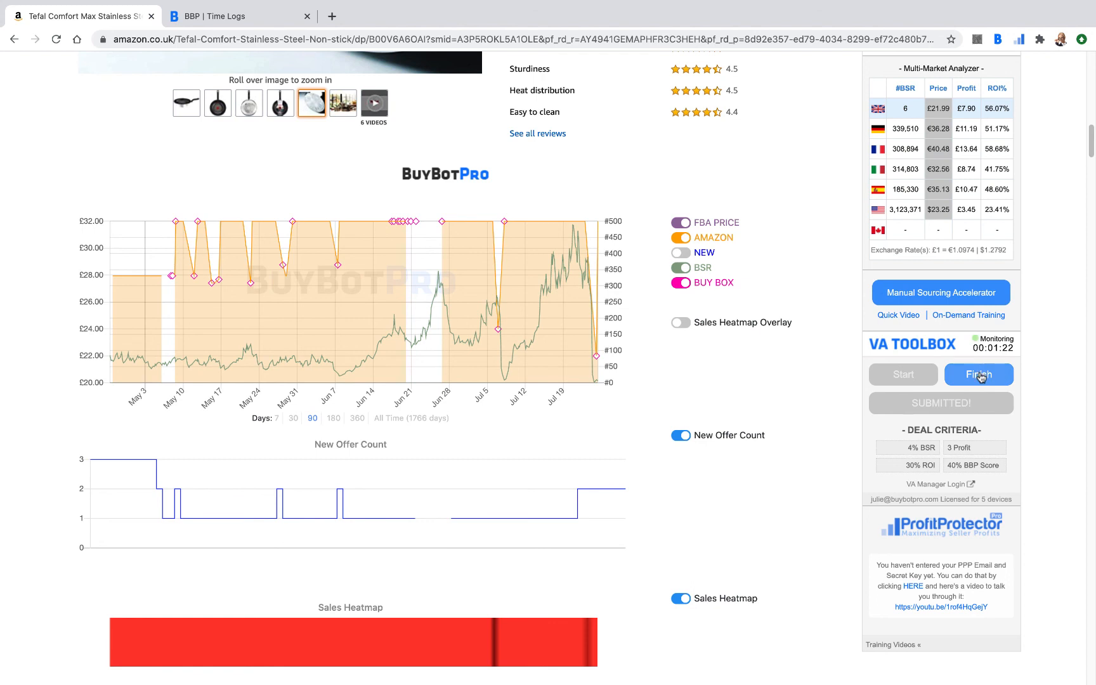
{"action": "left_click", "coordinate": [977, 375]}
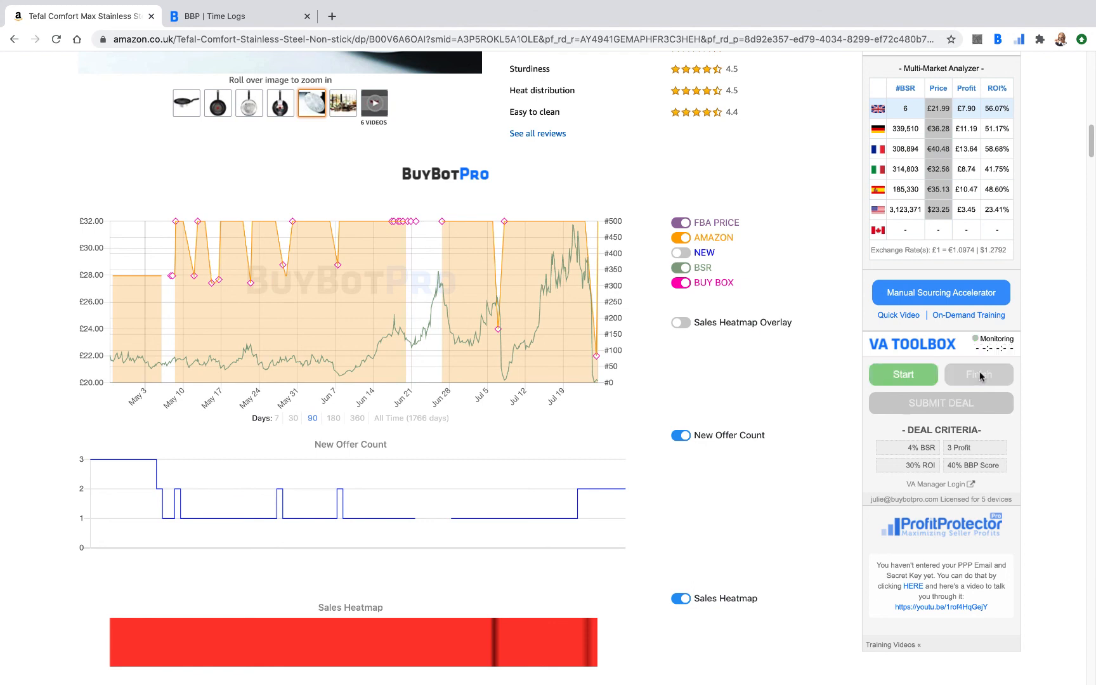
{"action": "mouse_move", "coordinate": [977, 341]}
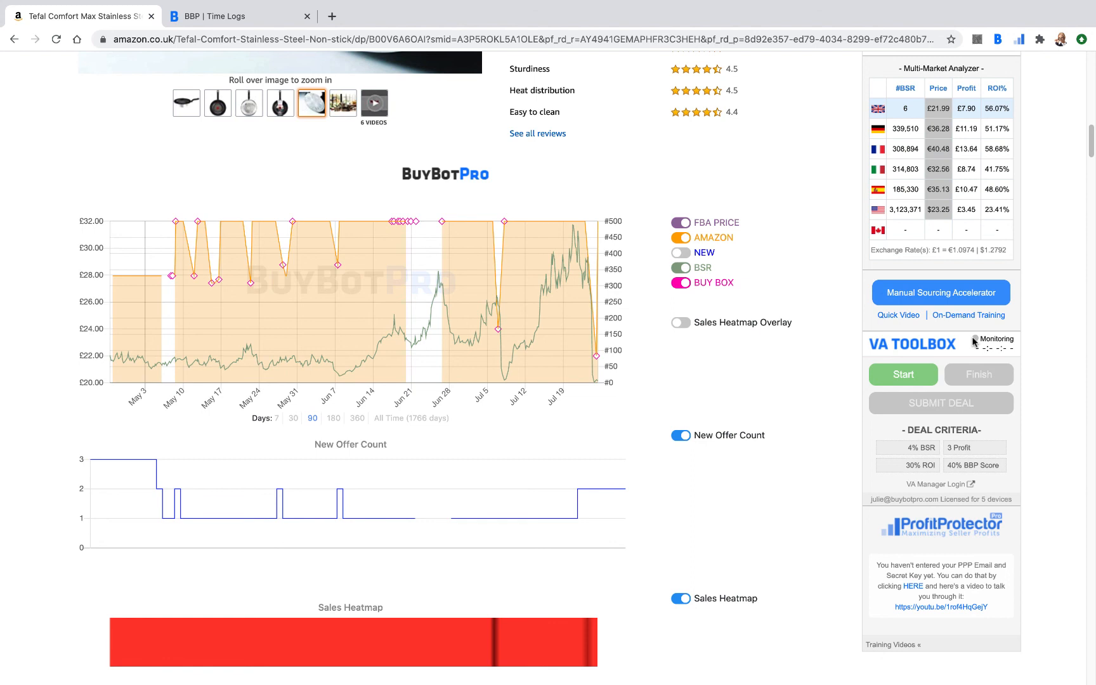
{"action": "mouse_move", "coordinate": [1027, 361]}
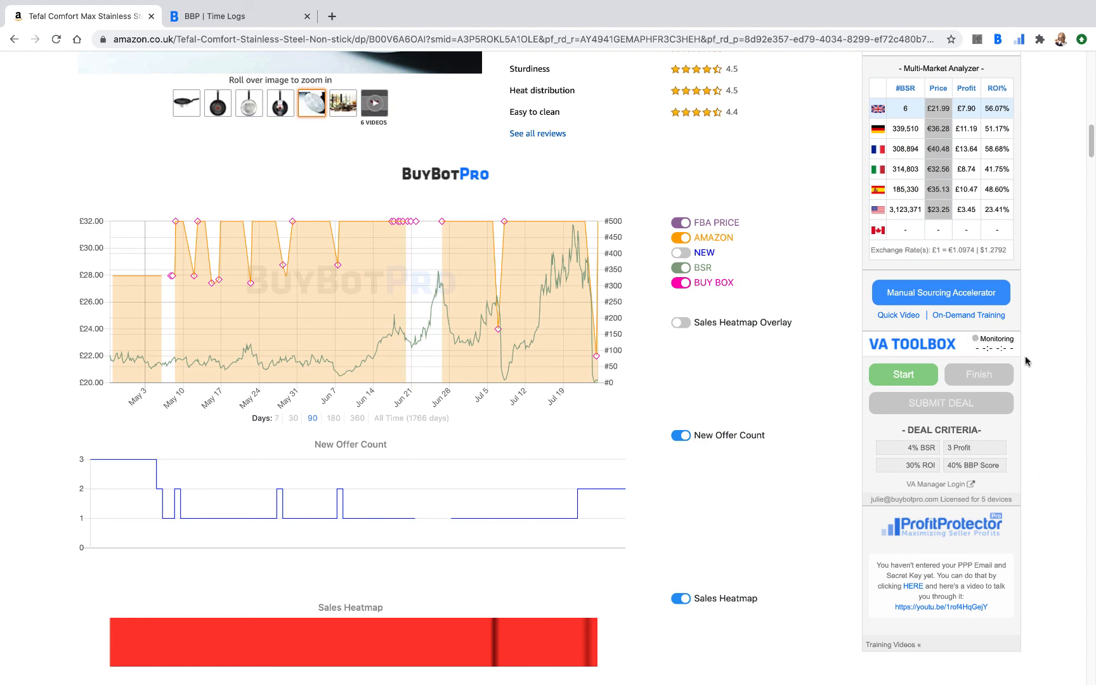
{"action": "mouse_move", "coordinate": [866, 337]}
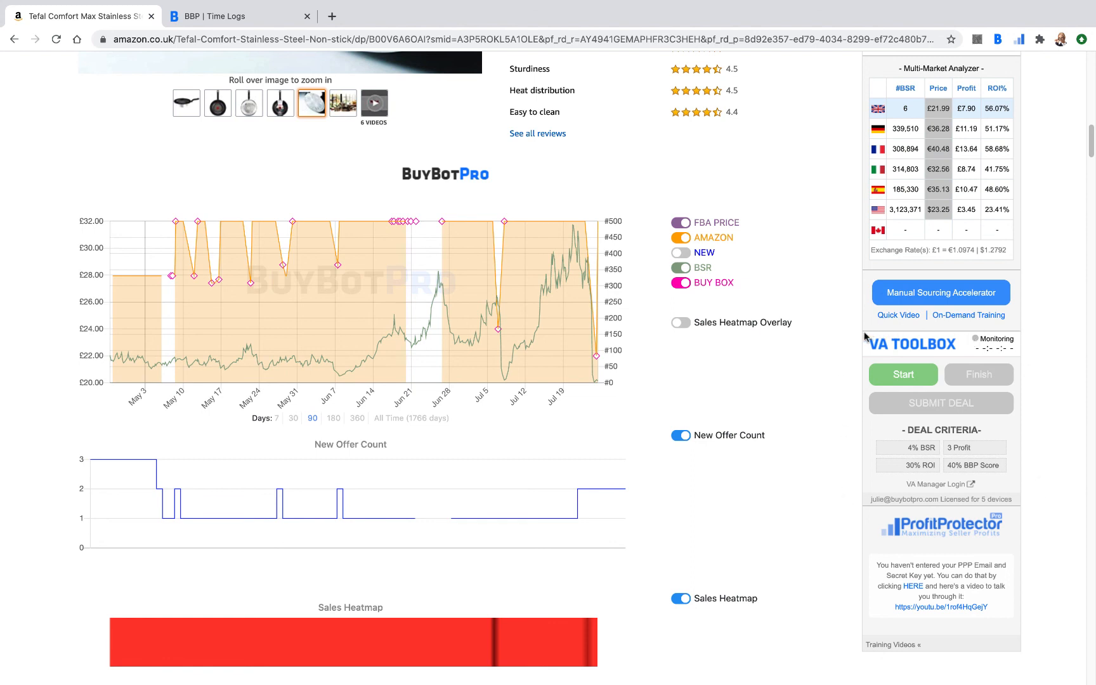
{"action": "mouse_move", "coordinate": [842, 412]}
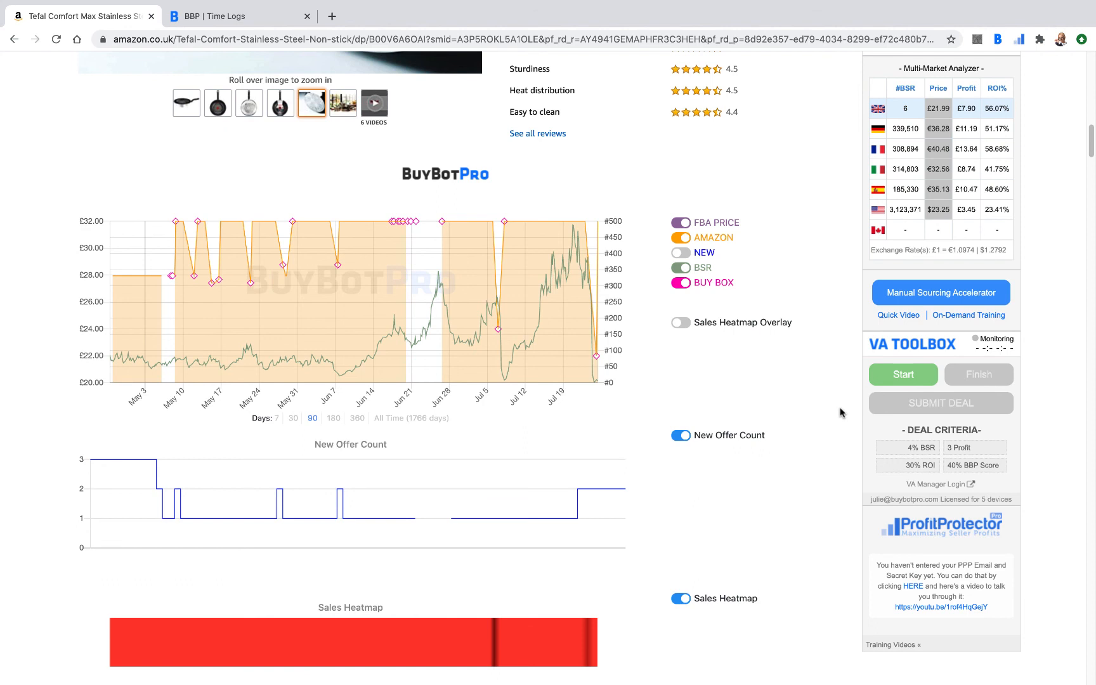